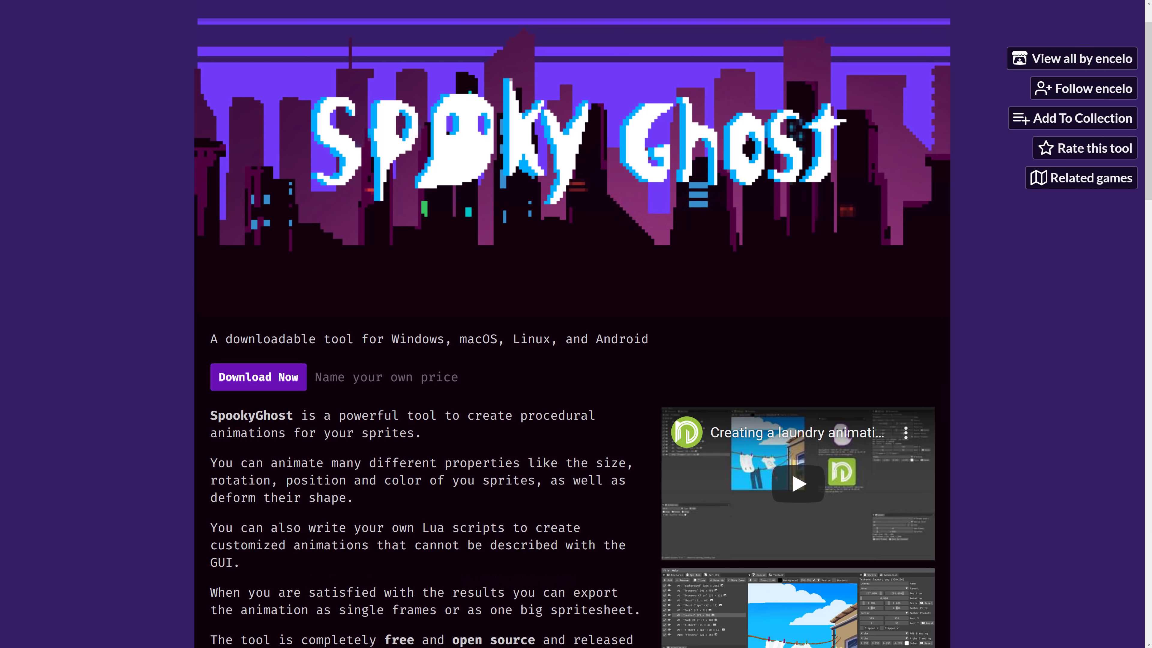
mouse_move(190, 319)
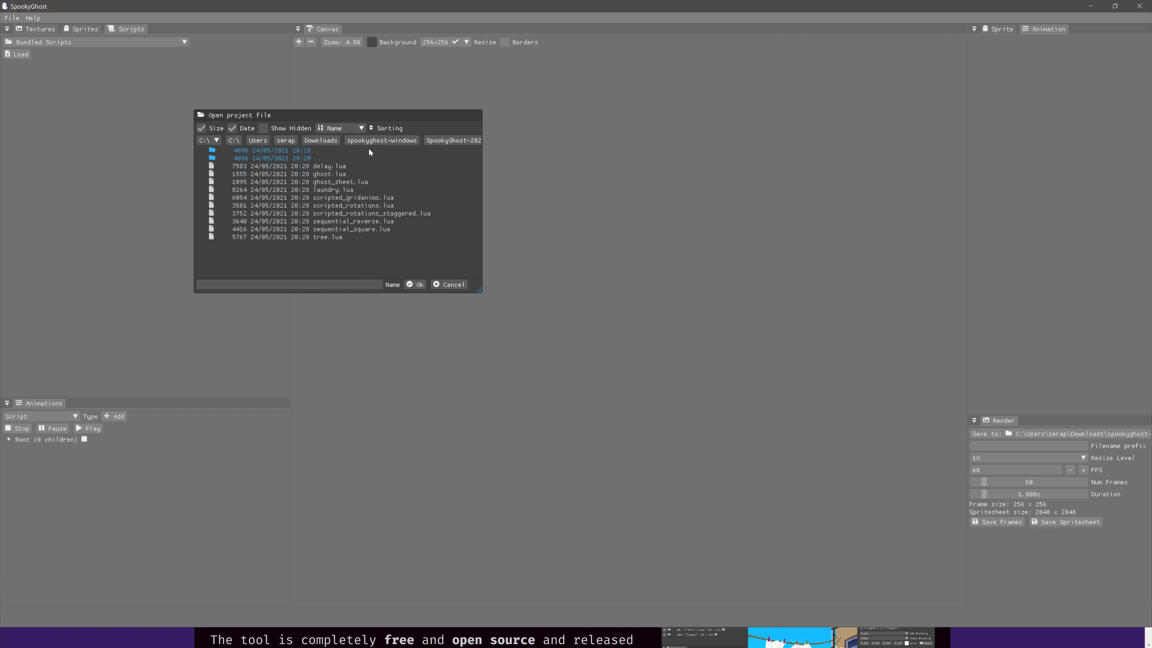
mouse_move(381, 174)
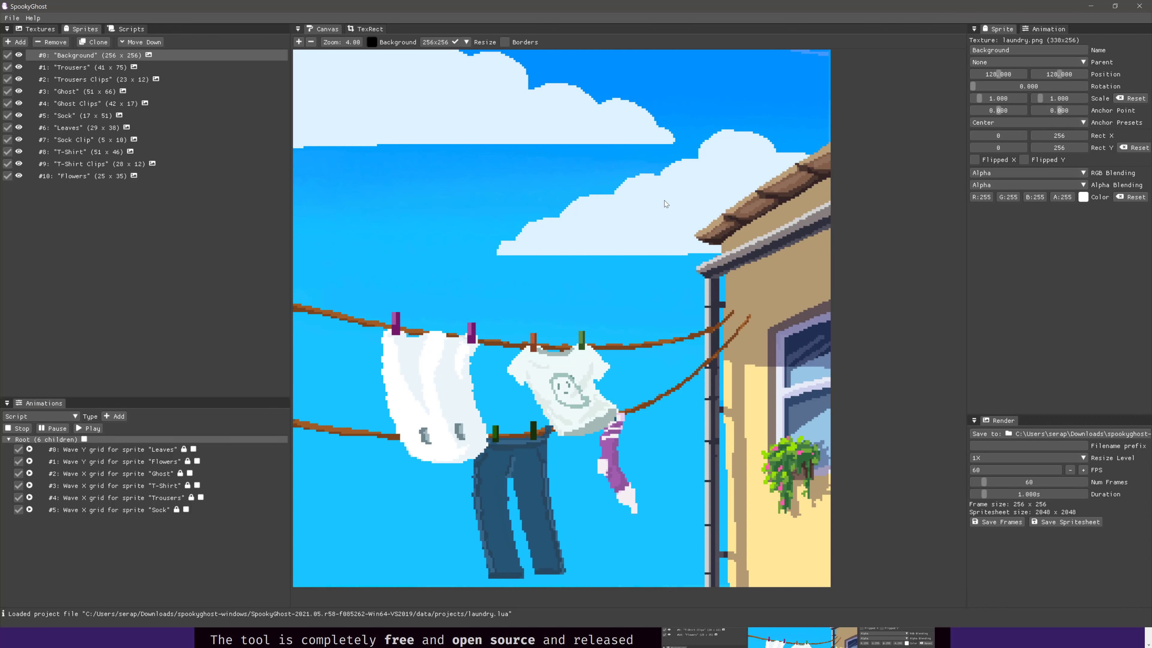
mouse_move(600, 279)
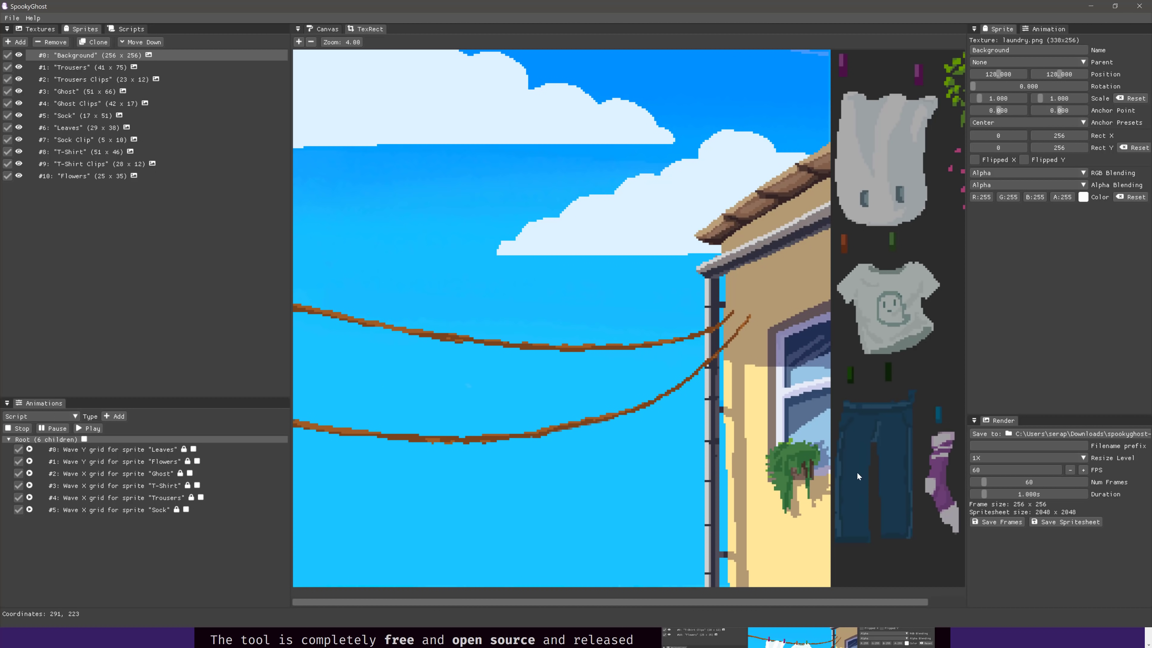
mouse_move(660, 138)
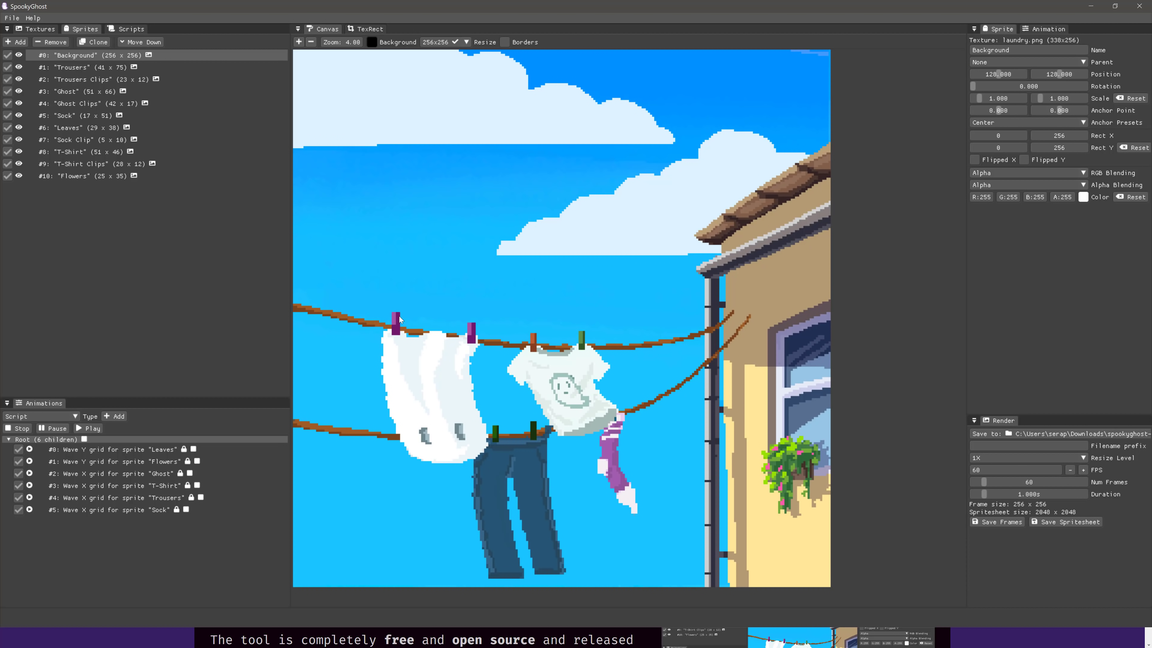
mouse_move(491, 491)
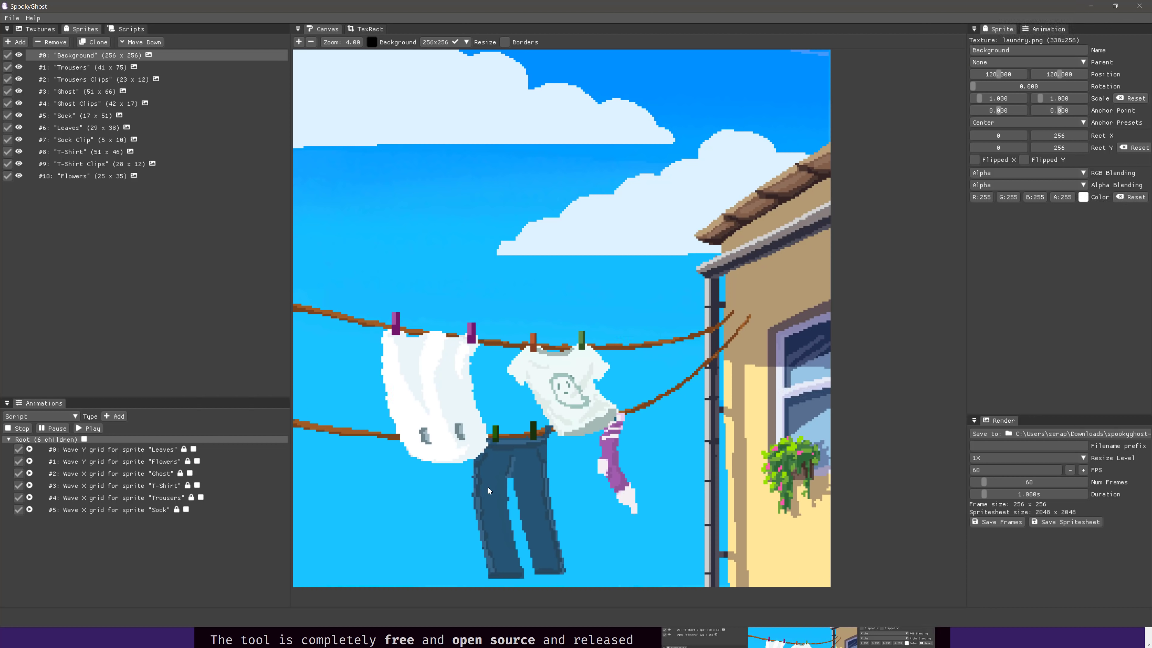
mouse_move(529, 404)
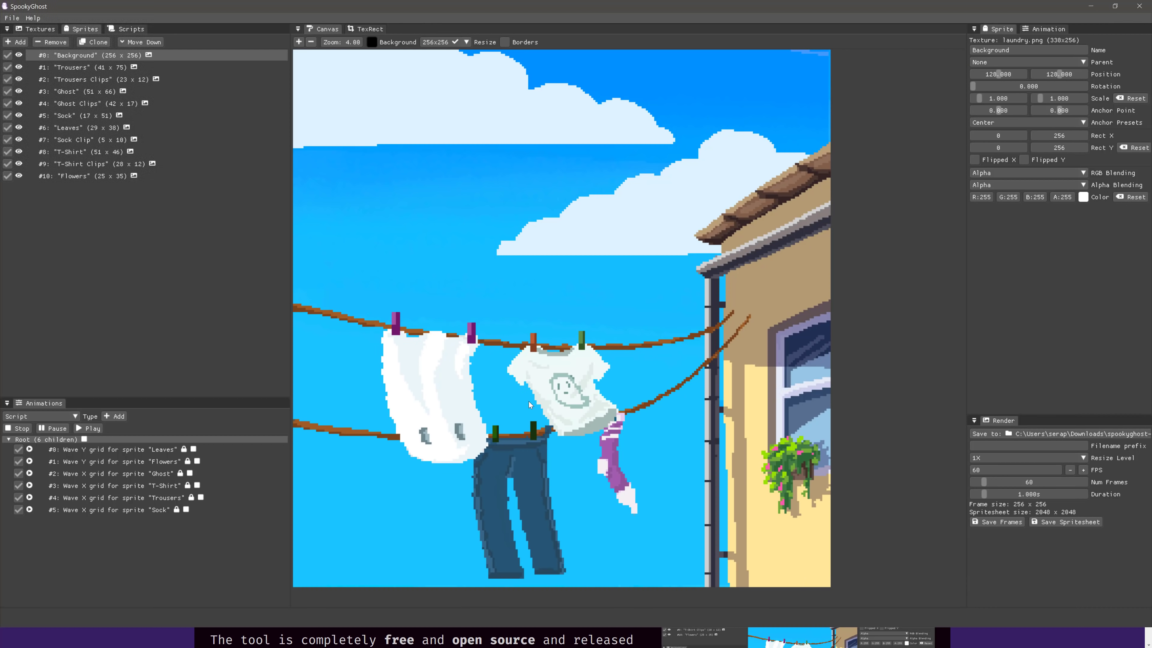
mouse_move(429, 416)
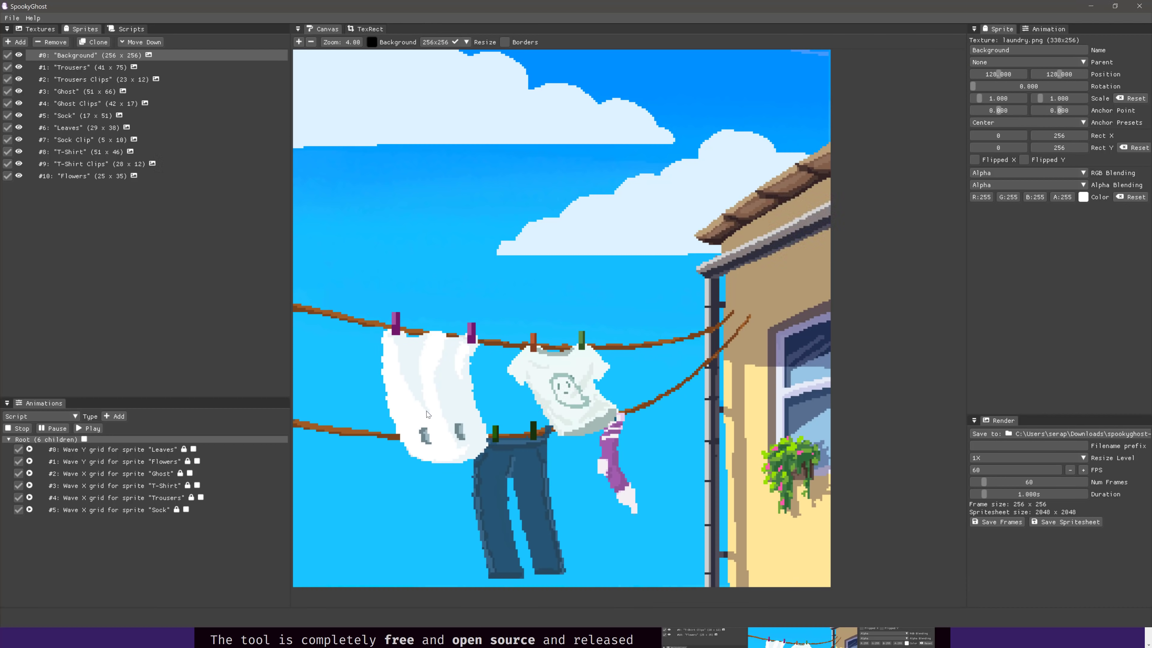
Play the laundry scene's wave animations and inspect the Ghost, Flowers and Trousers wave grids.
click(111, 473)
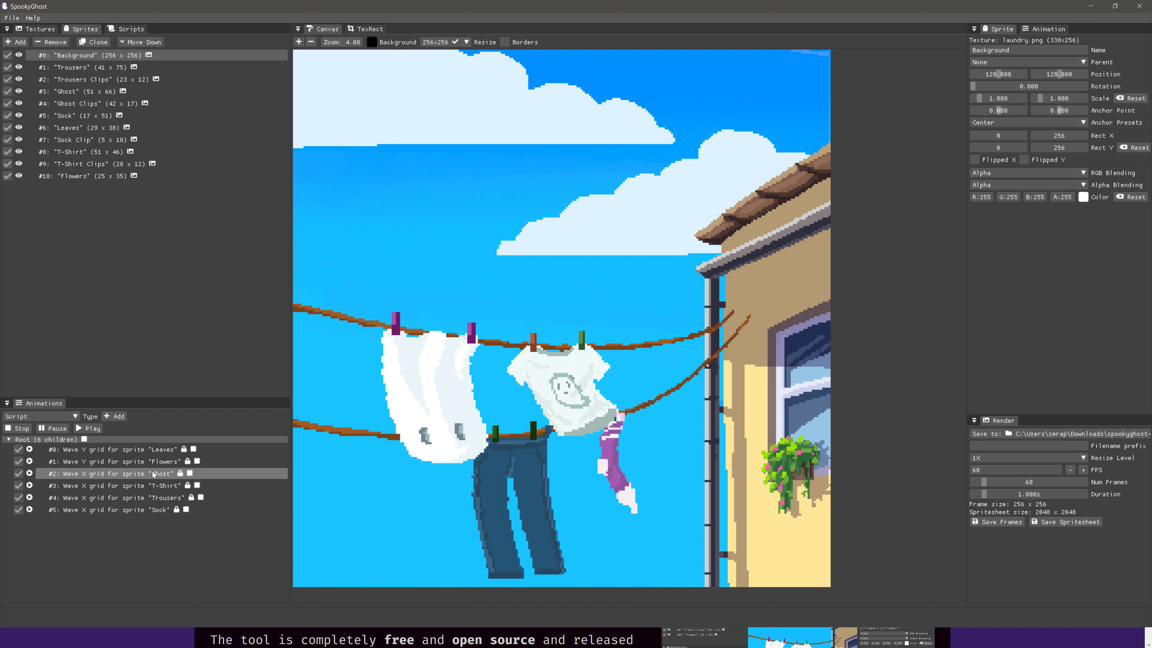
click(91, 429)
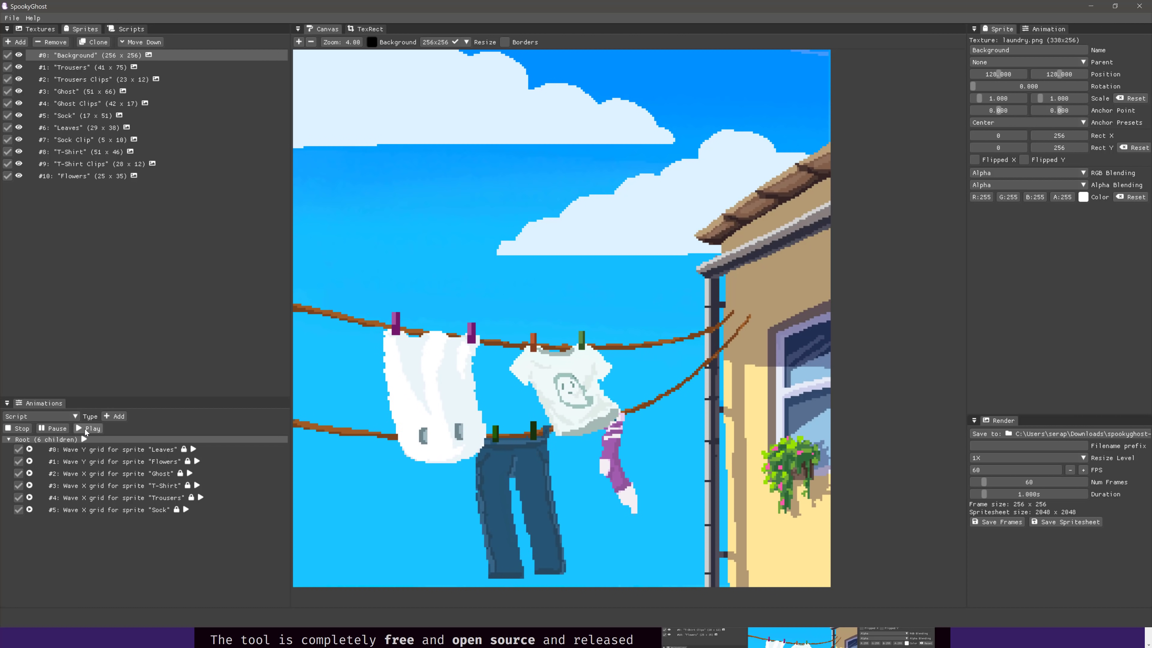
click(92, 428)
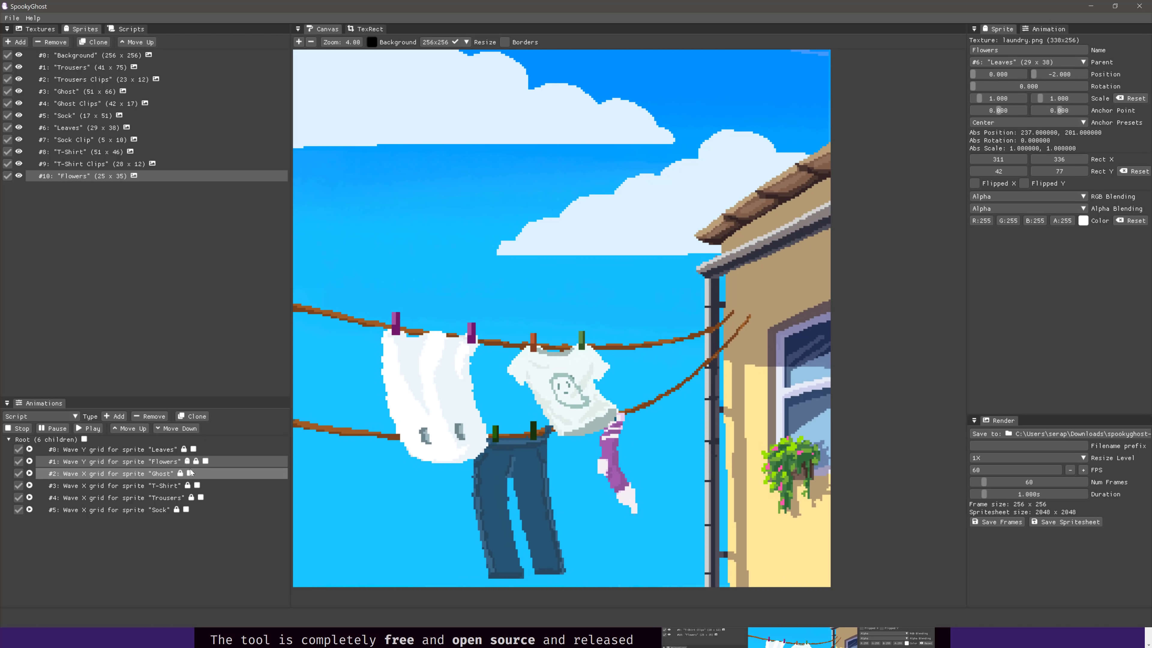
click(74, 67)
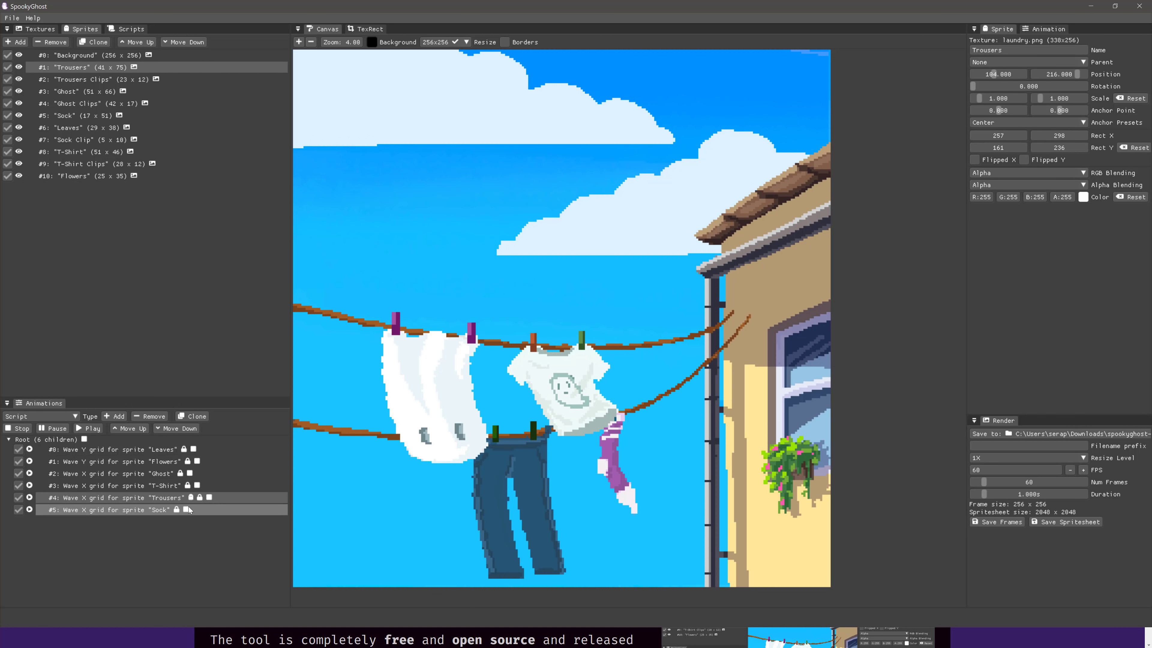
click(110, 472)
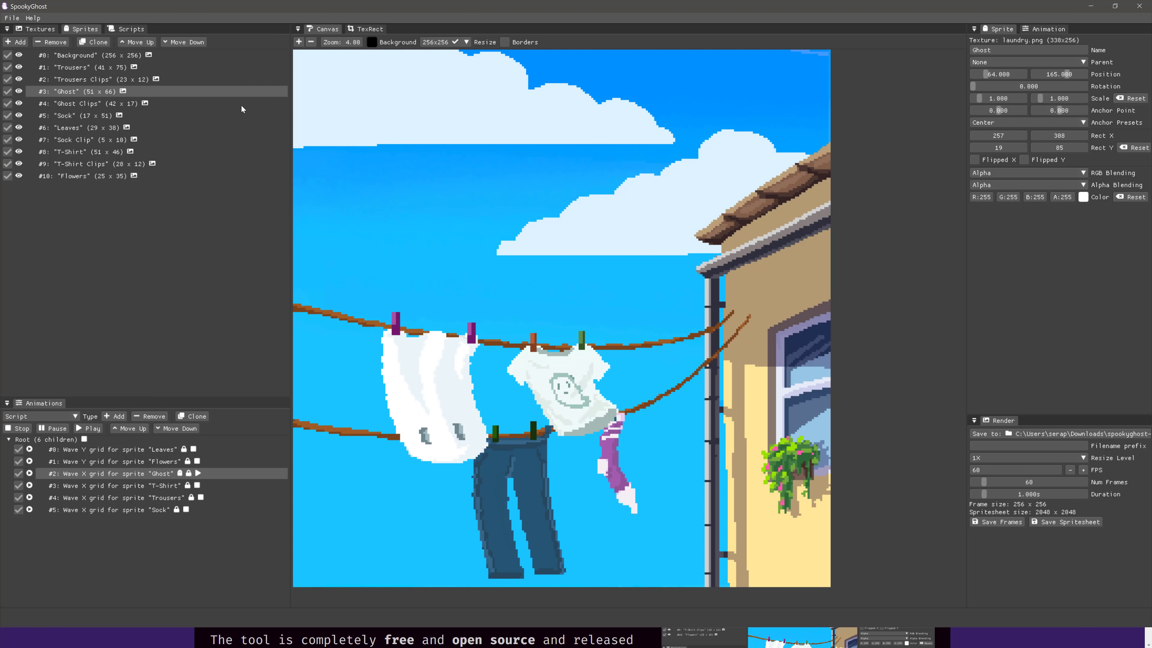
Load the bundled tree.lua project through File > Open.
click(12, 18)
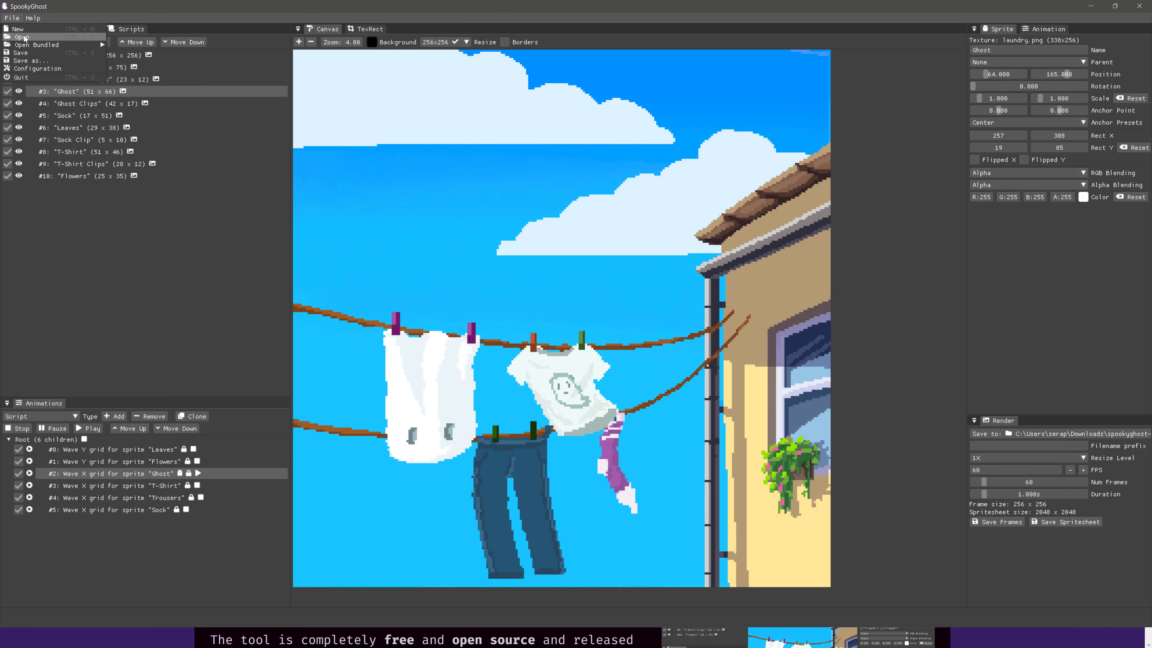
click(20, 37)
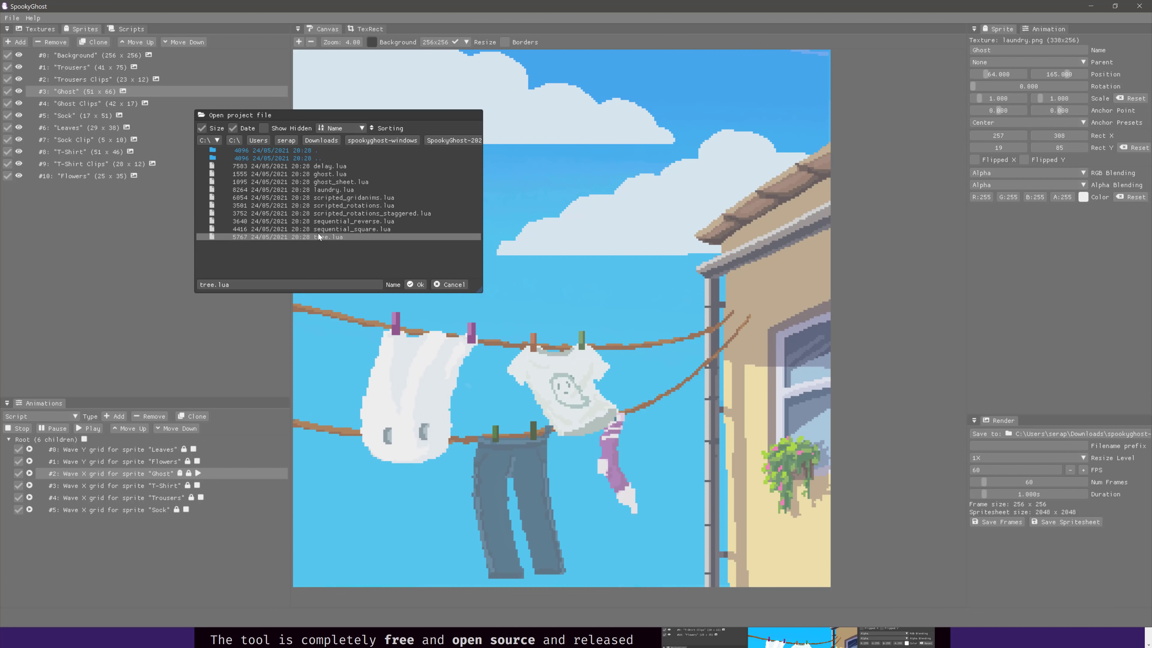
click(415, 285)
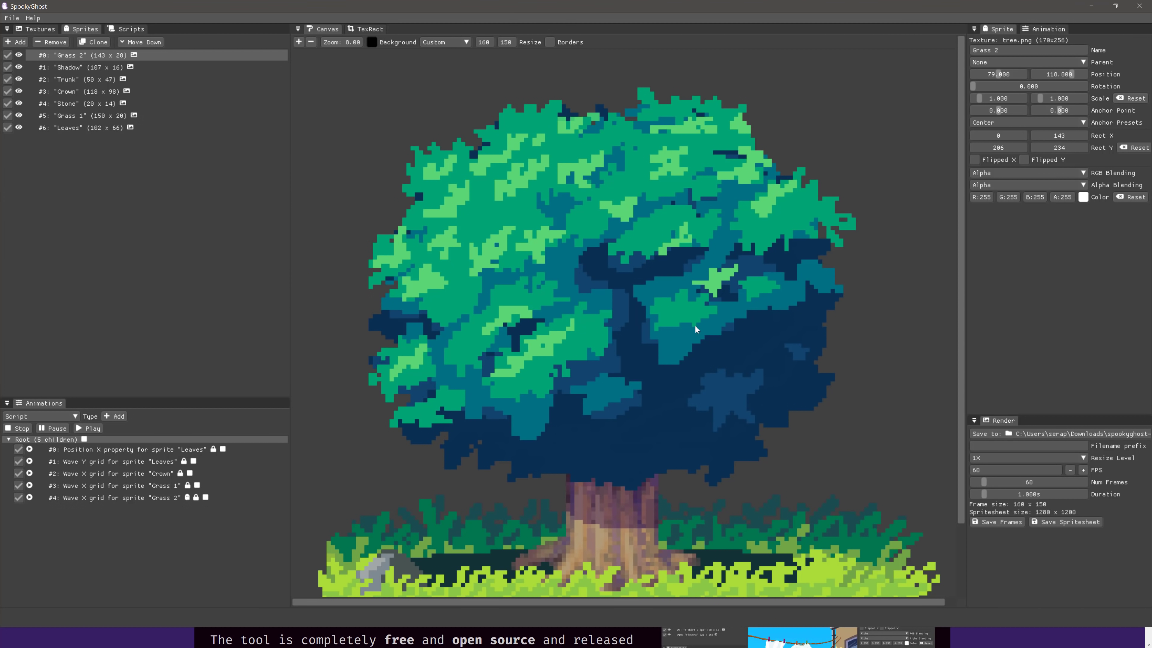
mouse_move(122, 525)
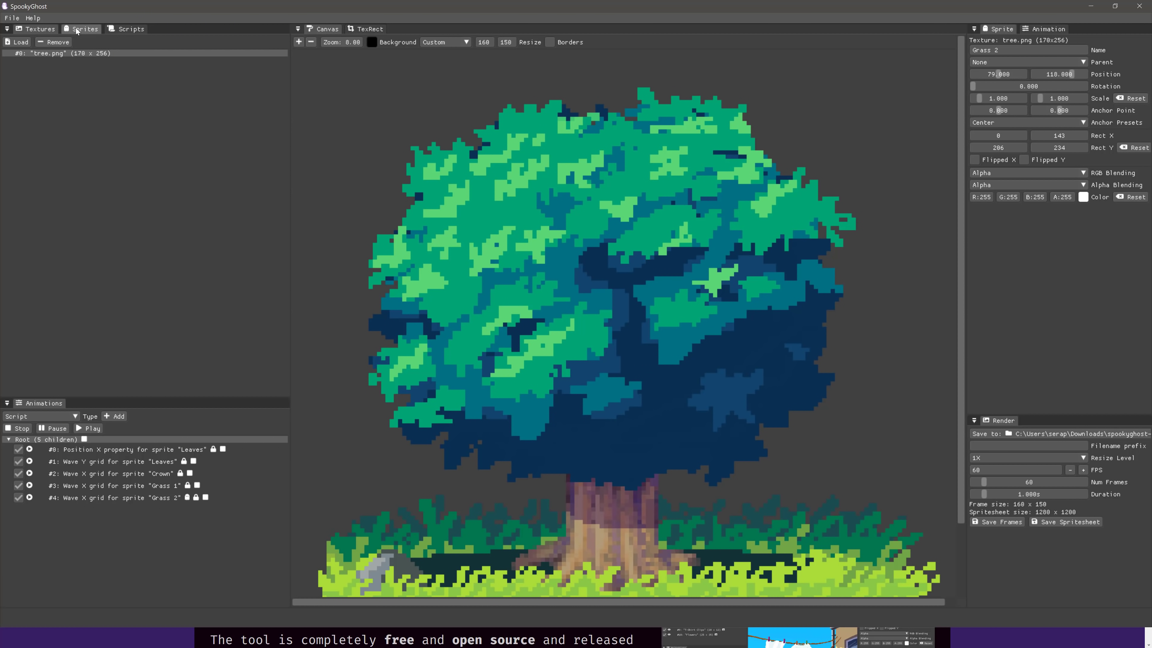
Review the tree project's sprite list, selecting its sprites in turn.
click(85, 29)
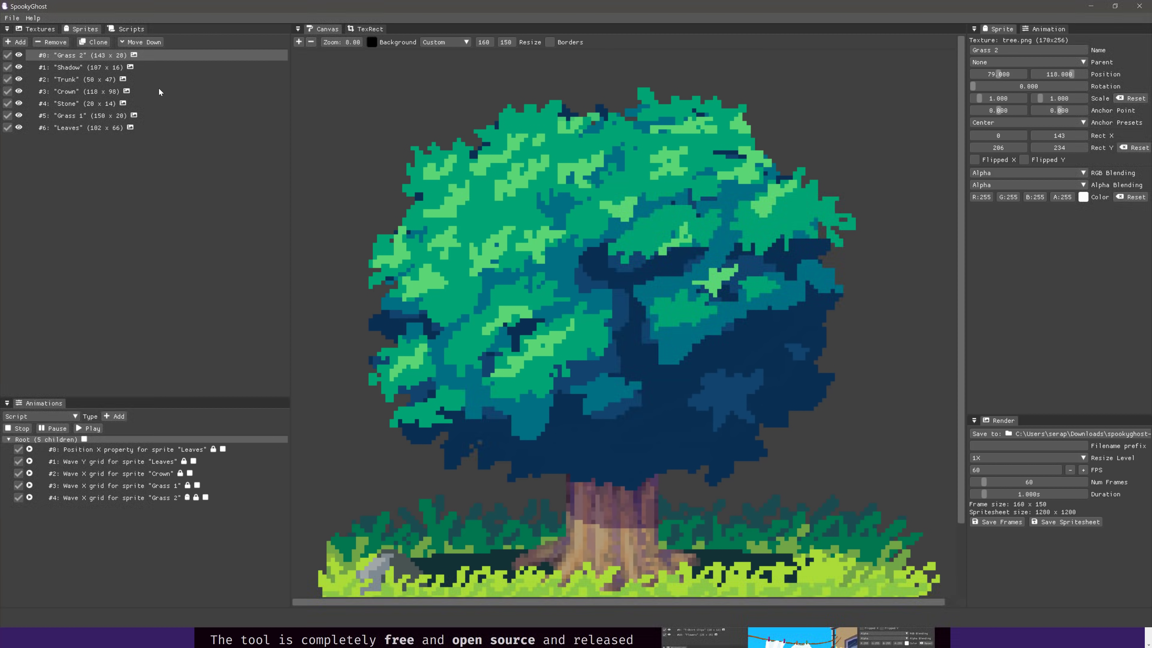
click(74, 67)
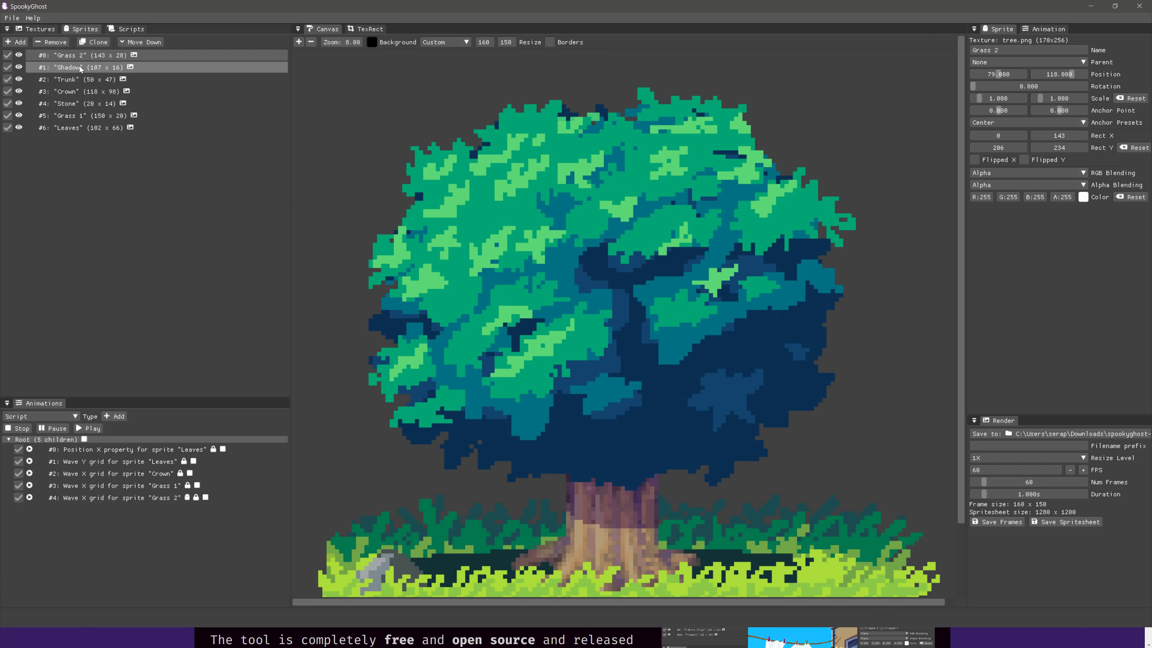
click(73, 91)
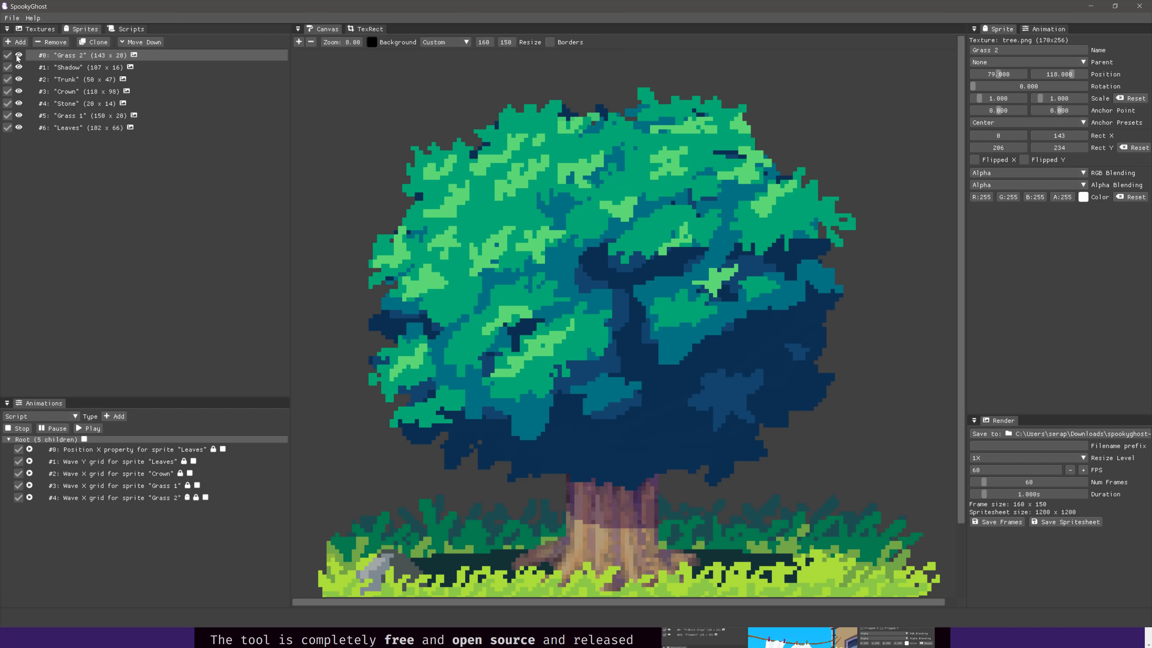
mouse_move(397, 371)
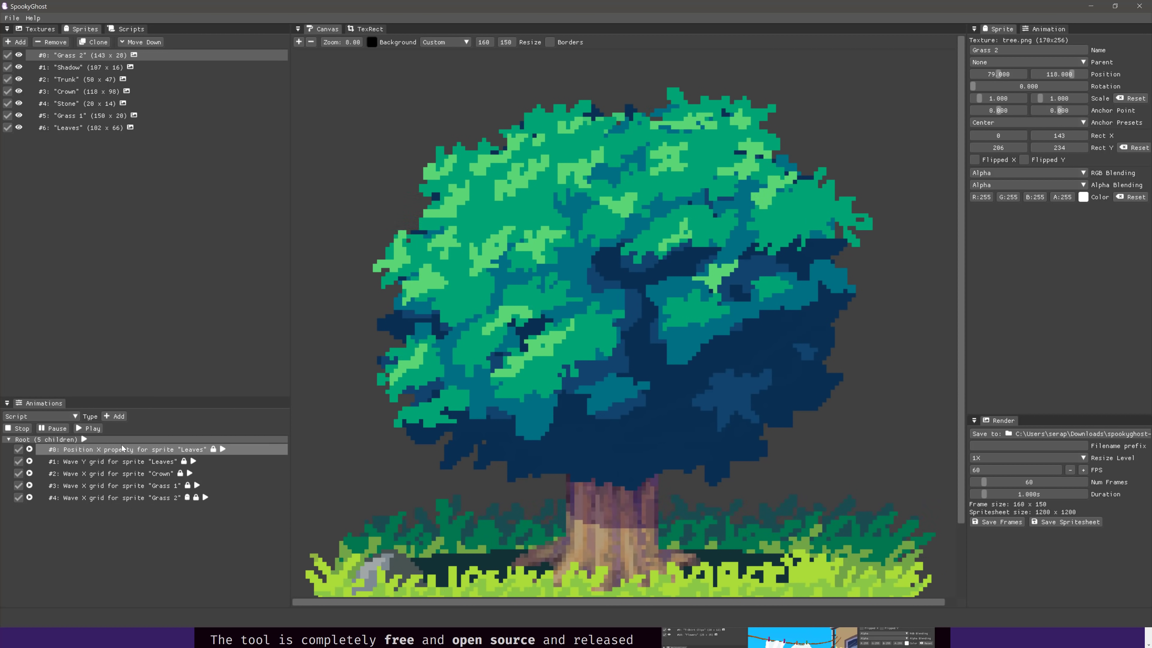
Select the Leaves Position X animation and stop the tree's playing animations.
click(66, 127)
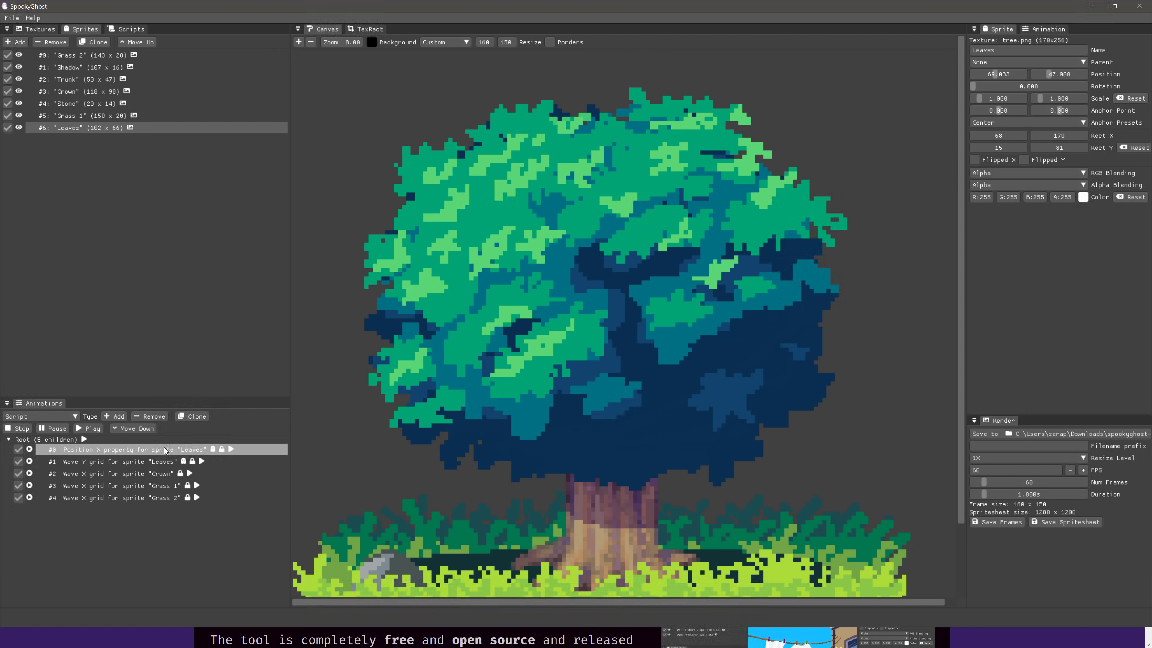
click(17, 428)
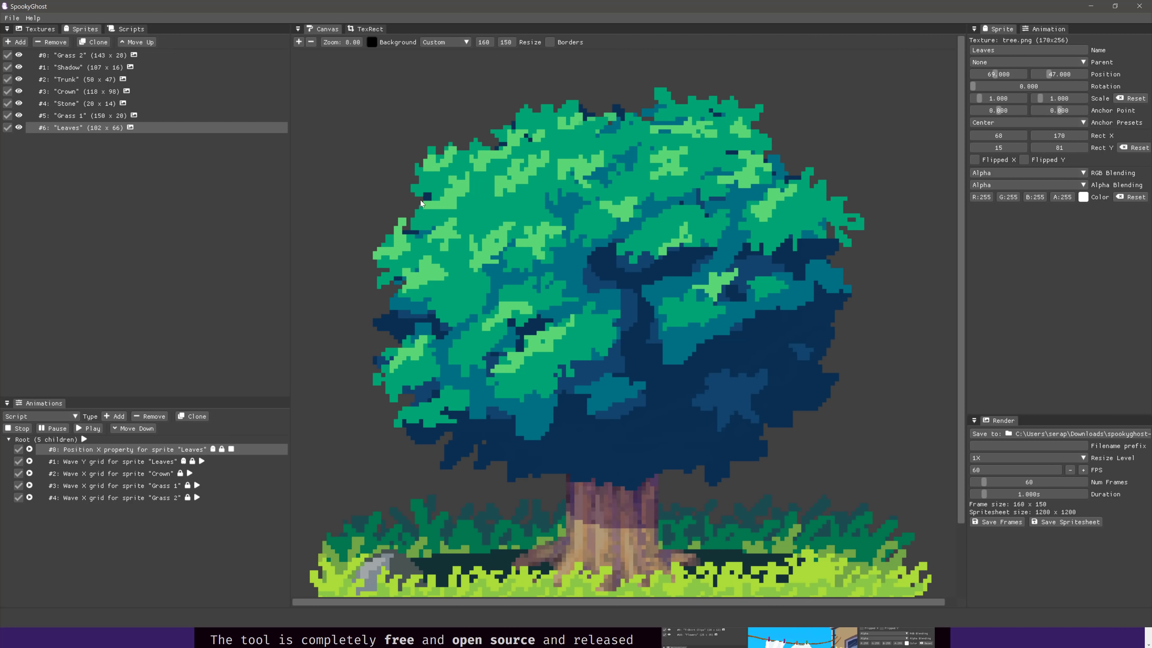
click(18, 429)
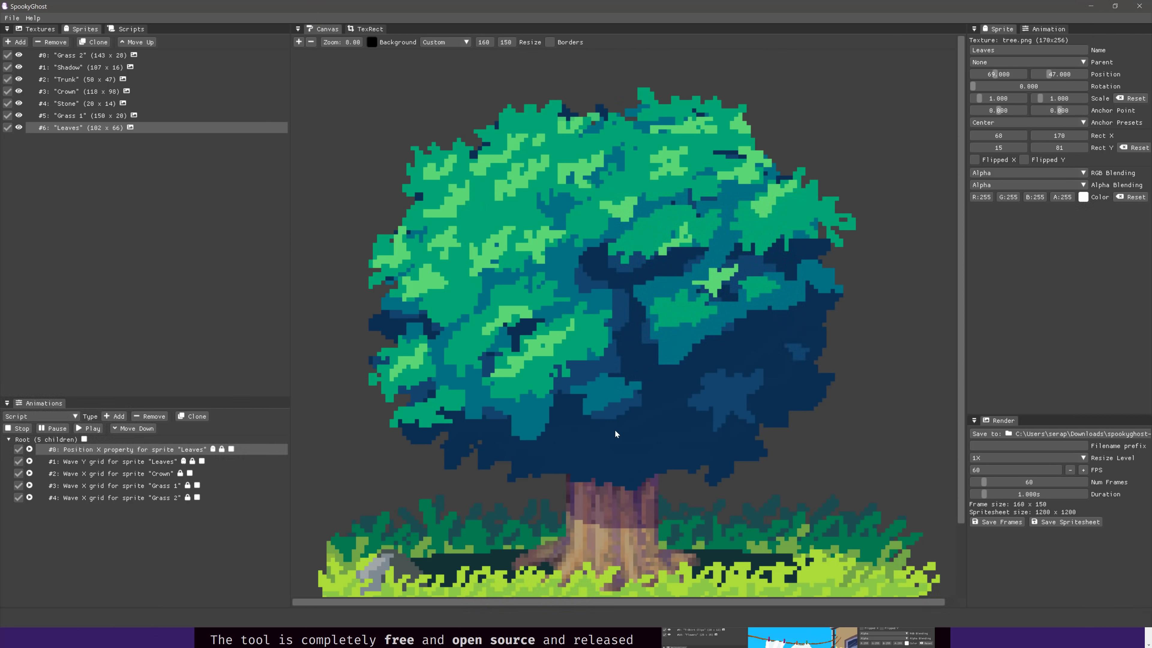
mouse_move(1026, 132)
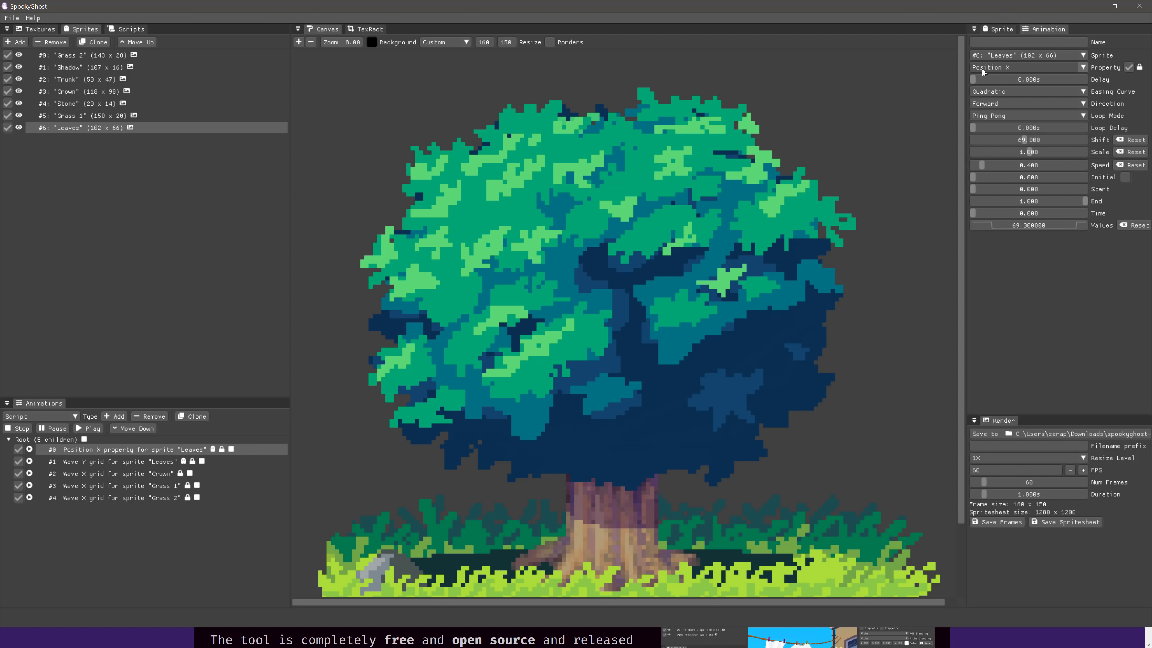
mouse_move(1001, 70)
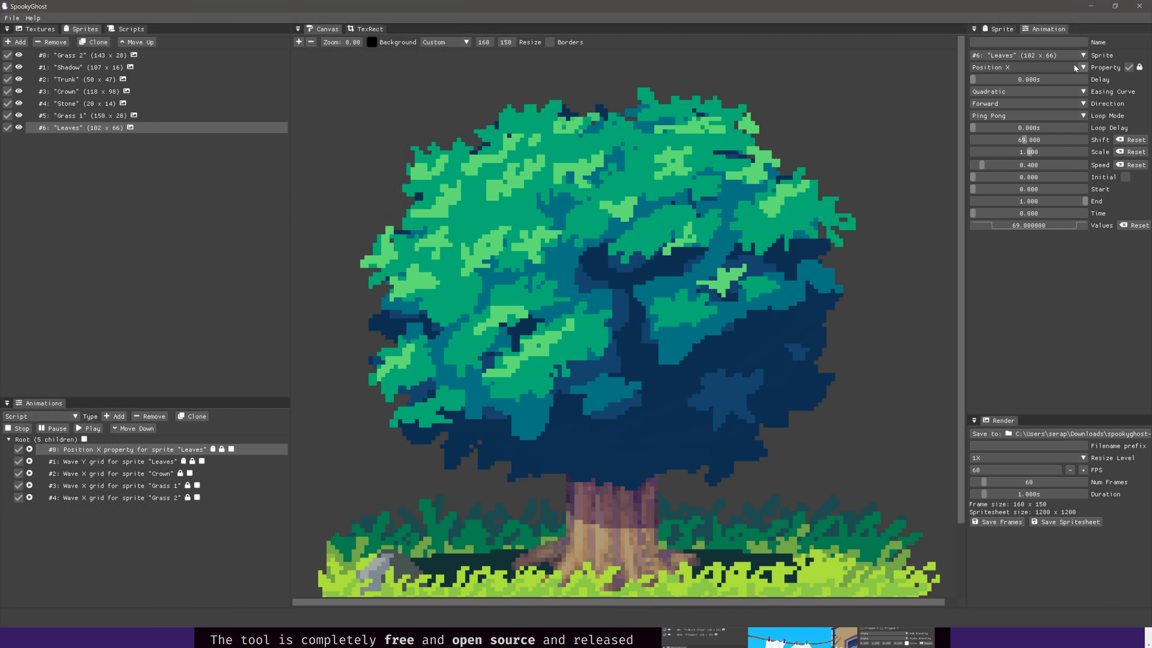
mouse_move(979, 188)
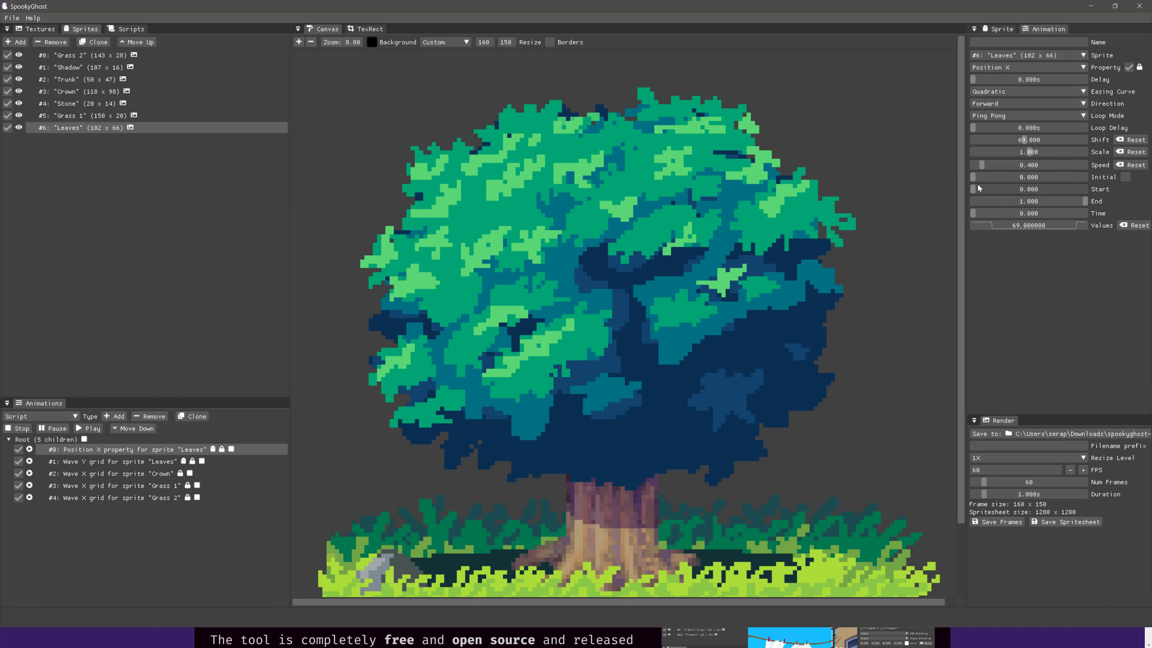
mouse_move(1002, 228)
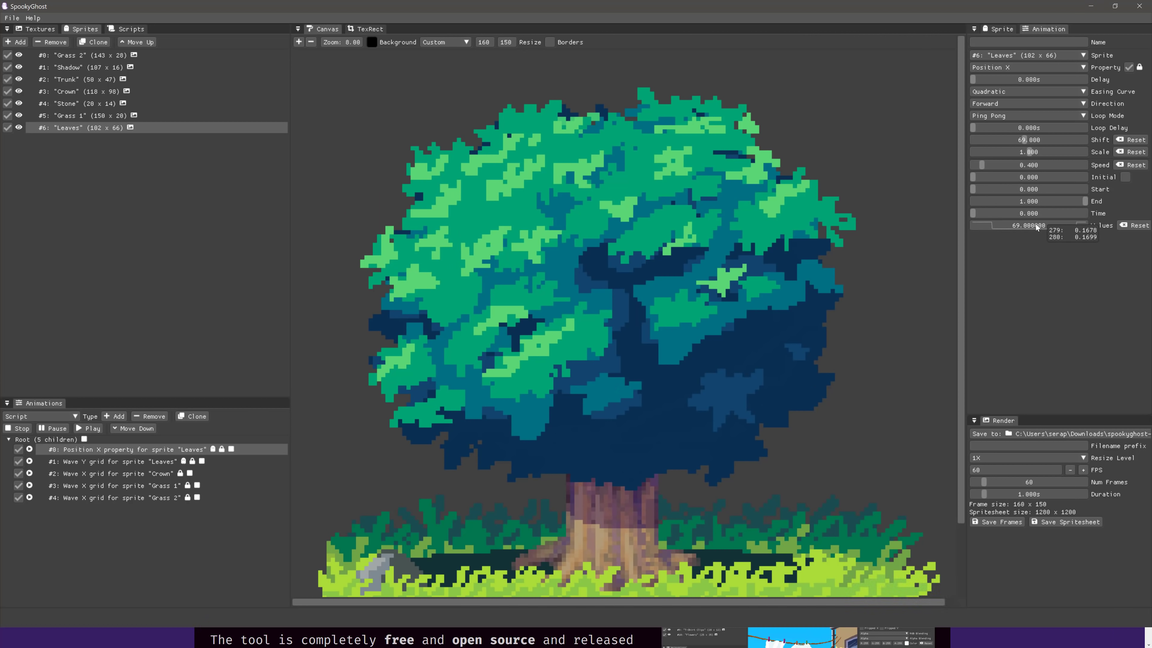
mouse_move(976, 226)
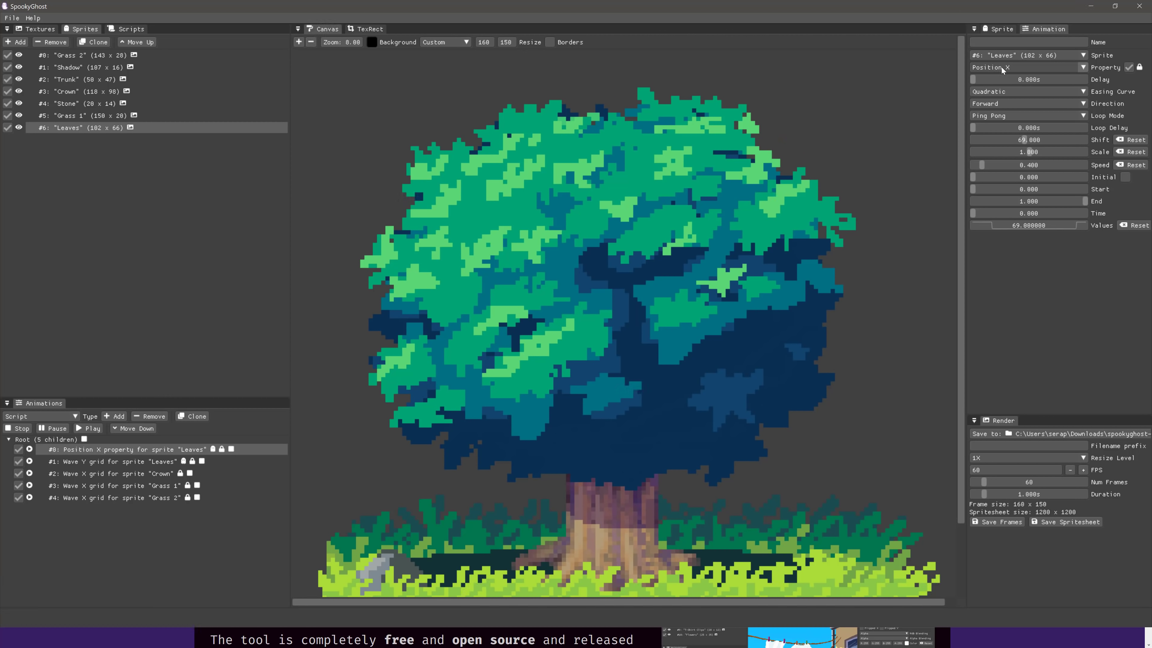
mouse_move(1009, 236)
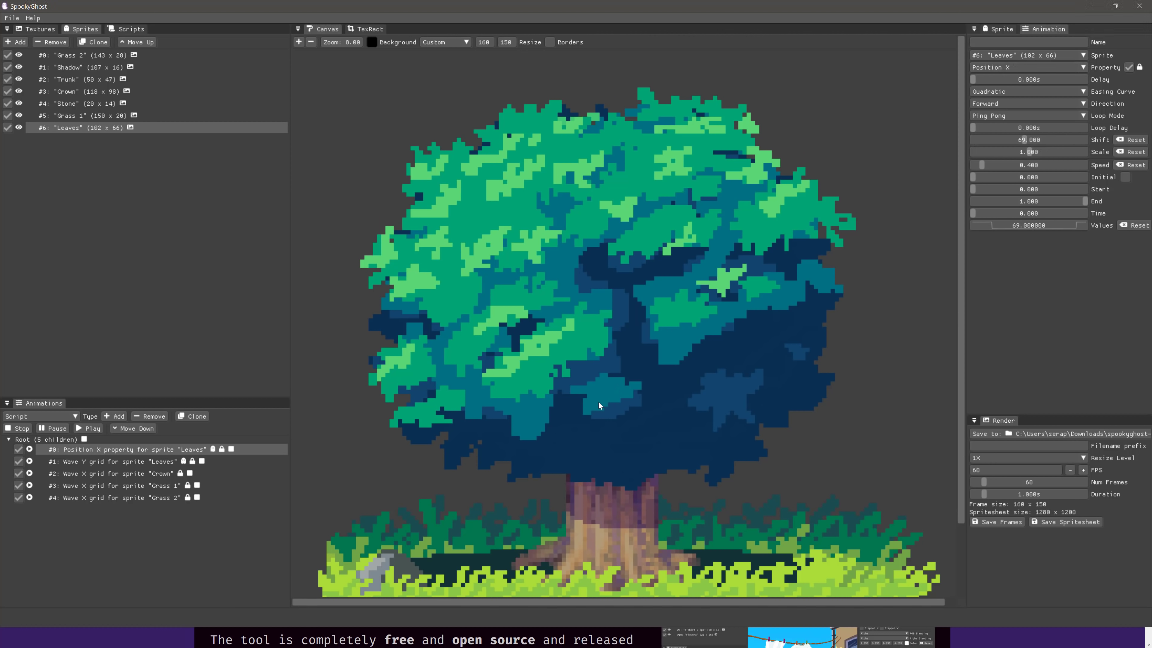
Play the Leaves position animation, then its Wave Y grid animation, and stop the preview.
click(90, 428)
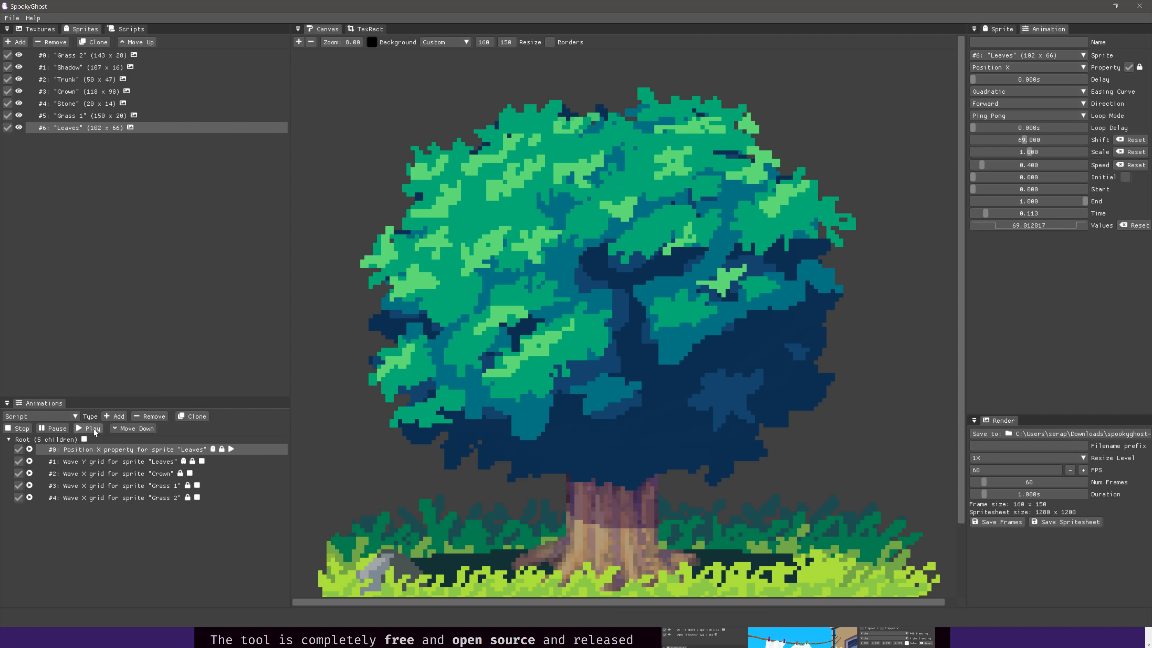
click(87, 429)
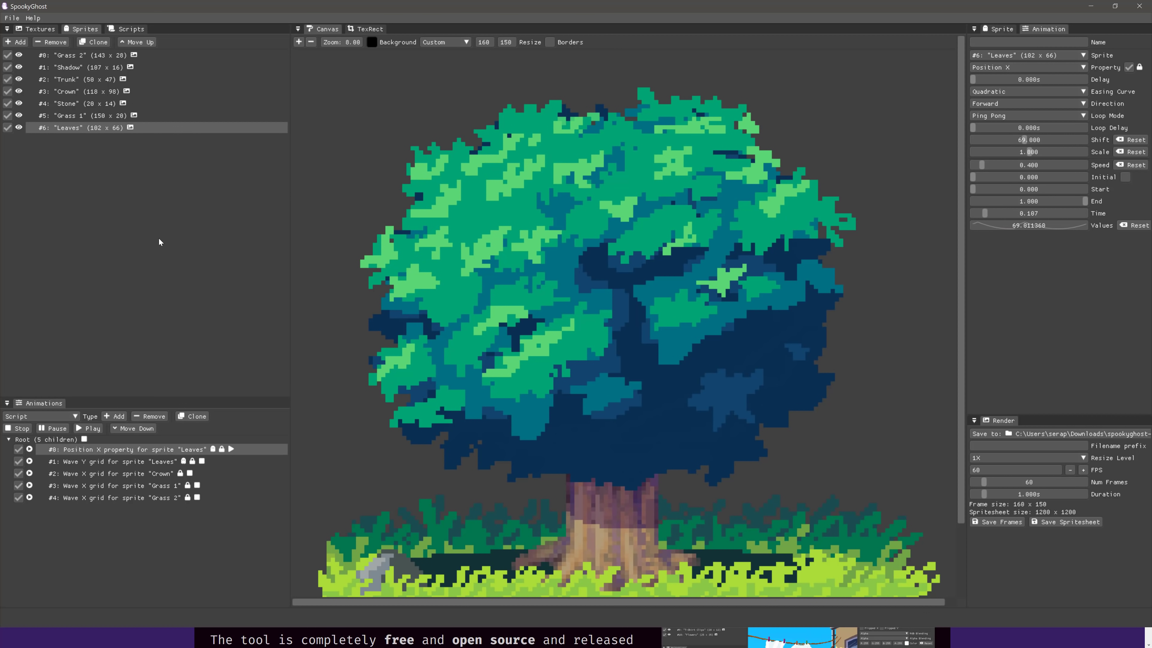
click(111, 461)
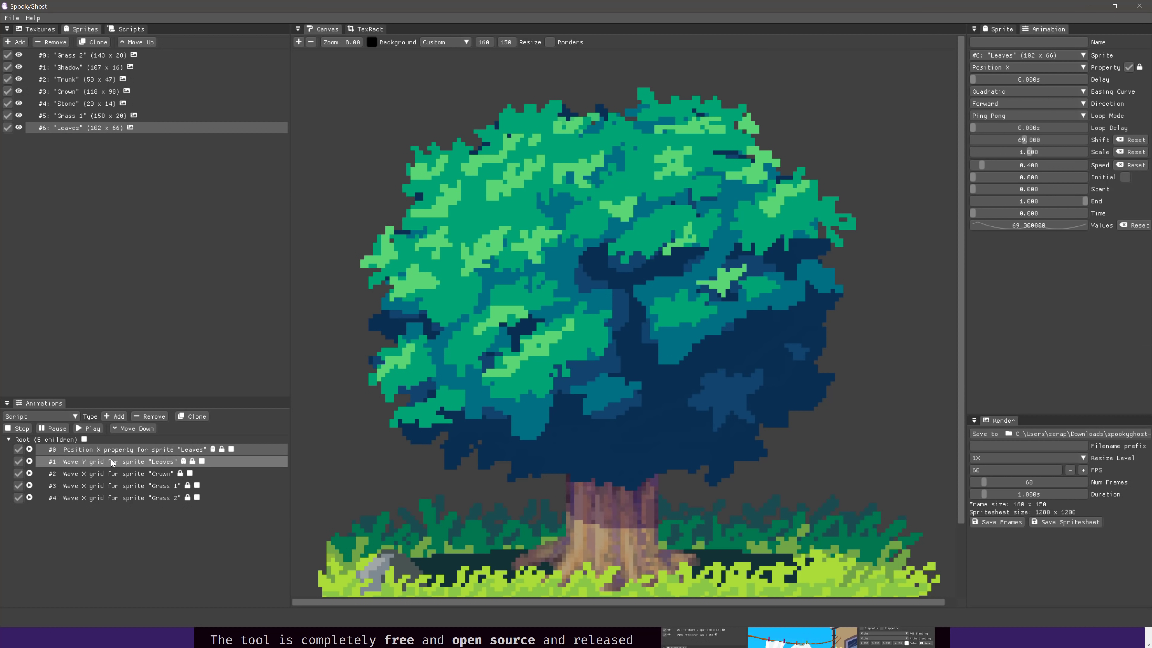
click(111, 462)
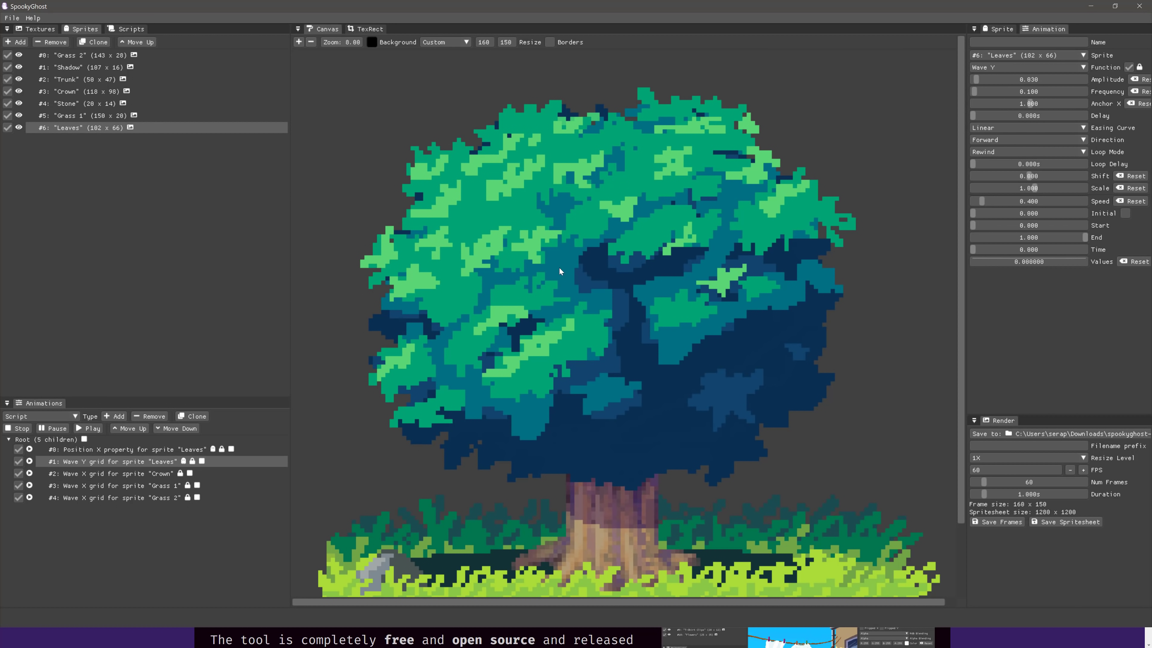
click(88, 428)
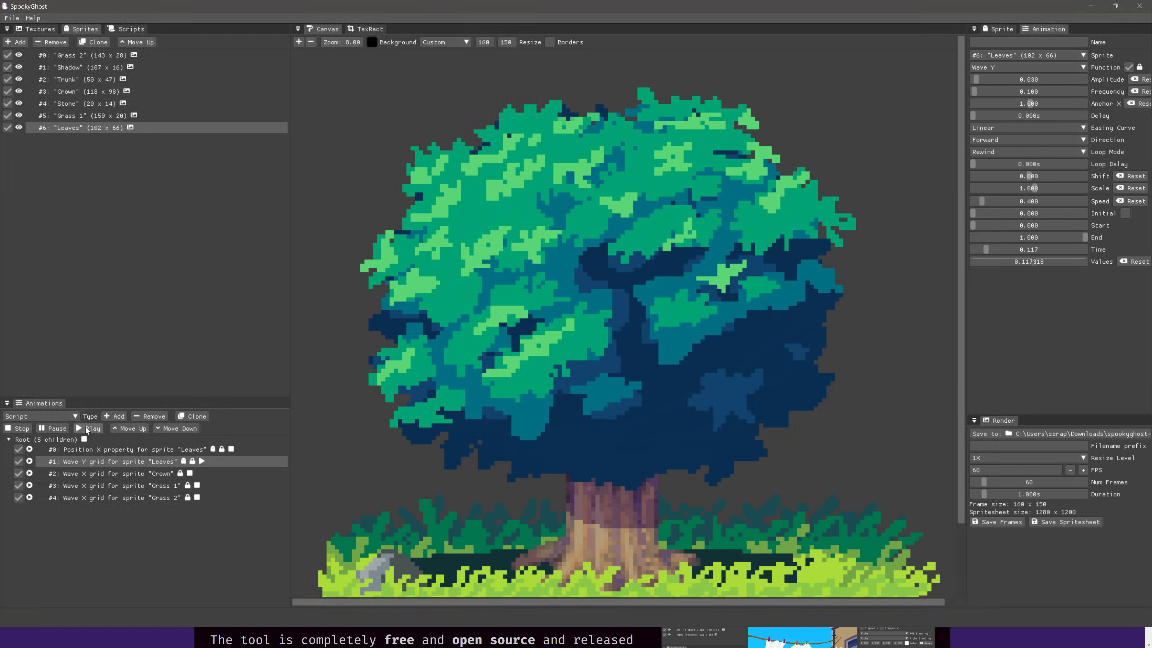
click(89, 428)
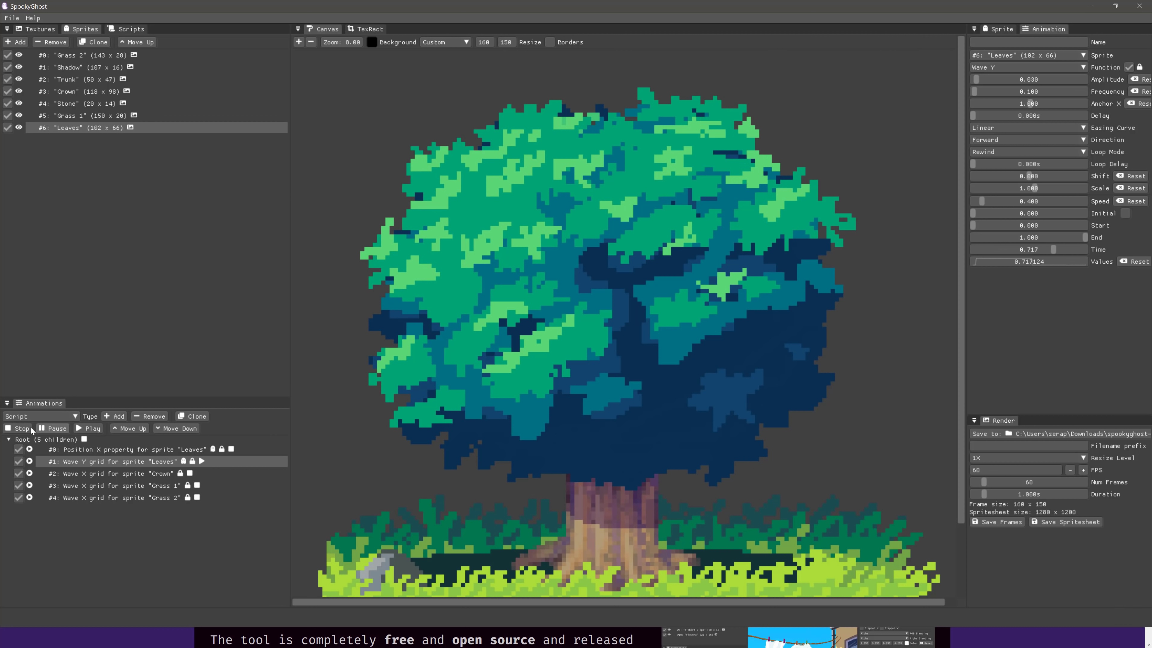
click(19, 428)
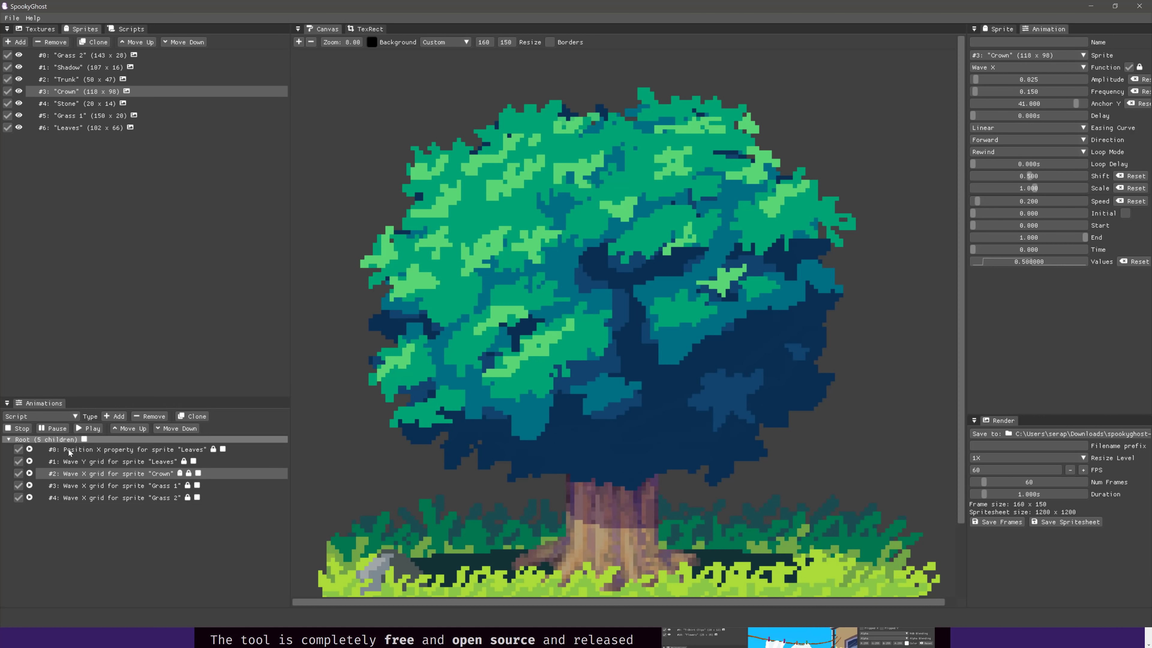
mouse_move(554, 511)
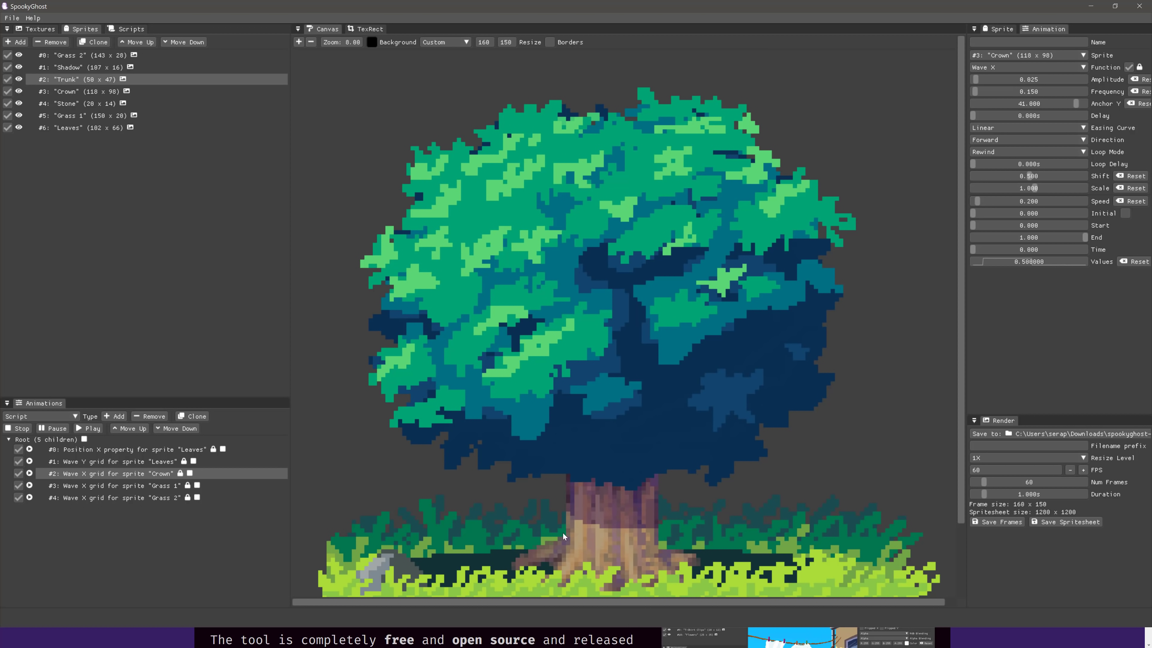
Add a Script animation for the Trunk sprite and remove it again.
click(115, 416)
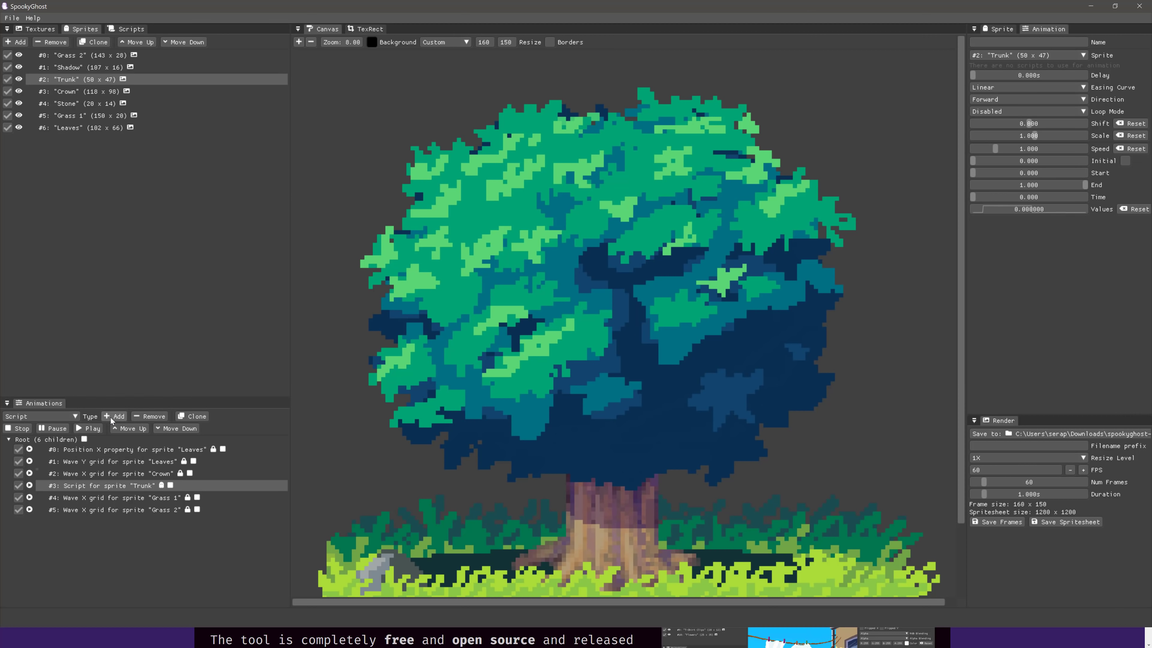
click(132, 485)
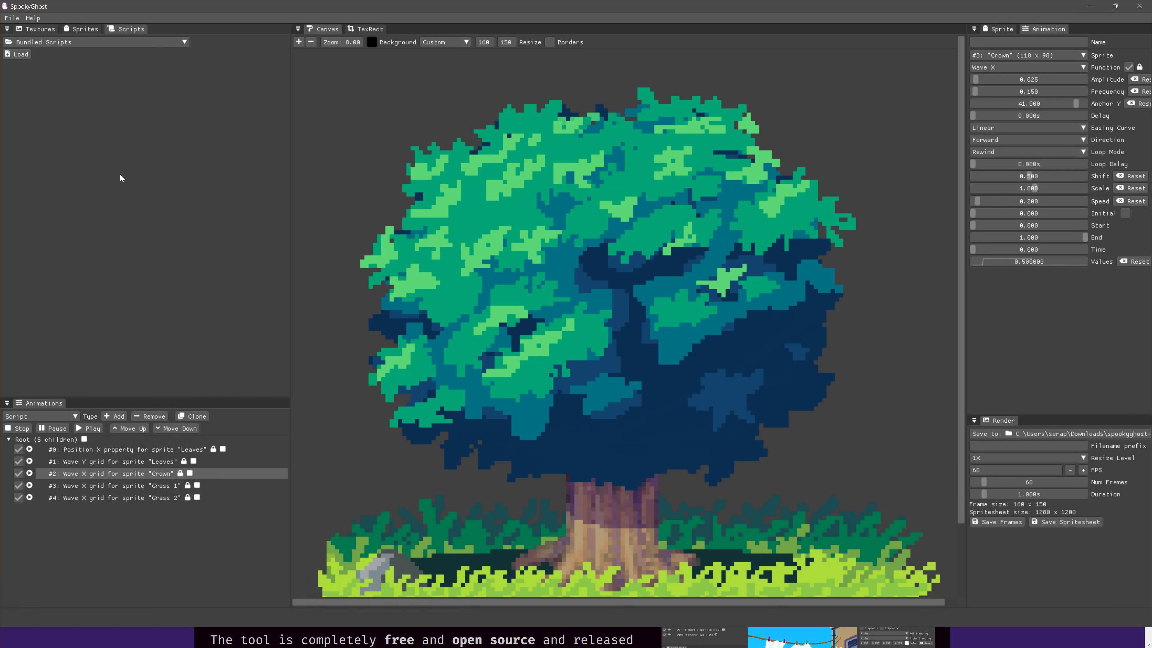
mouse_move(112, 165)
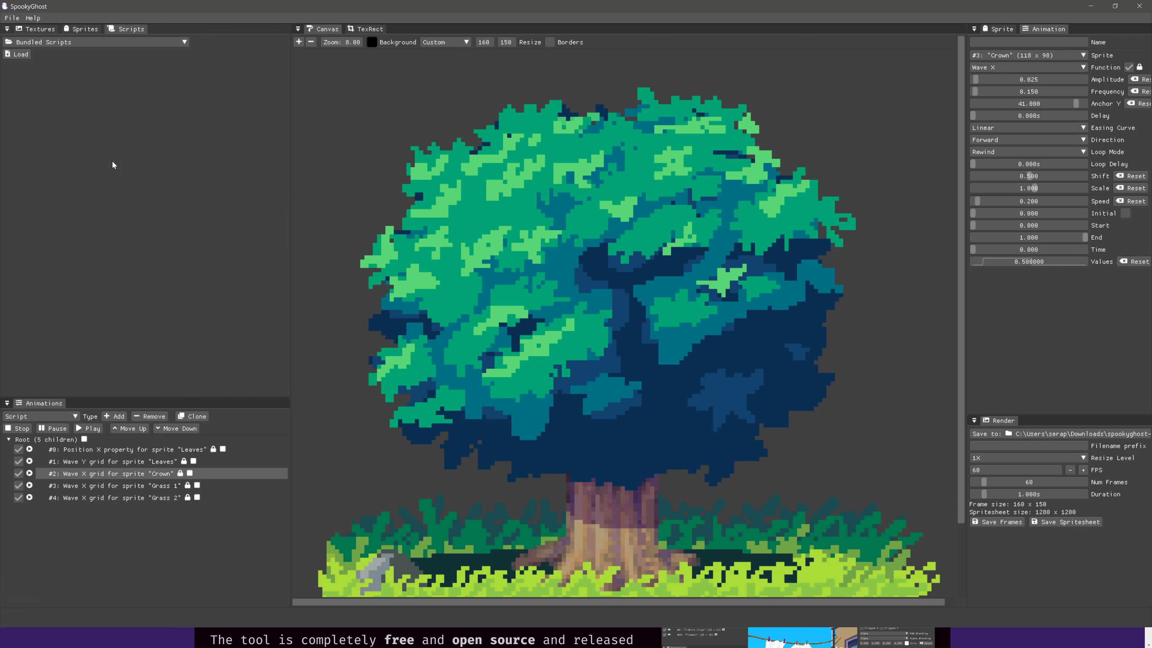
Load wavey.lua from Bundled Scripts and add it as a Script animation on the Trunk sprite.
click(184, 42)
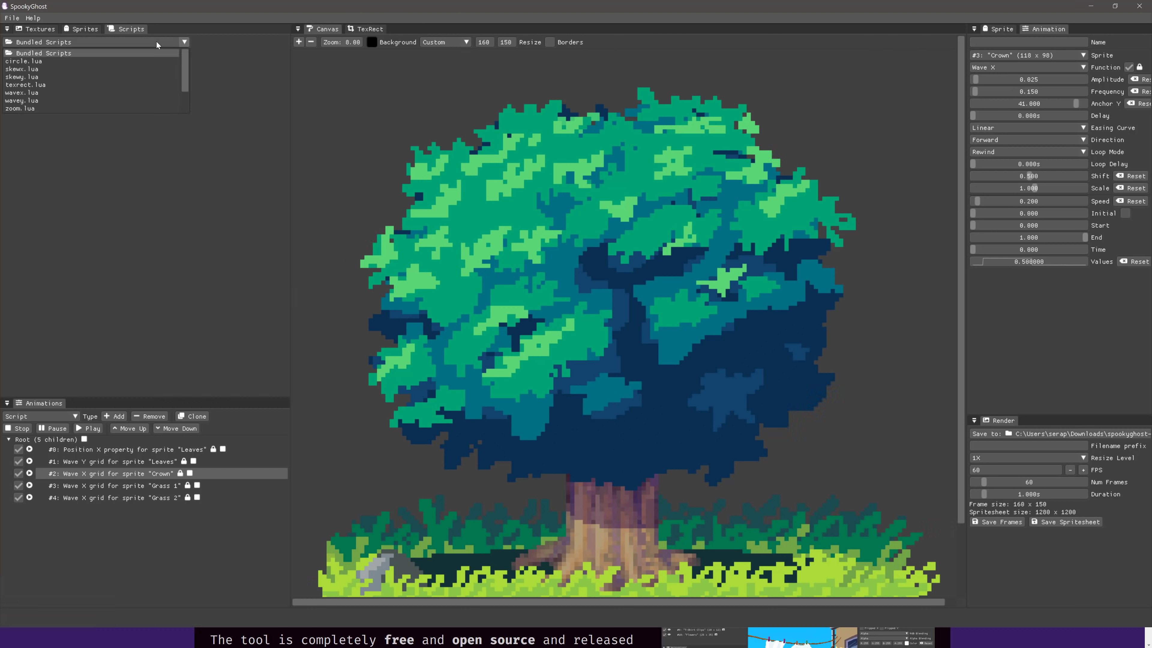
click(24, 62)
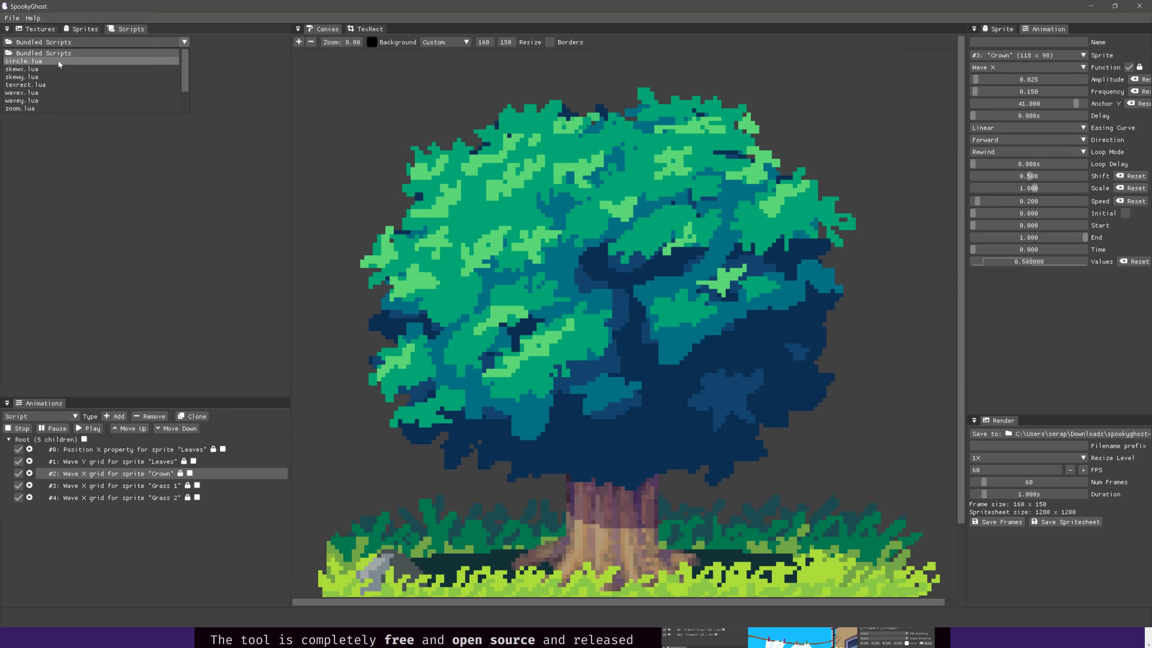
click(22, 69)
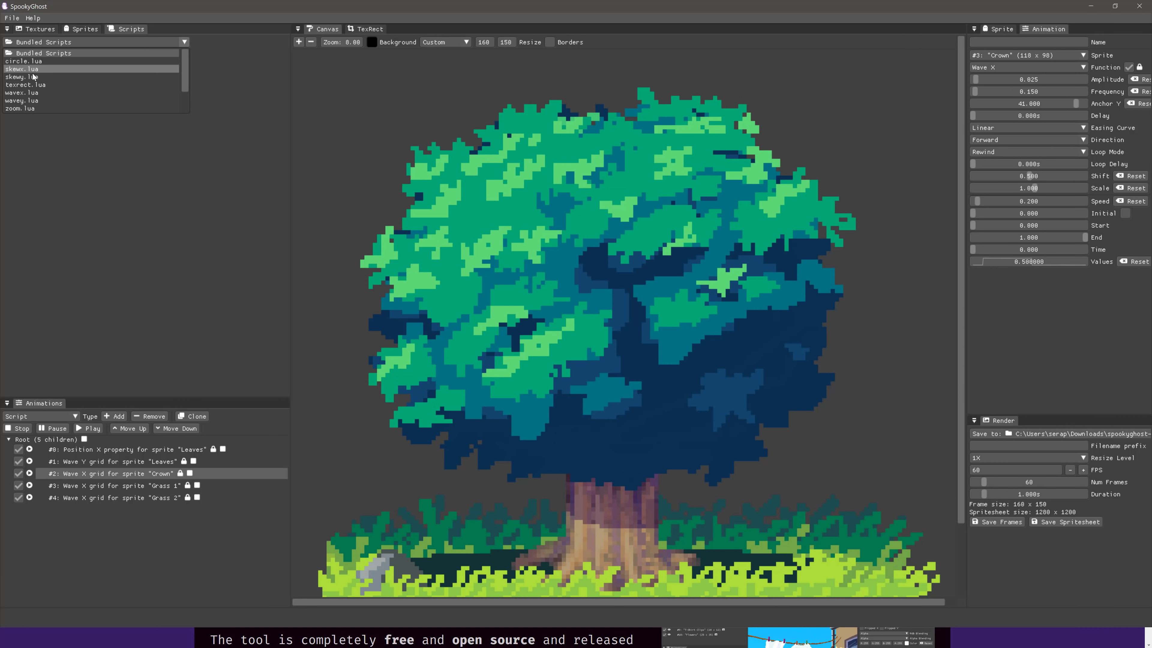
click(22, 108)
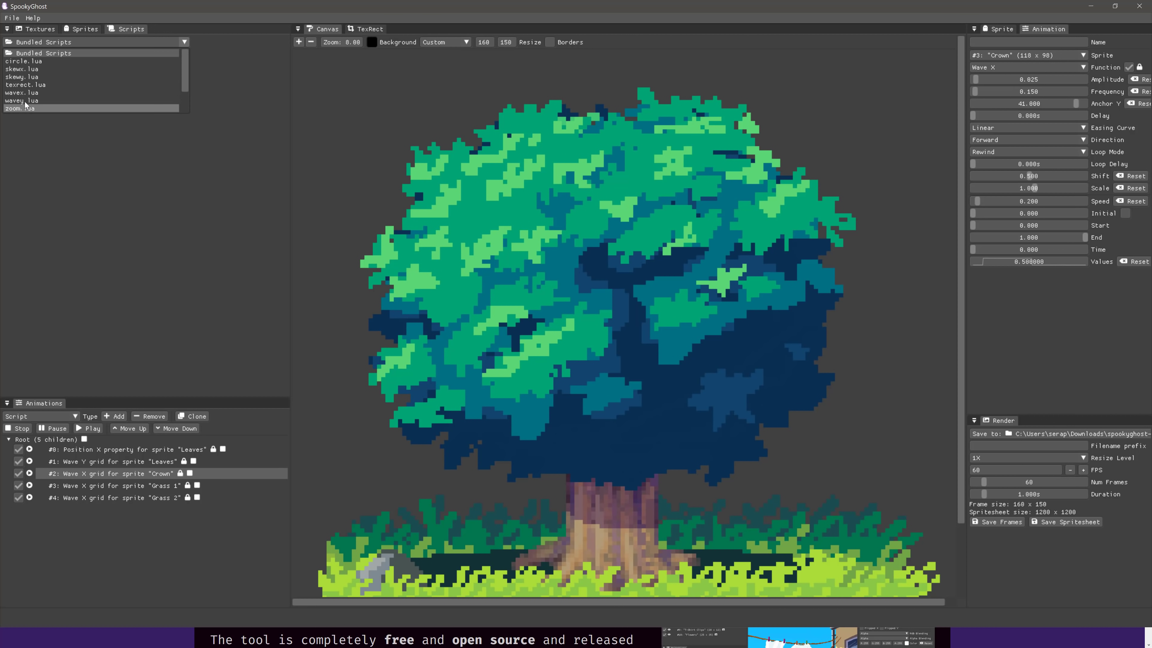
double_click(22, 101)
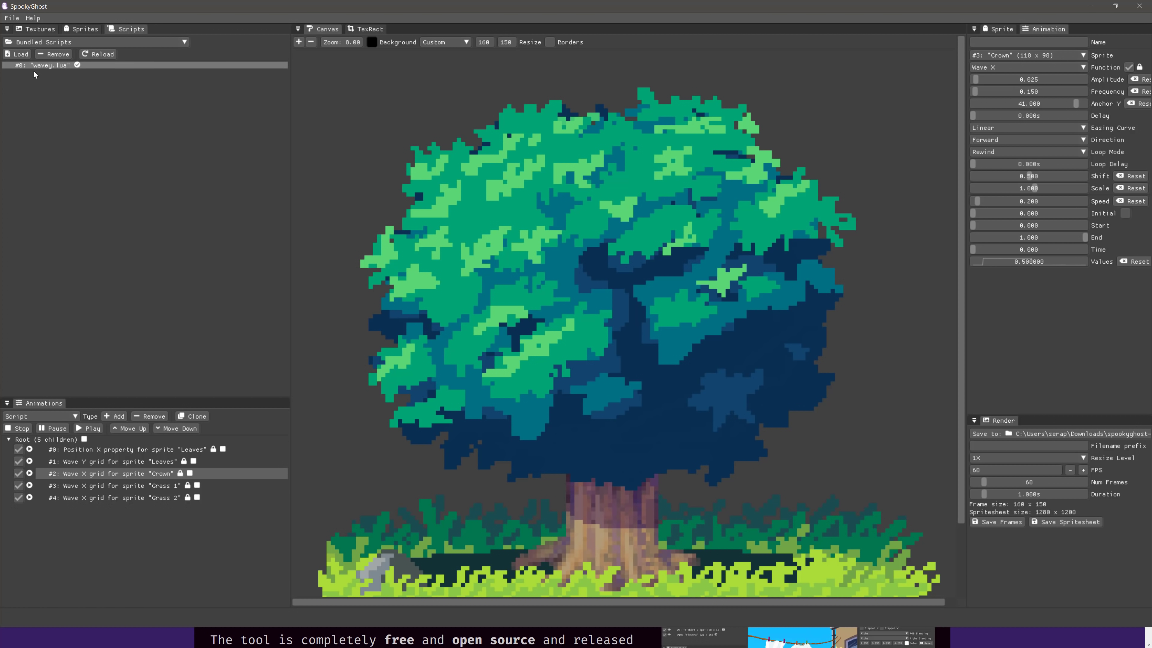
click(82, 29)
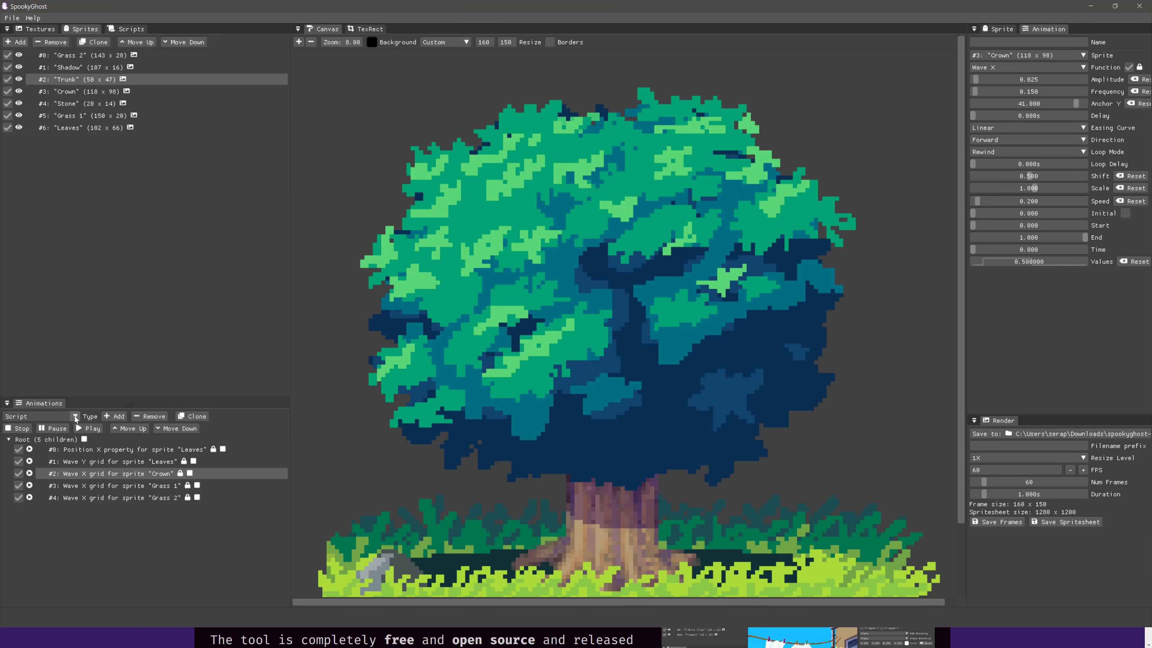
click(89, 416)
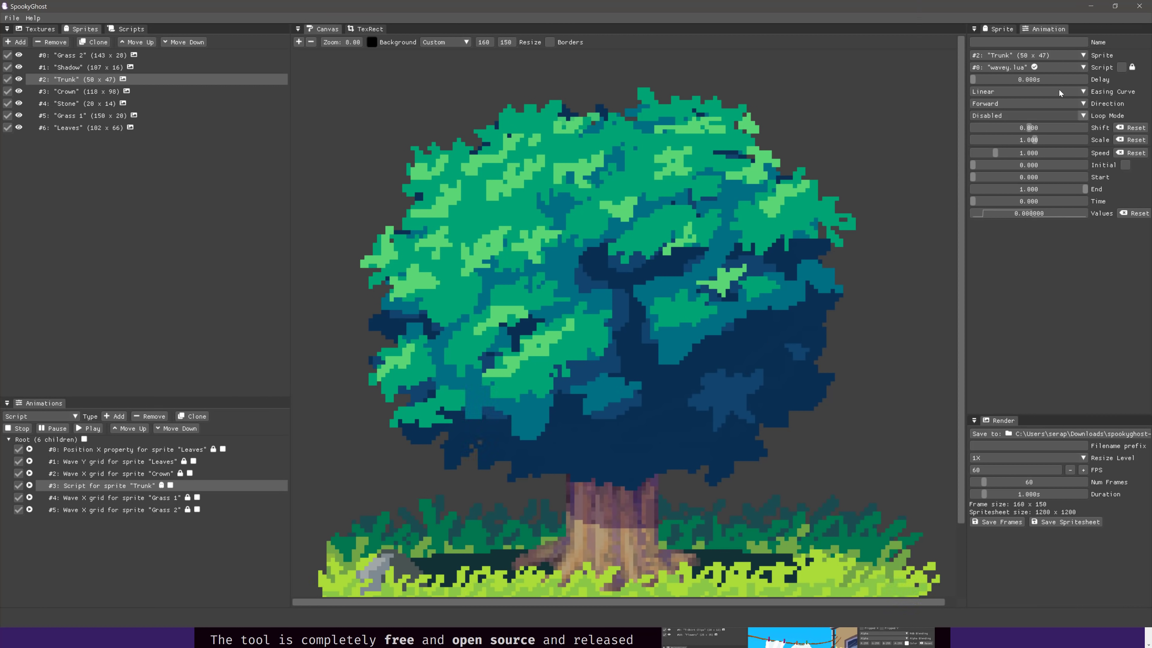
mouse_move(982, 73)
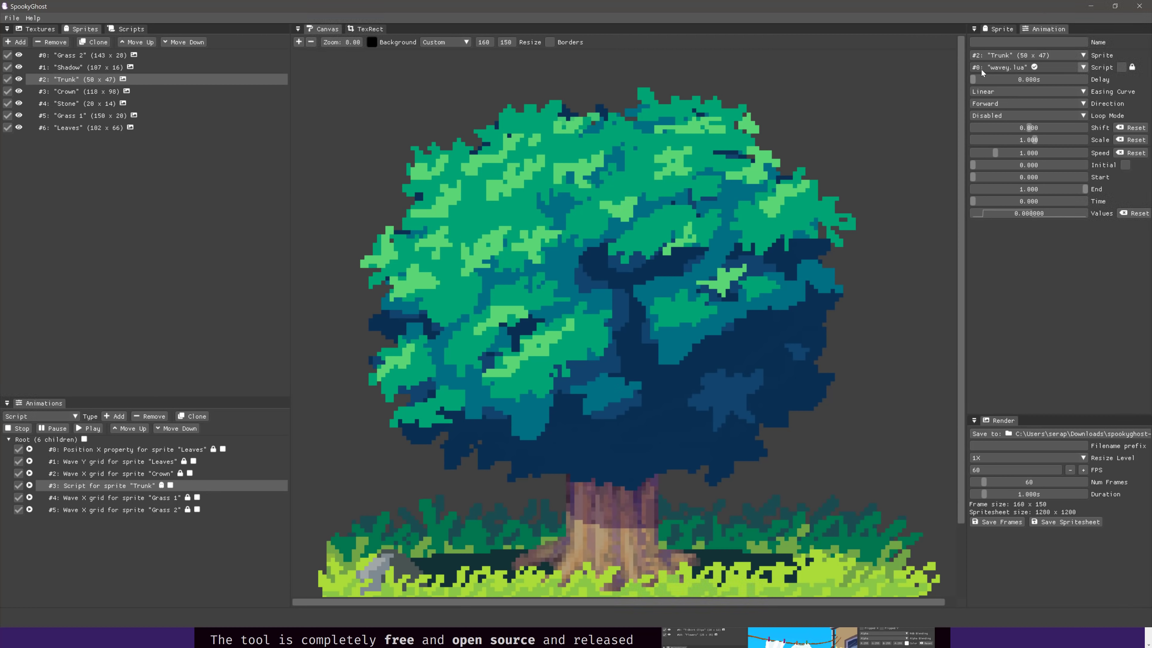
mouse_move(1023, 72)
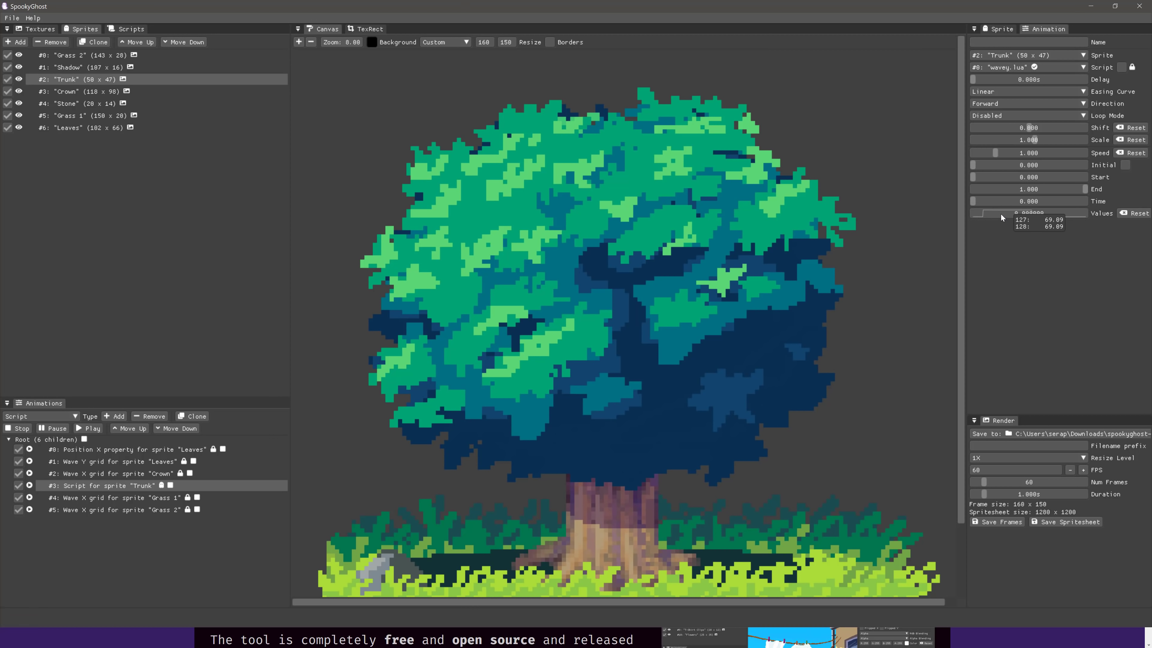
Scrub and play the trunk script animation, then set its Loop Mode to Rewind.
drag(975, 200, 990, 201)
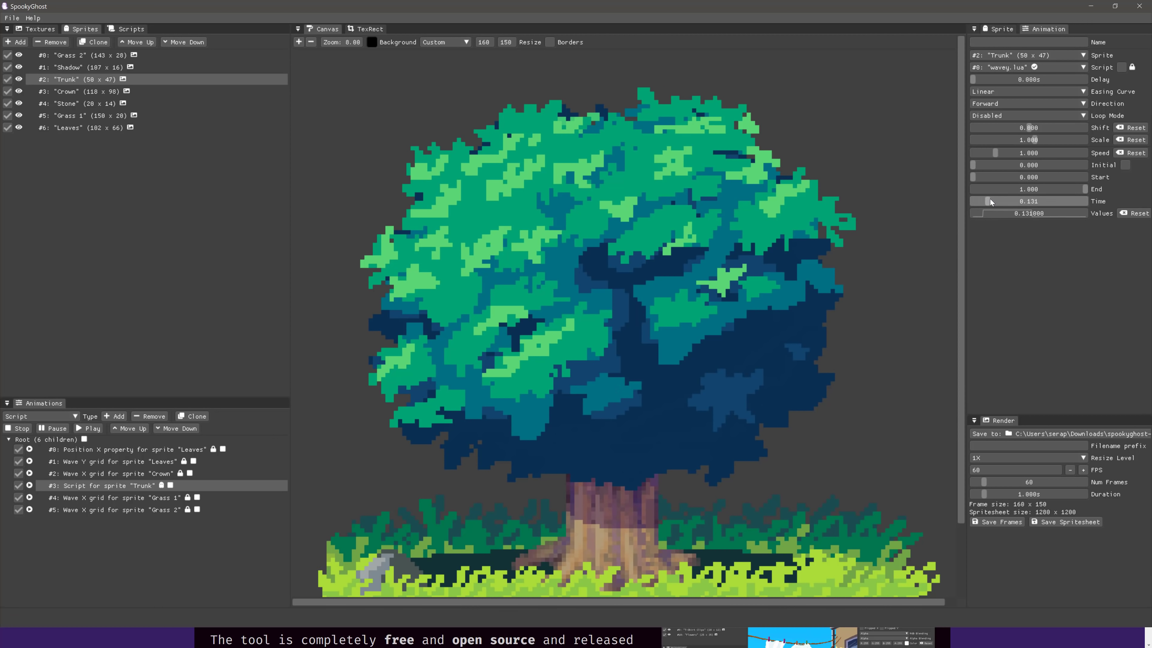
drag(985, 201, 1016, 201)
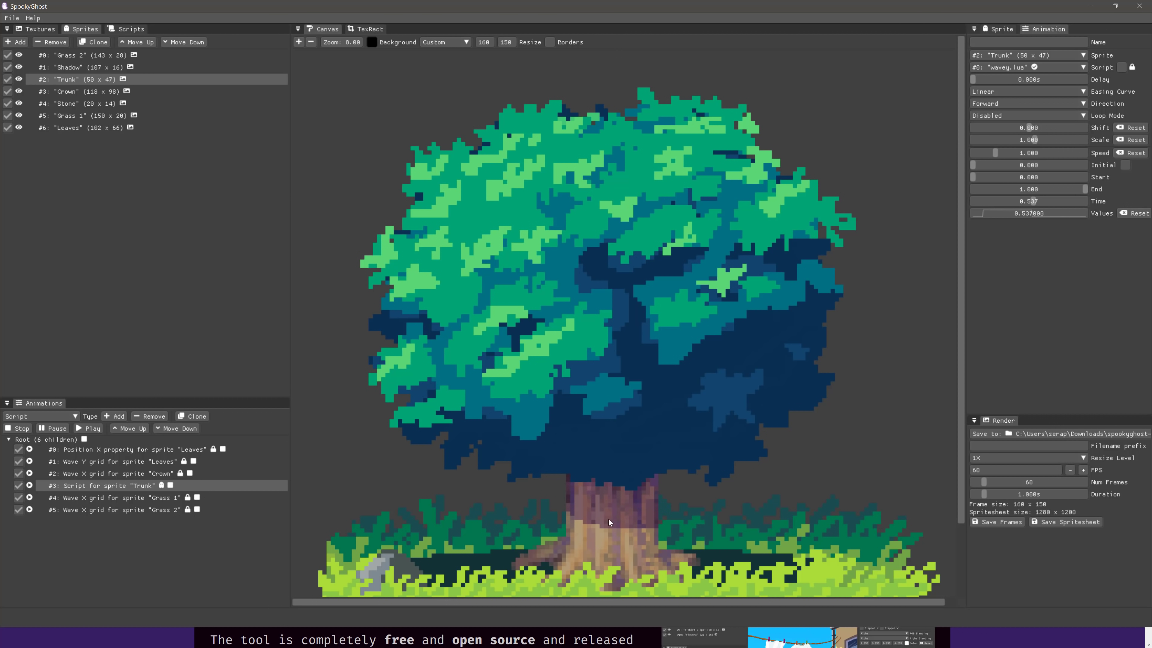
mouse_move(713, 296)
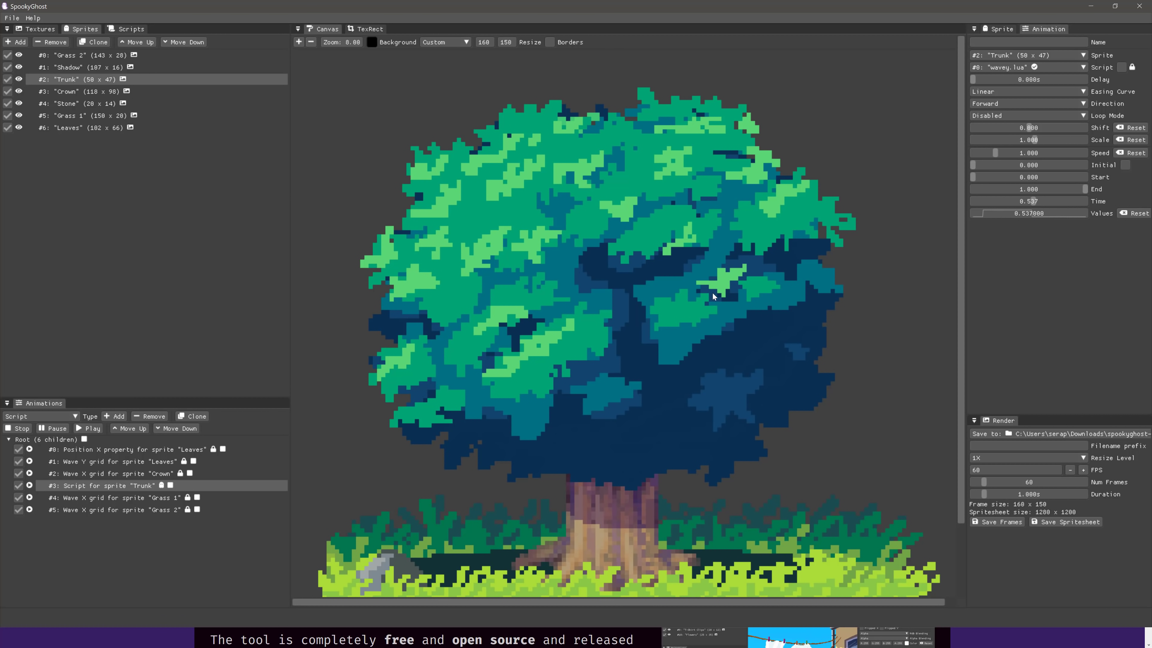
click(88, 428)
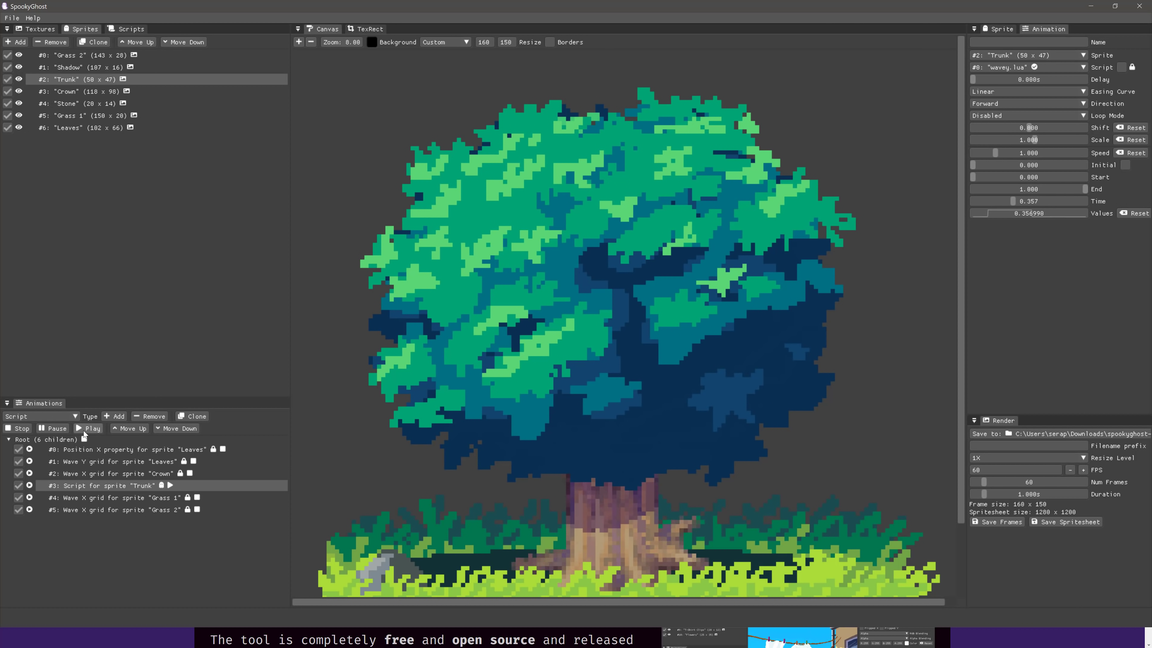
click(85, 428)
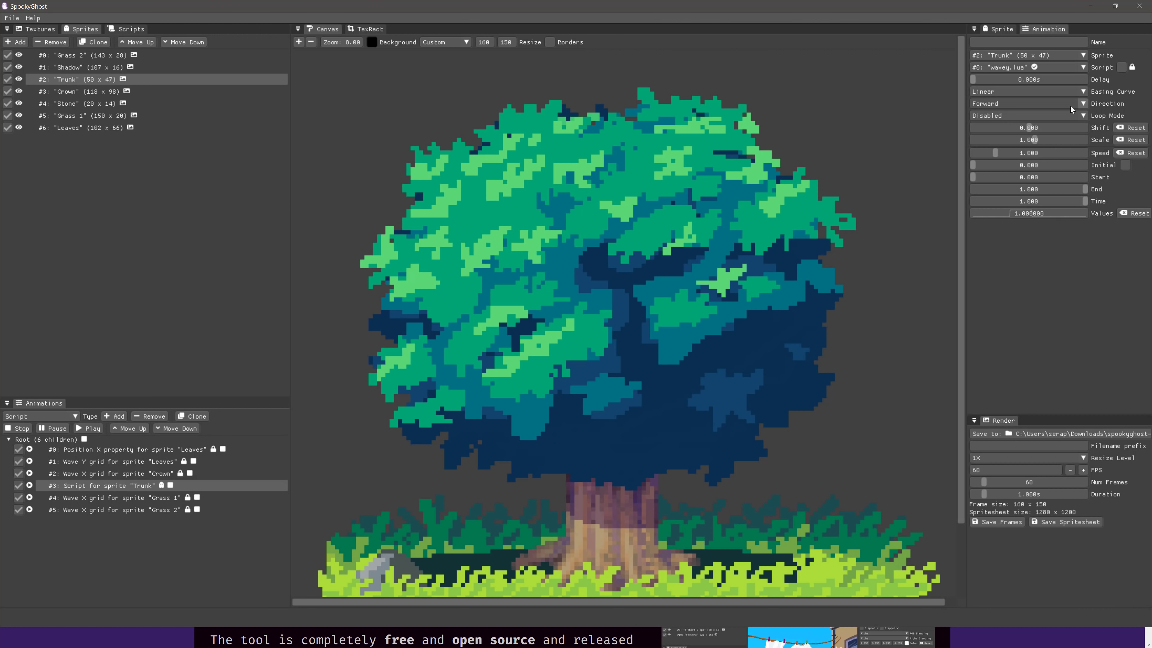
click(1025, 115)
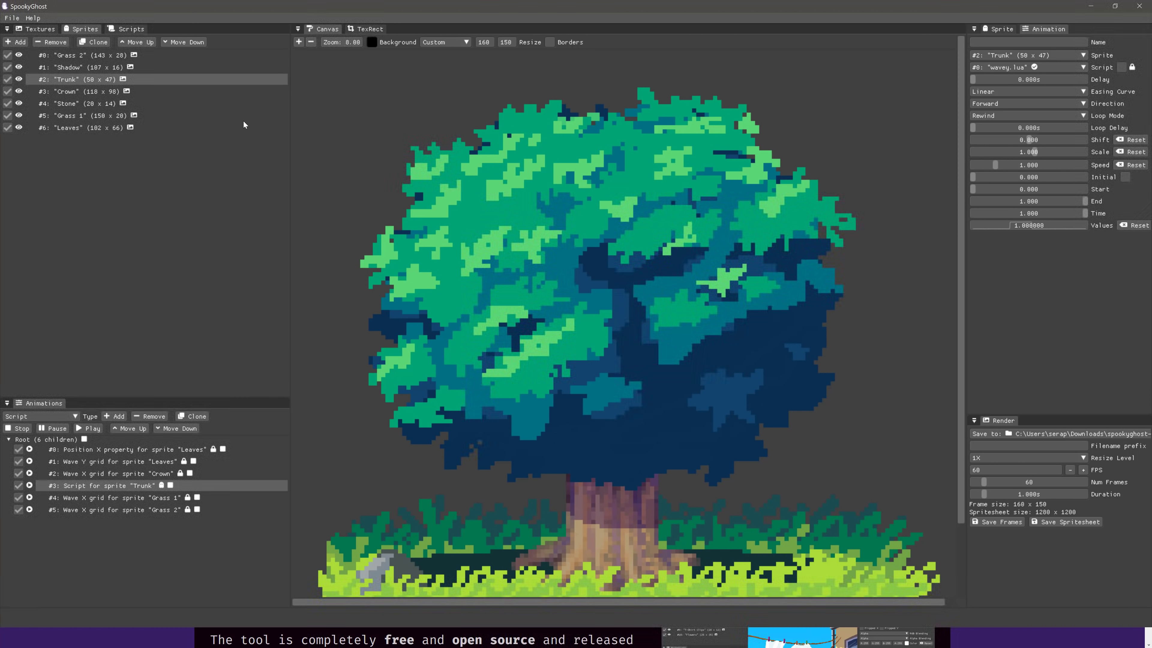
click(82, 428)
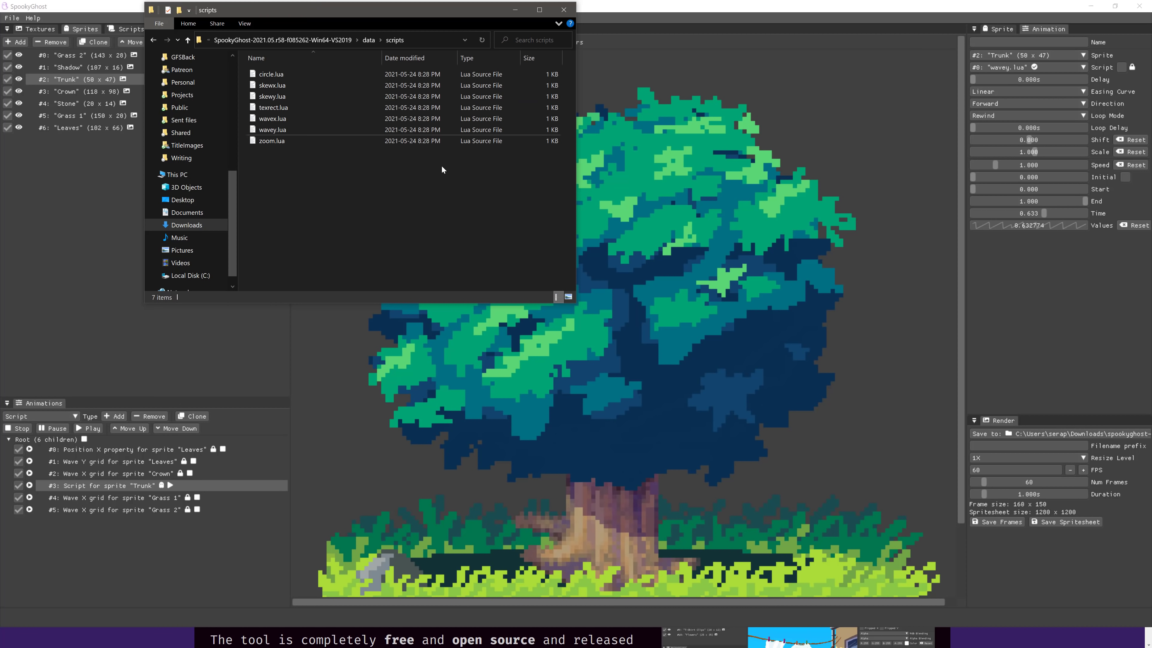
mouse_move(365, 187)
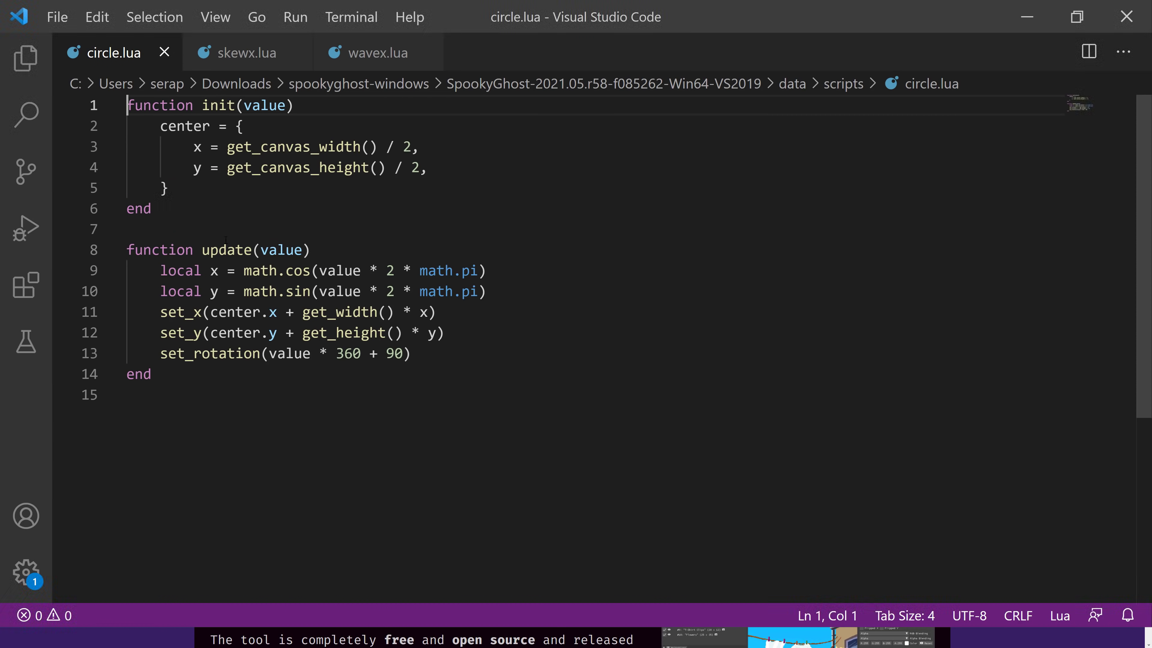
Read skewx.lua and wavex.lua in VS Code, then return to circle.lua.
click(246, 52)
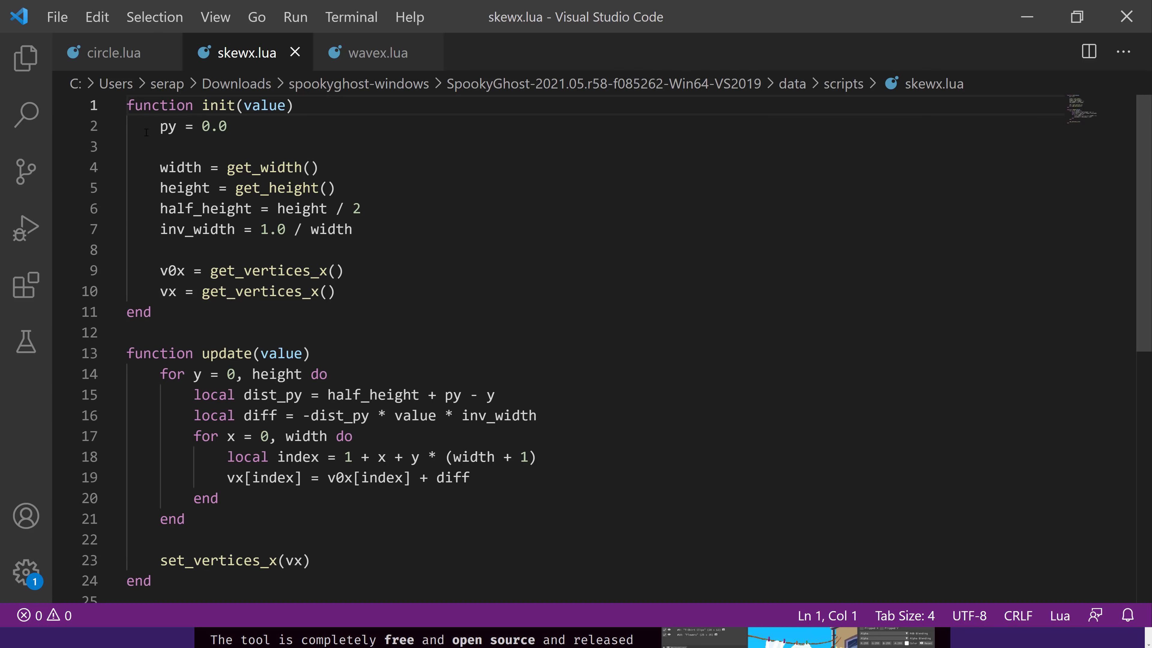
click(333, 271)
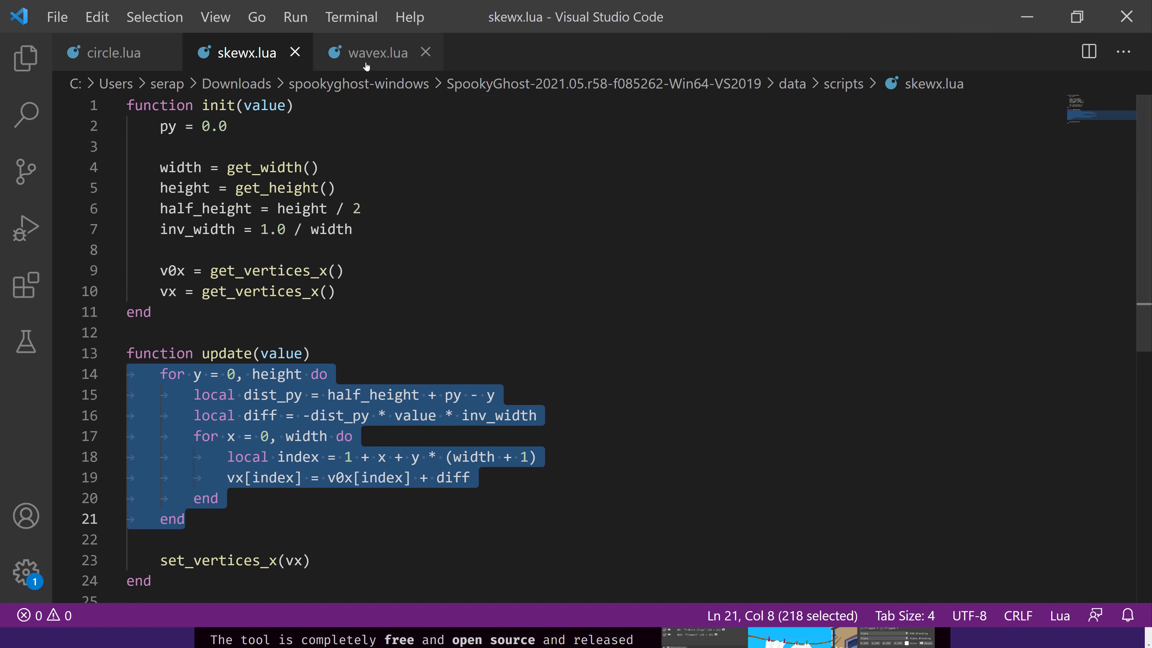
click(377, 52)
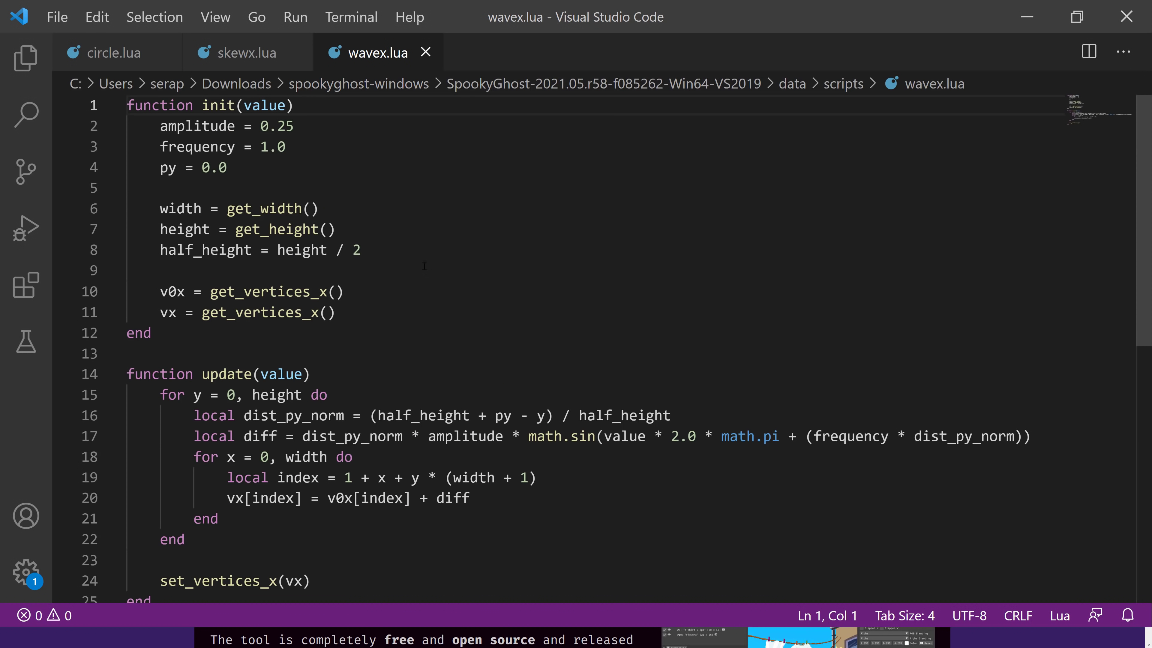
click(115, 52)
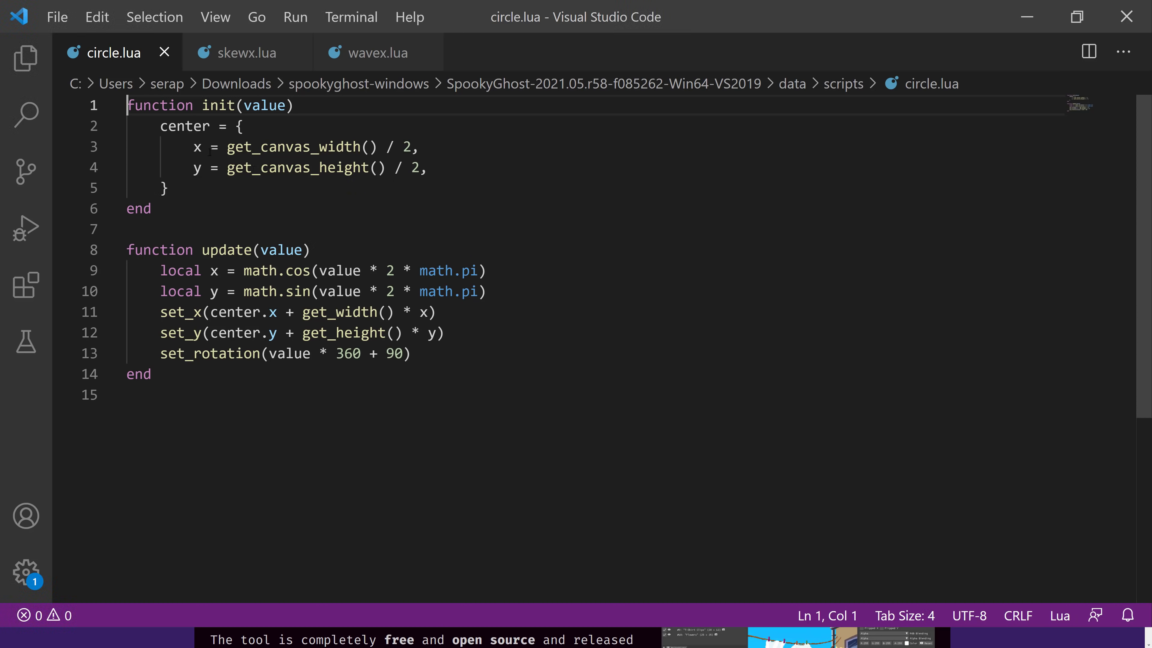
mouse_move(347, 414)
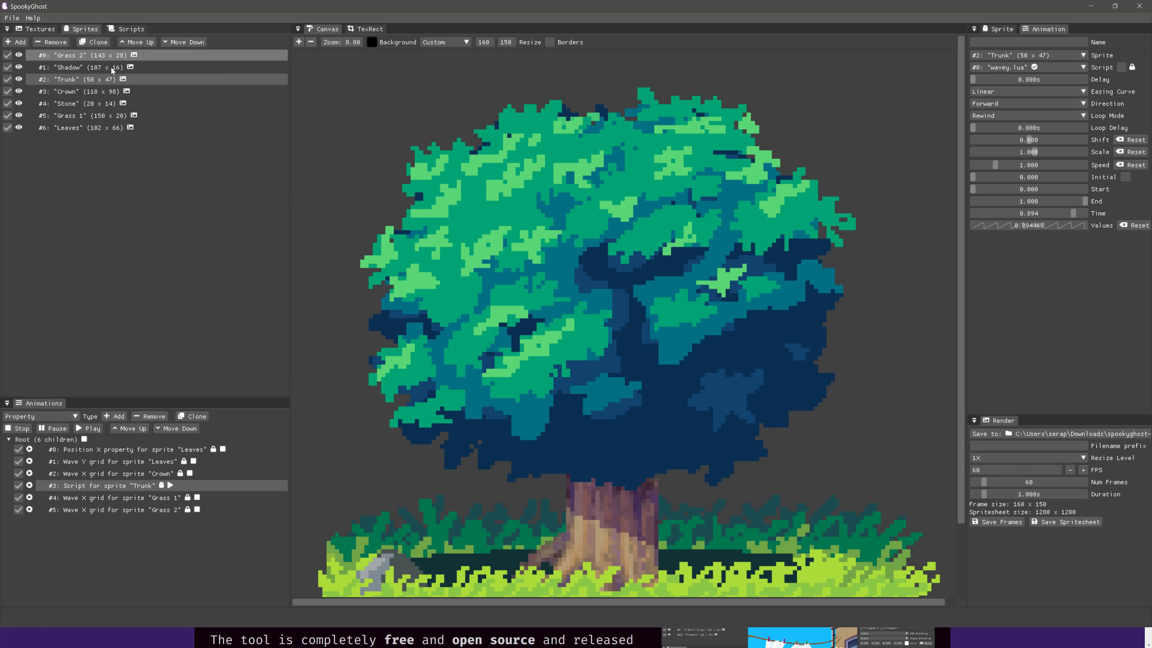
Add a Property animation for the Trunk sprite targeting its Red Channel.
click(114, 416)
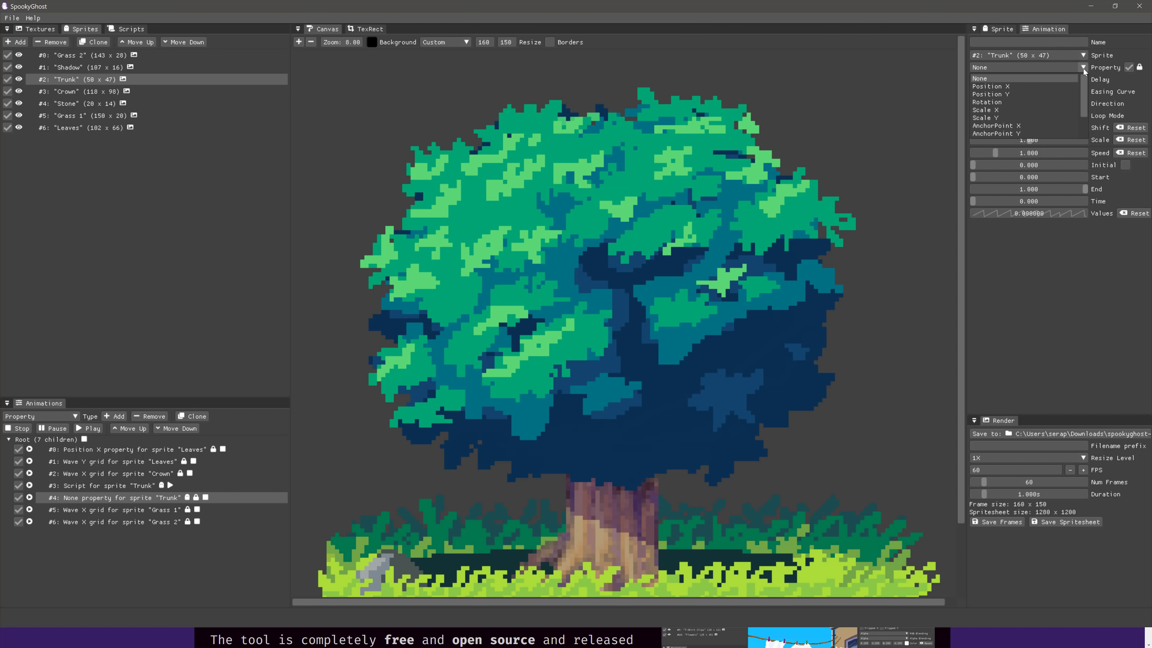
scroll(down, 3)
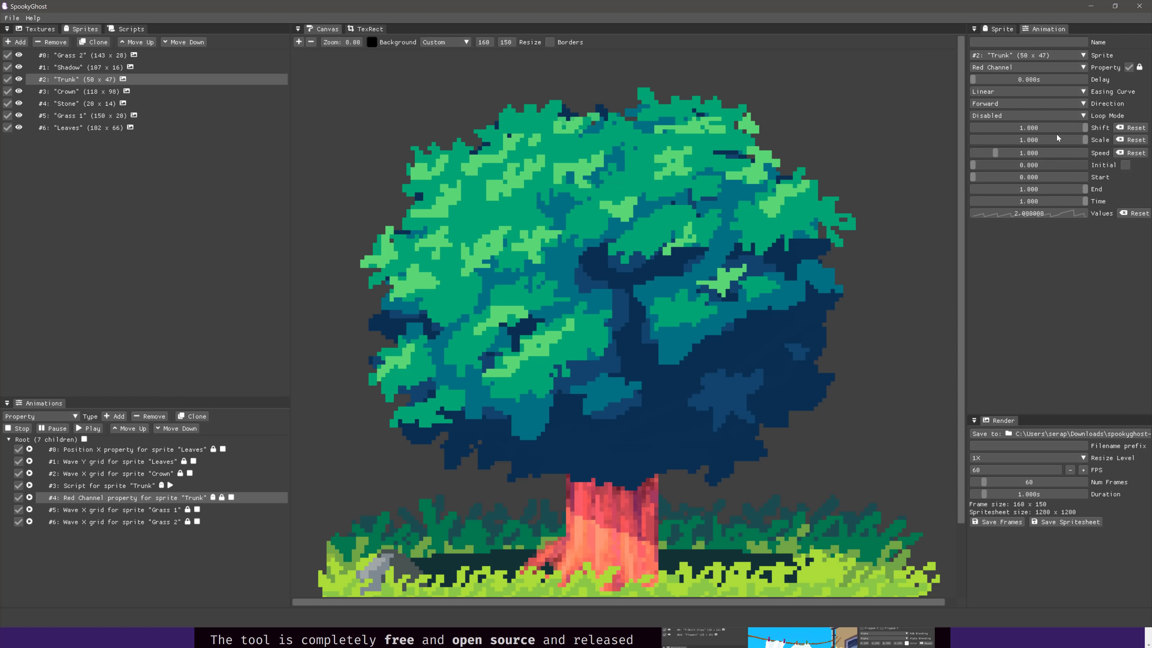
Set the Red Channel animation to Rewind looping, play it, and choose Grid as the next type.
click(1026, 115)
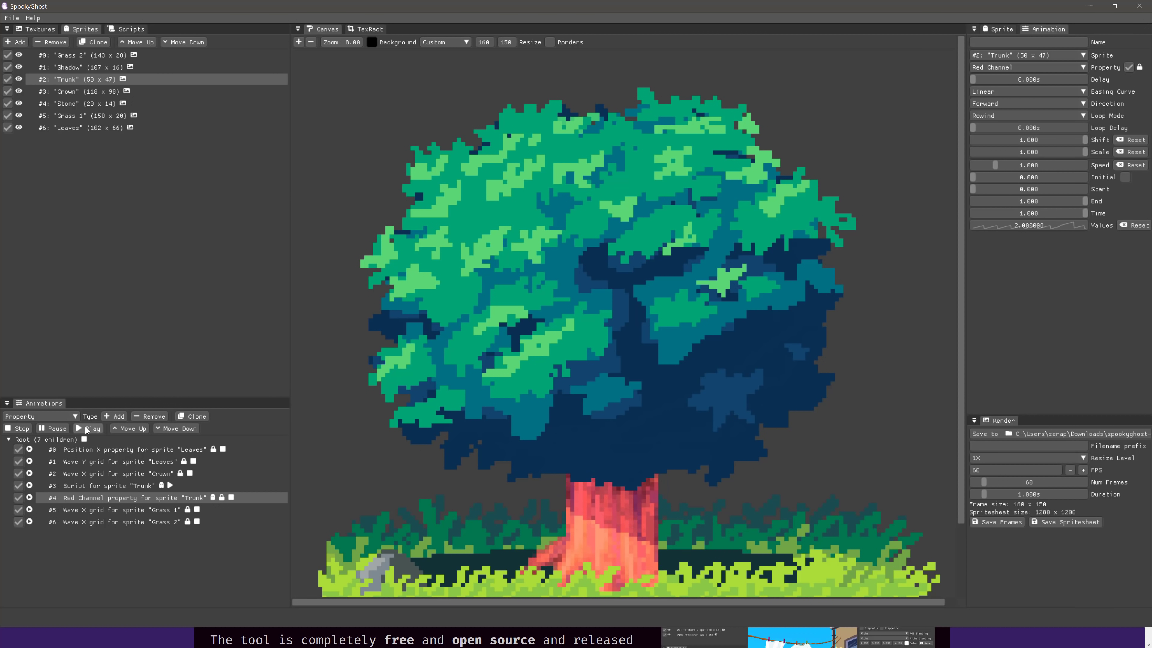
click(90, 428)
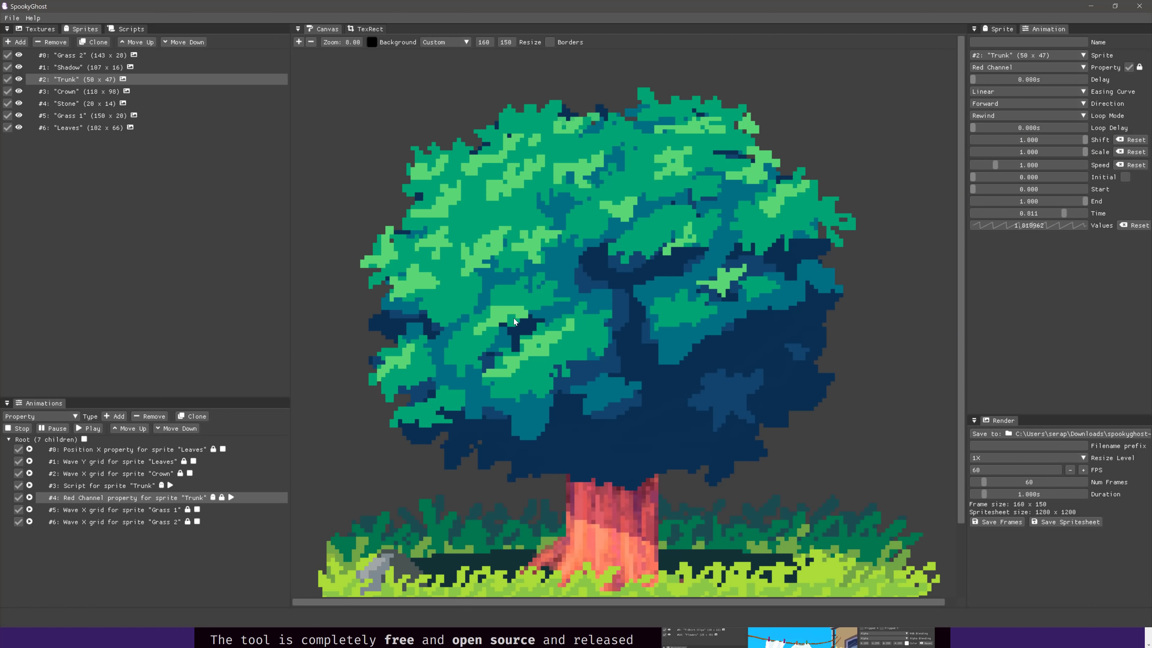
click(72, 417)
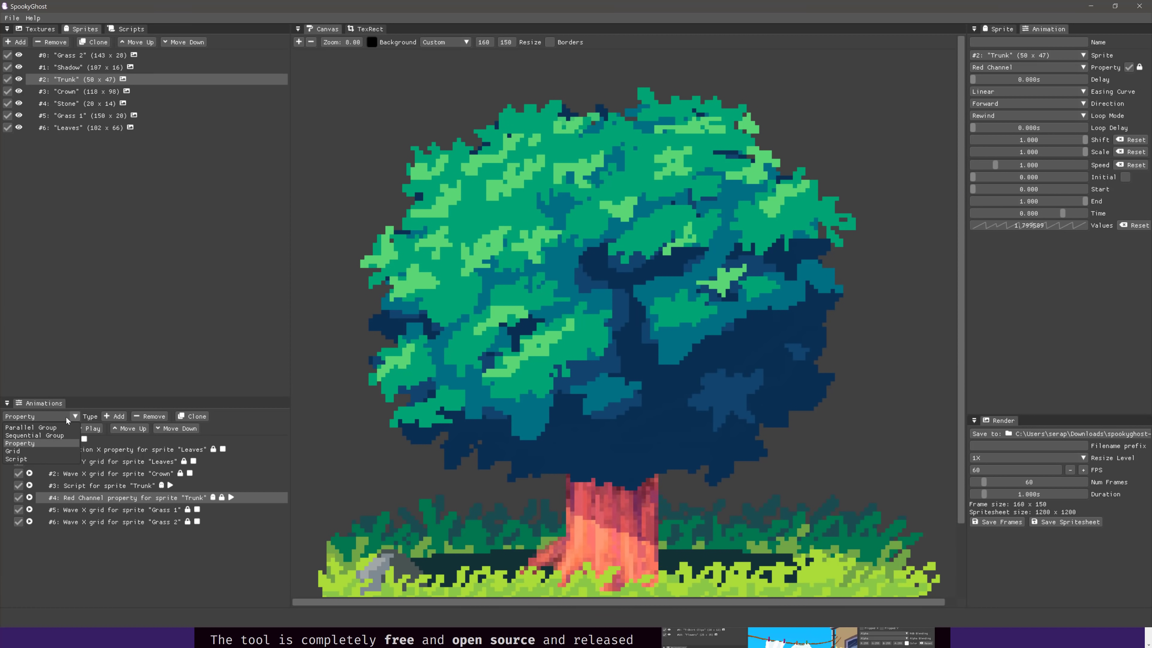
click(13, 451)
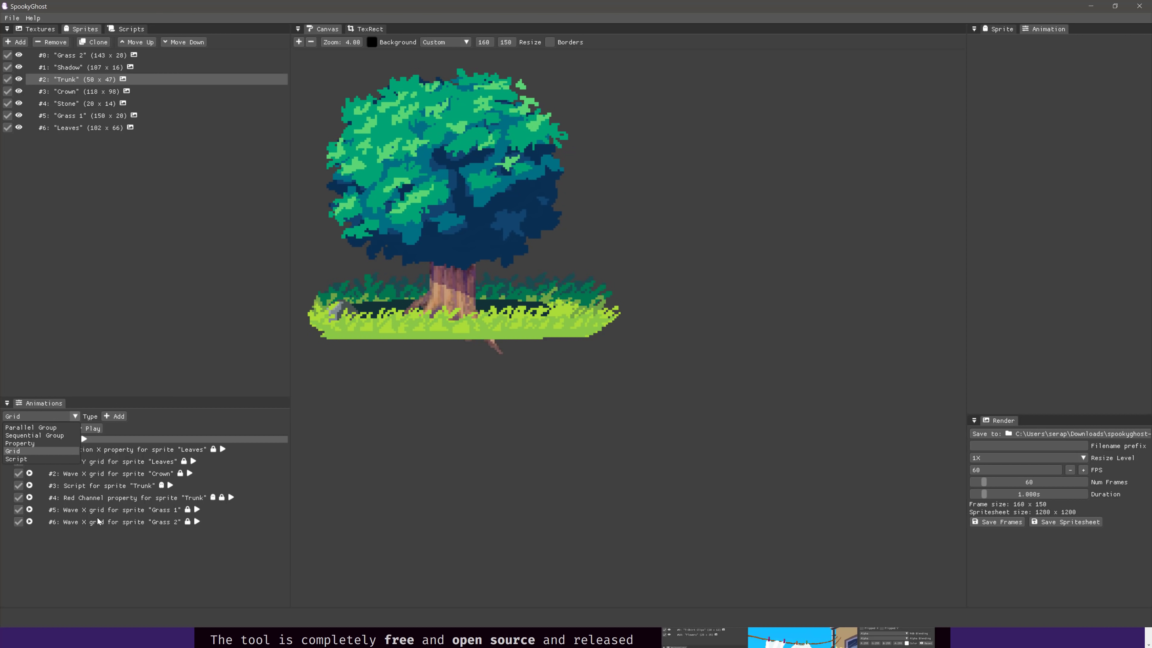
Choose Grid as the animation type and play all of the Root group's animations together.
click(111, 498)
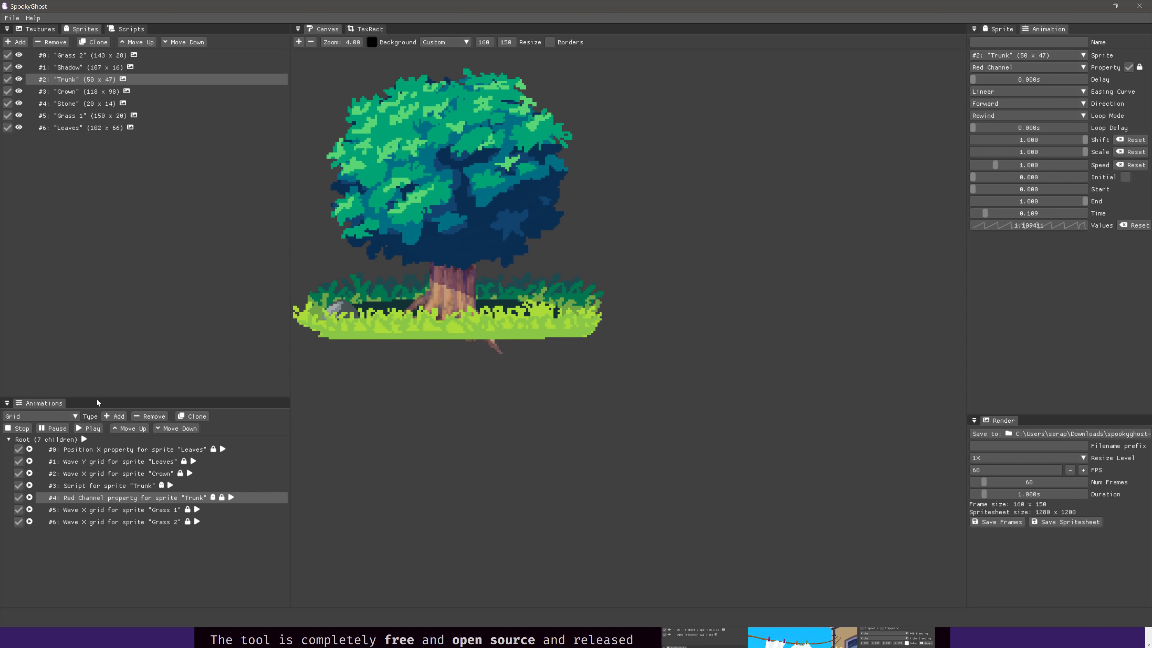
click(111, 484)
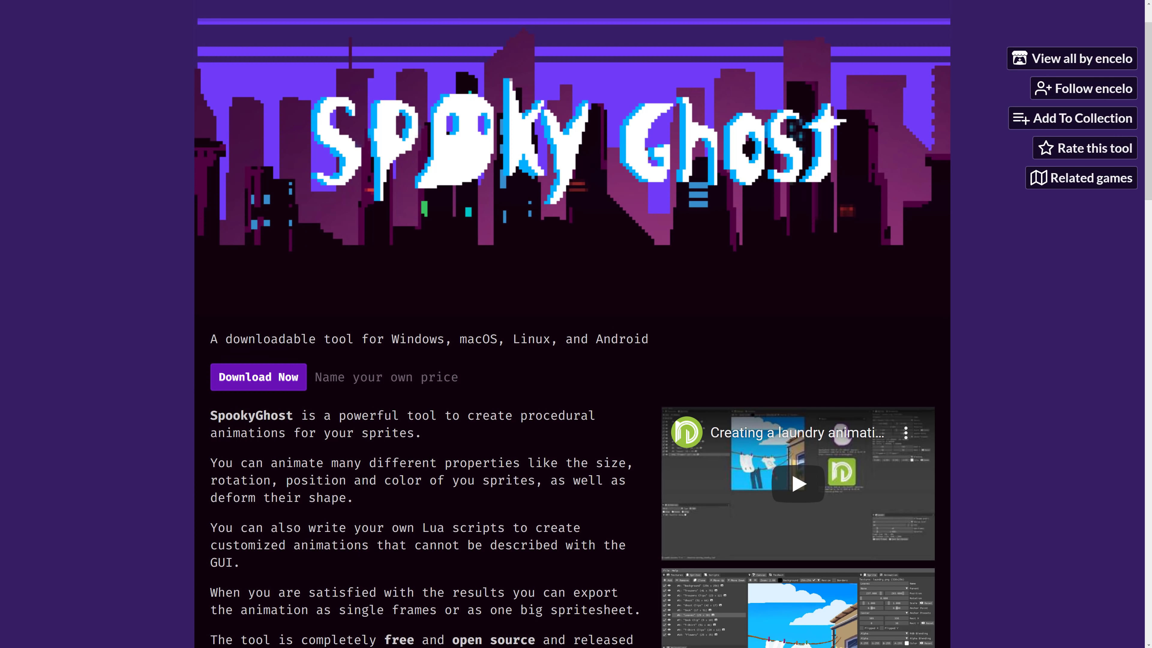
Scroll the SpookyGhost itch.io page through its Requirements and experimental Android and web version notes.
scroll(down, 3)
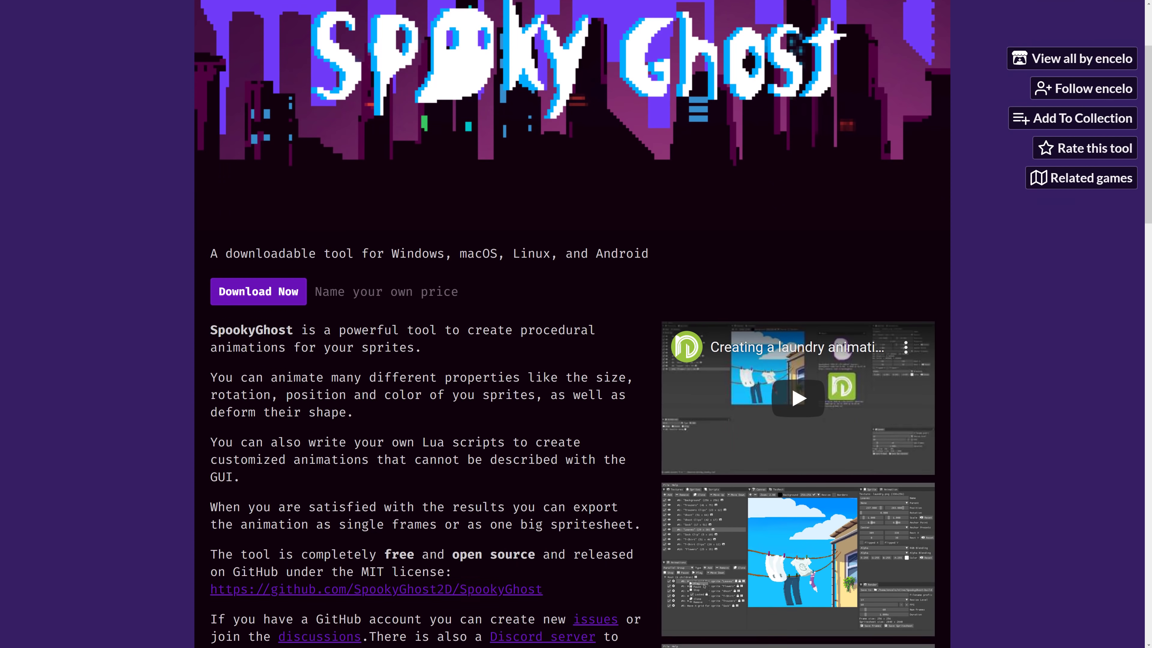
scroll(down, 3)
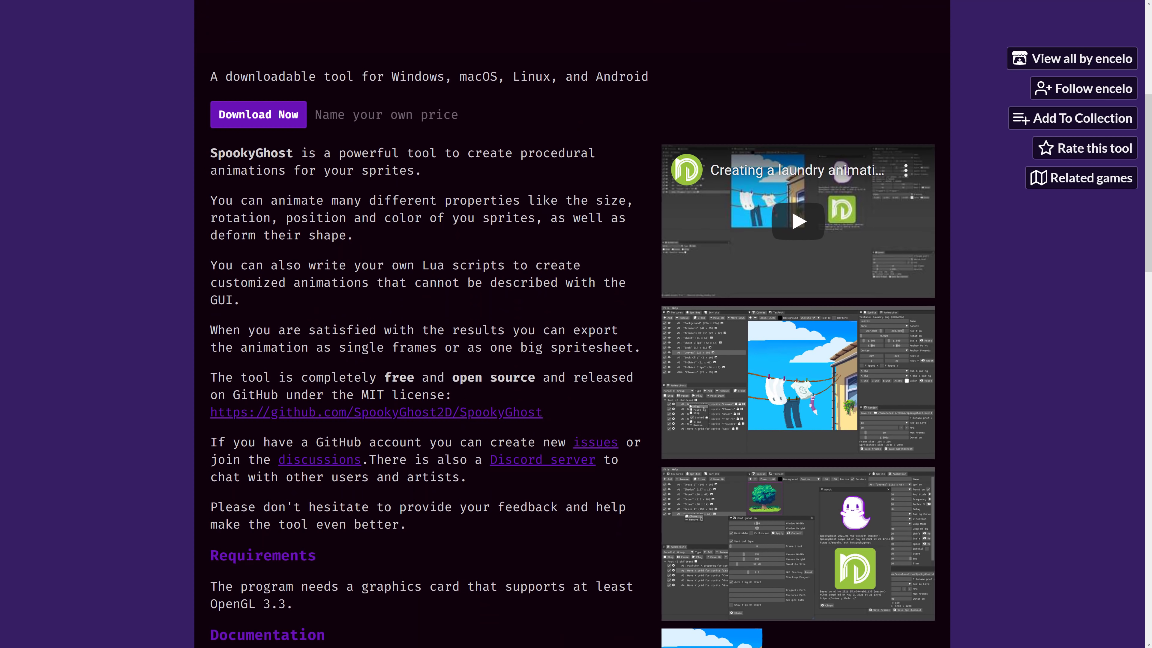
scroll(down, 3)
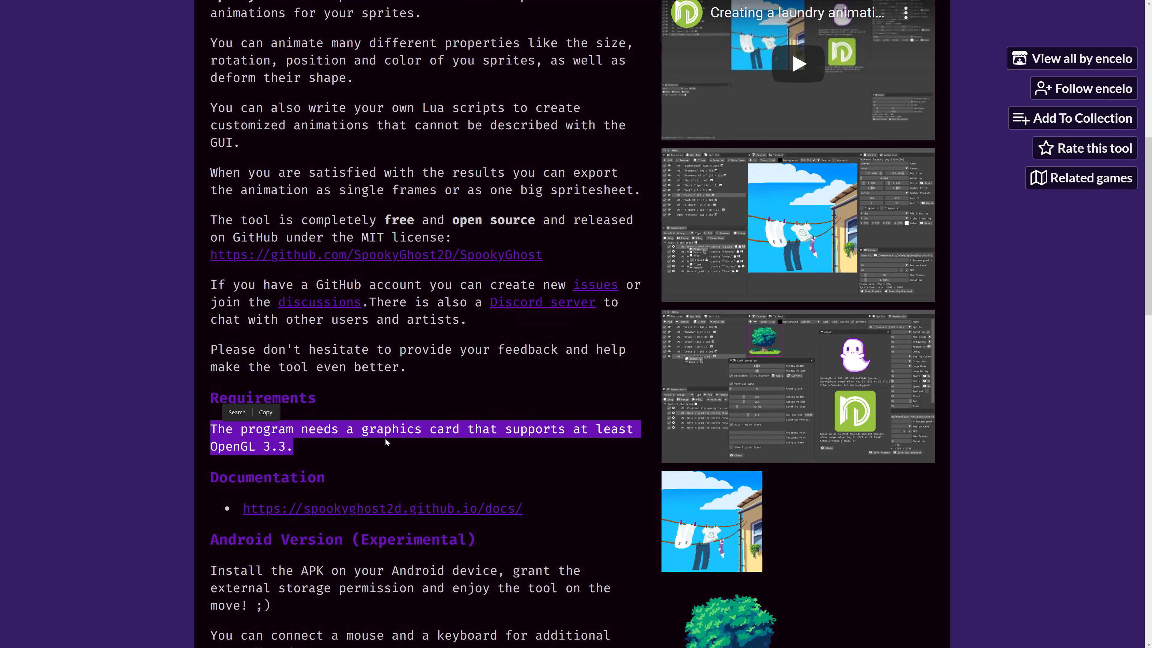
scroll(down, 3)
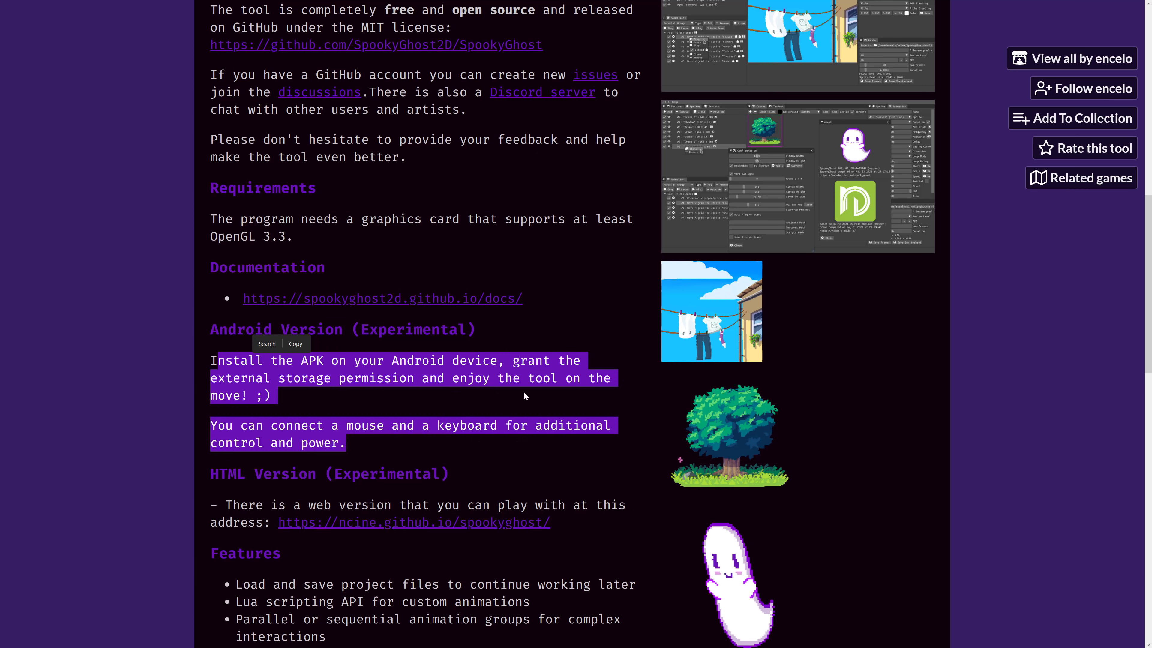
scroll(down, 3)
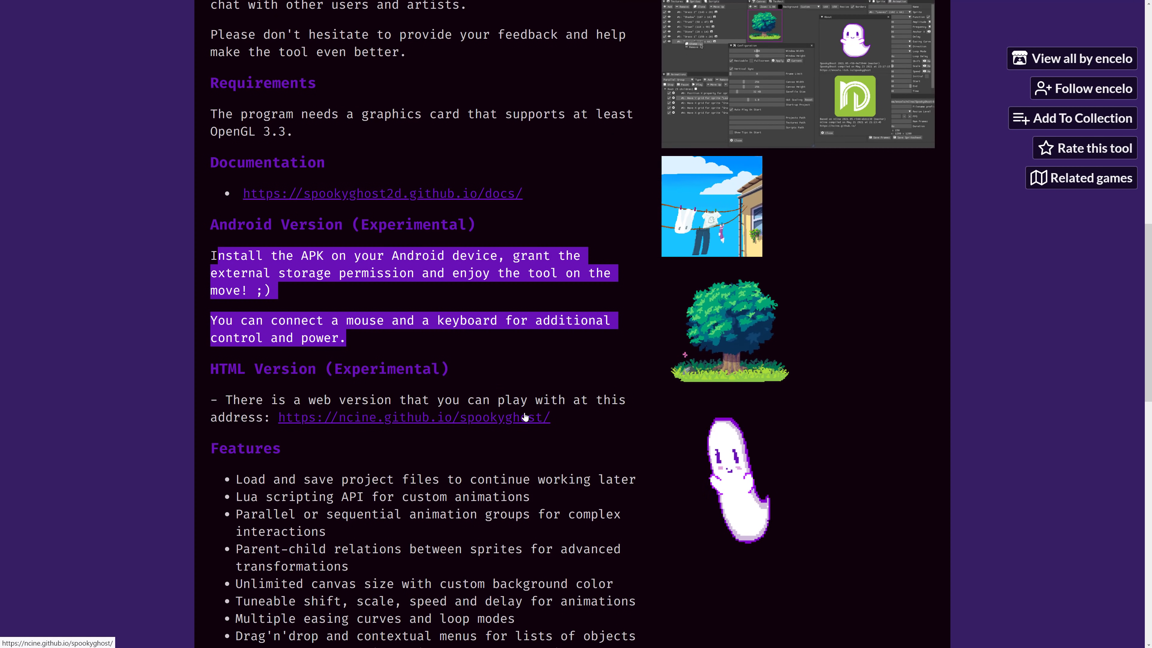
scroll(up, 3)
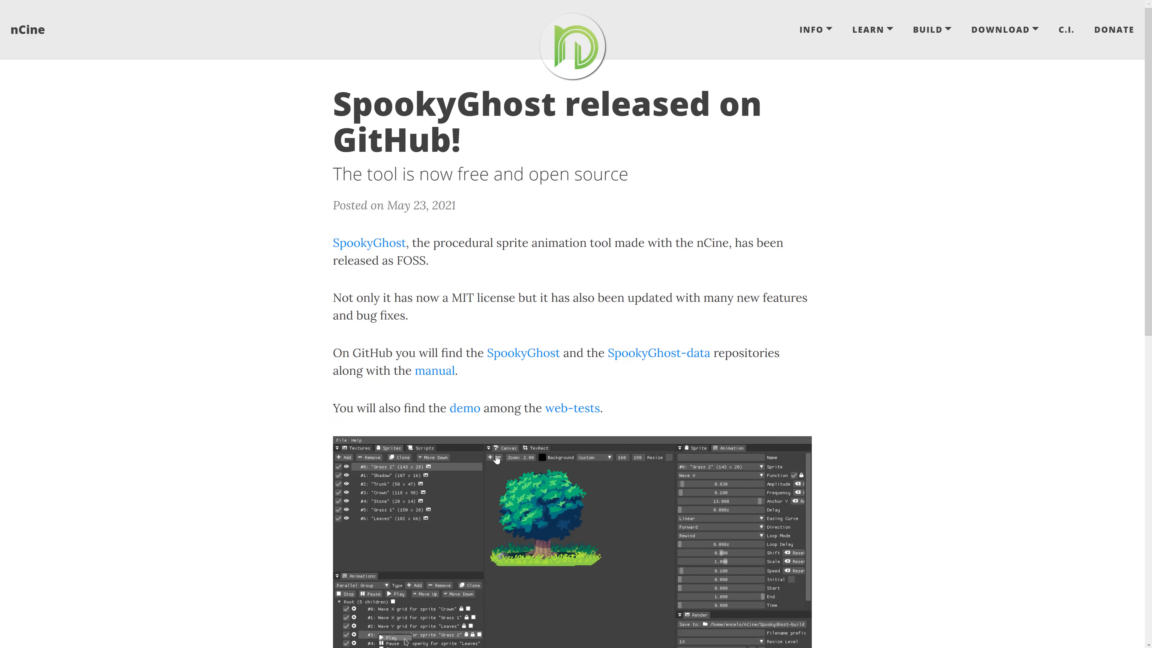
mouse_move(496, 458)
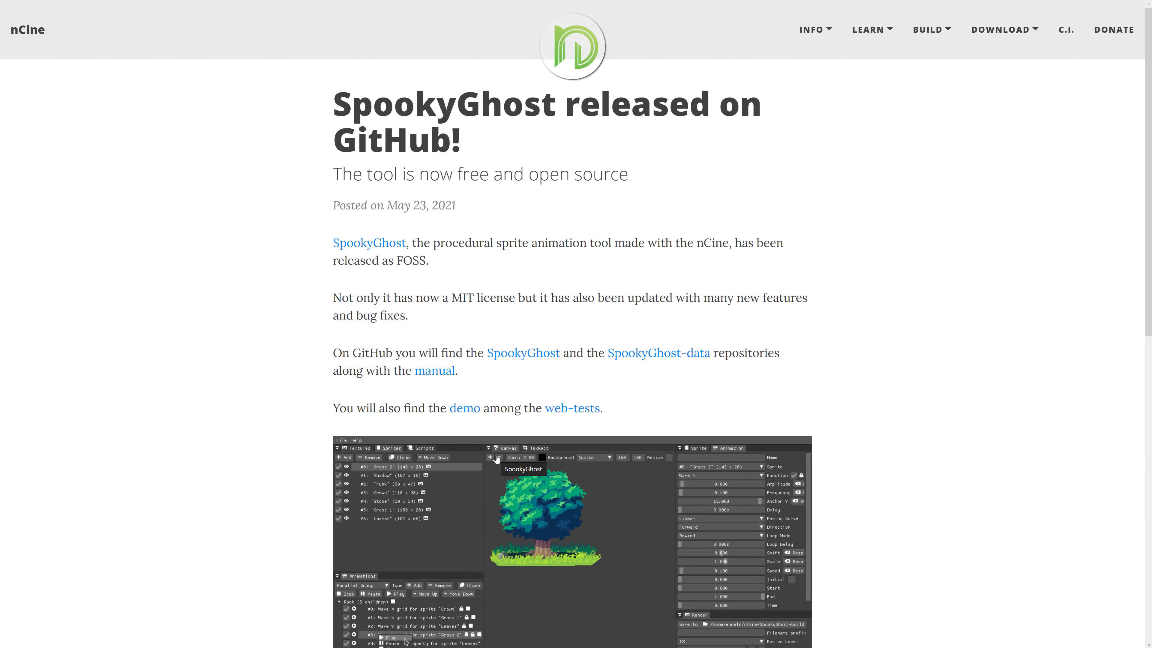
Read the nCine 'SpookyGhost released on GitHub' post to the bottom and back, then browse the nCine home page.
scroll(down, 3)
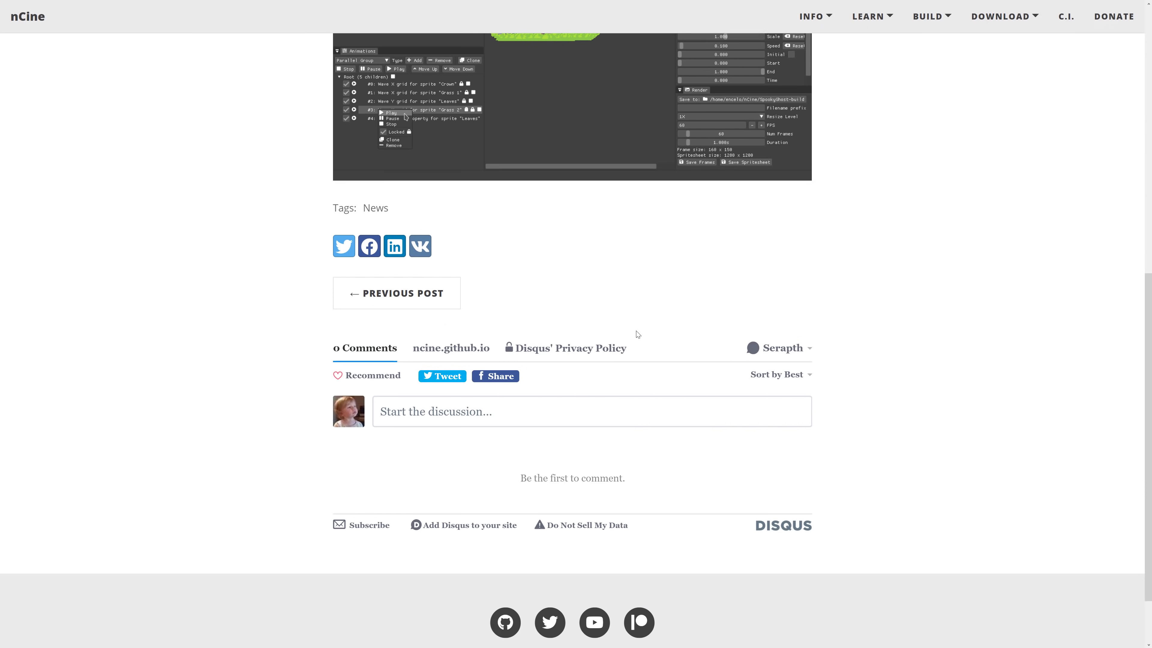
scroll(up, 3)
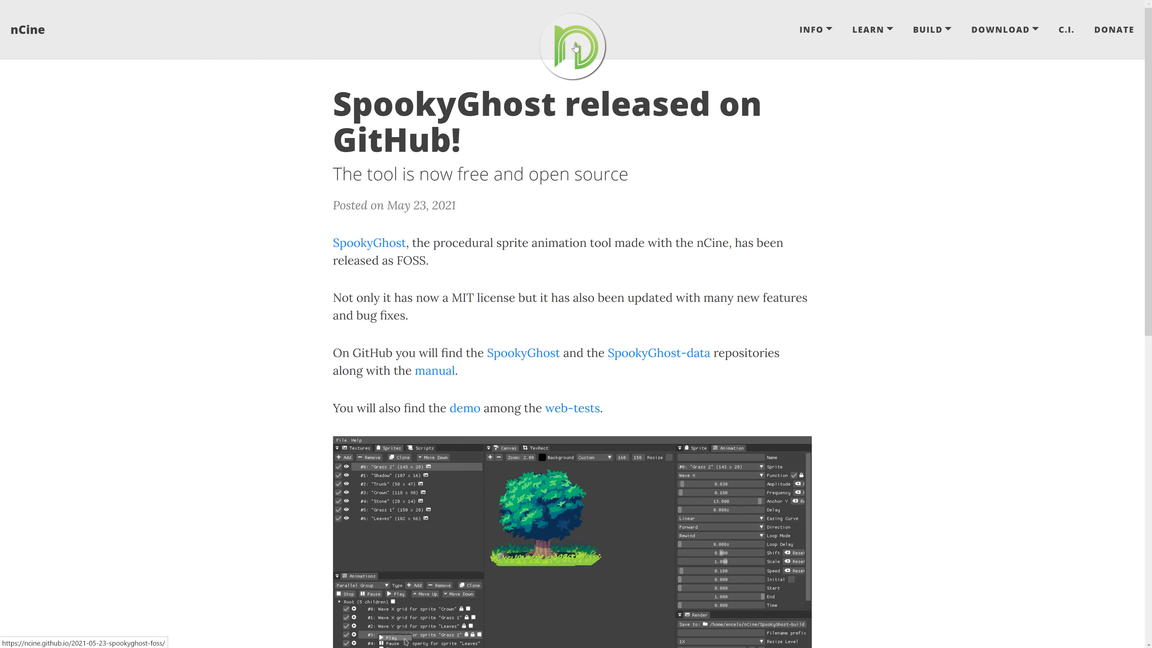
mouse_move(592, 48)
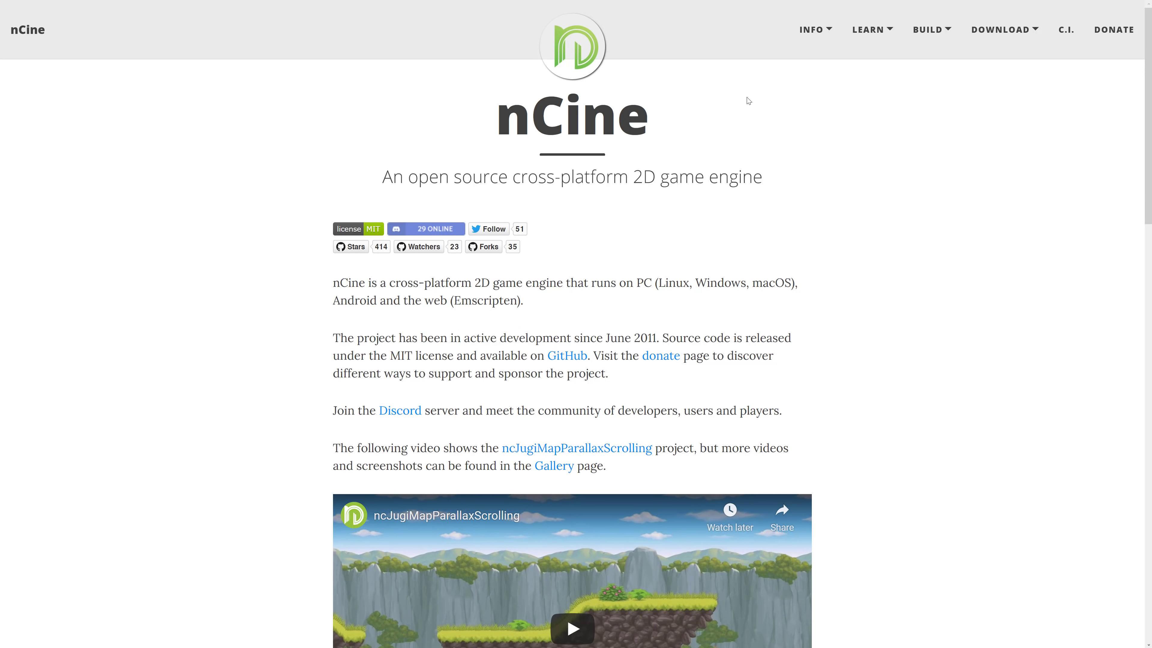
mouse_move(724, 327)
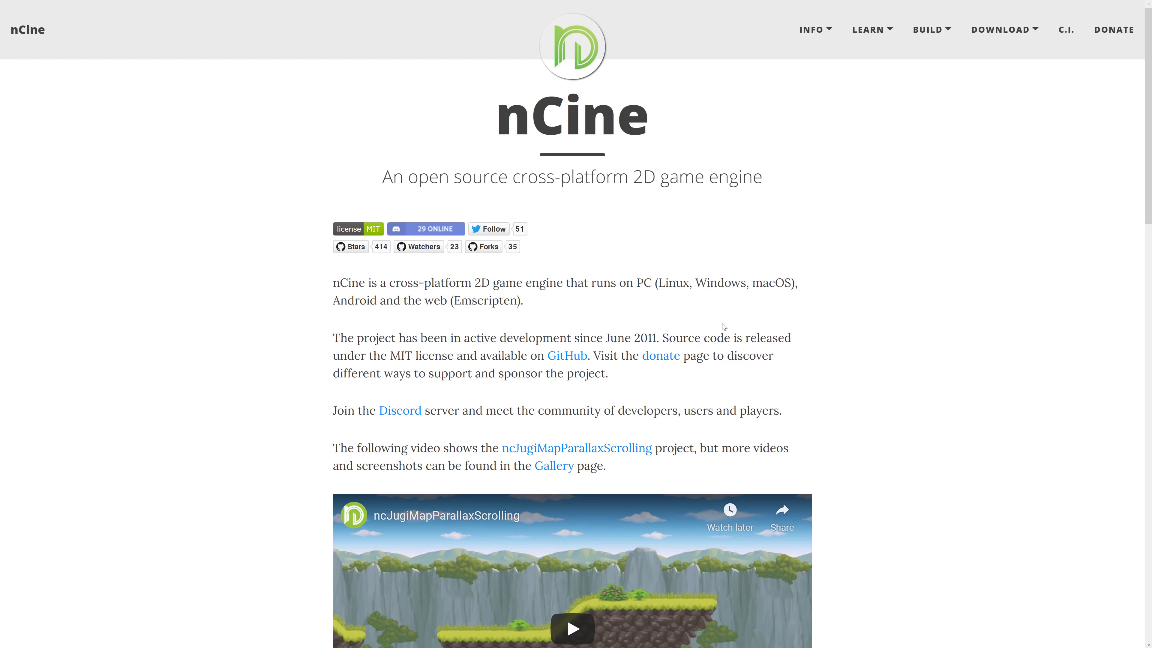
scroll(down, 3)
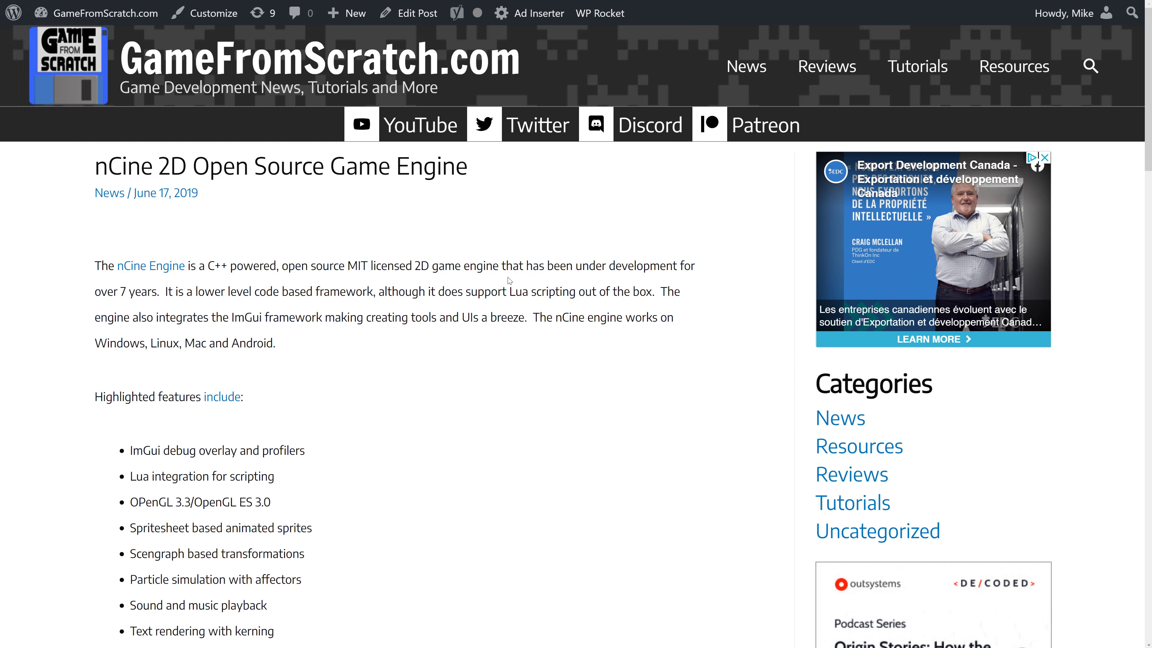
mouse_move(211, 276)
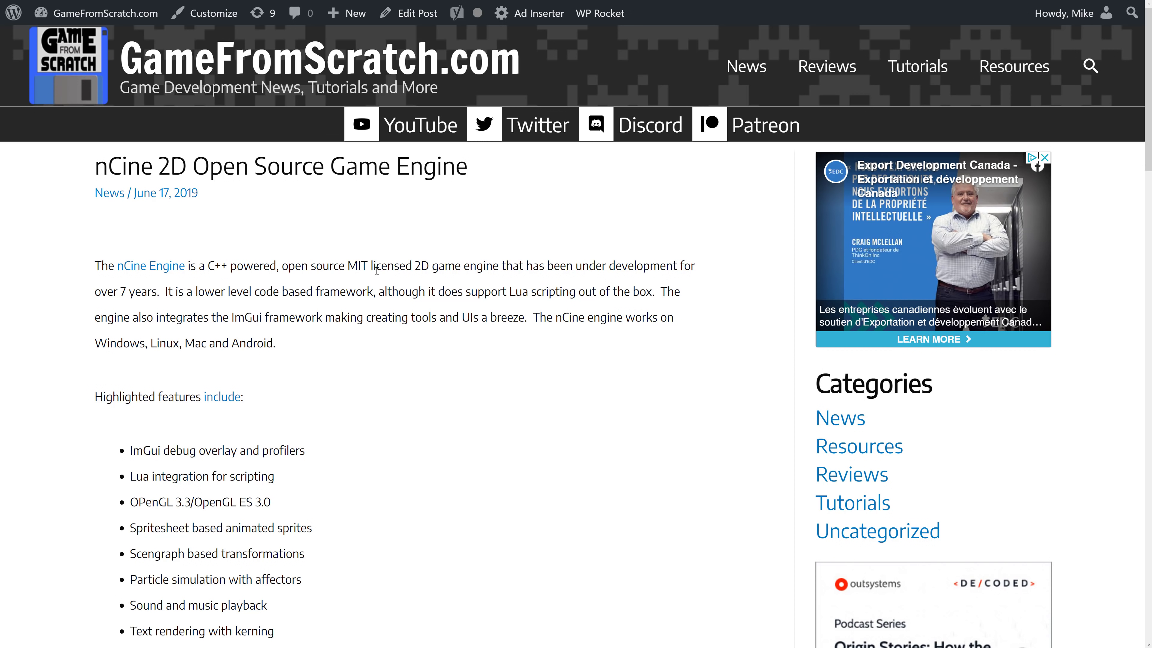
Highlight the nCine article's sentence about Lua scripting support, then clear the selection.
scroll(down, 3)
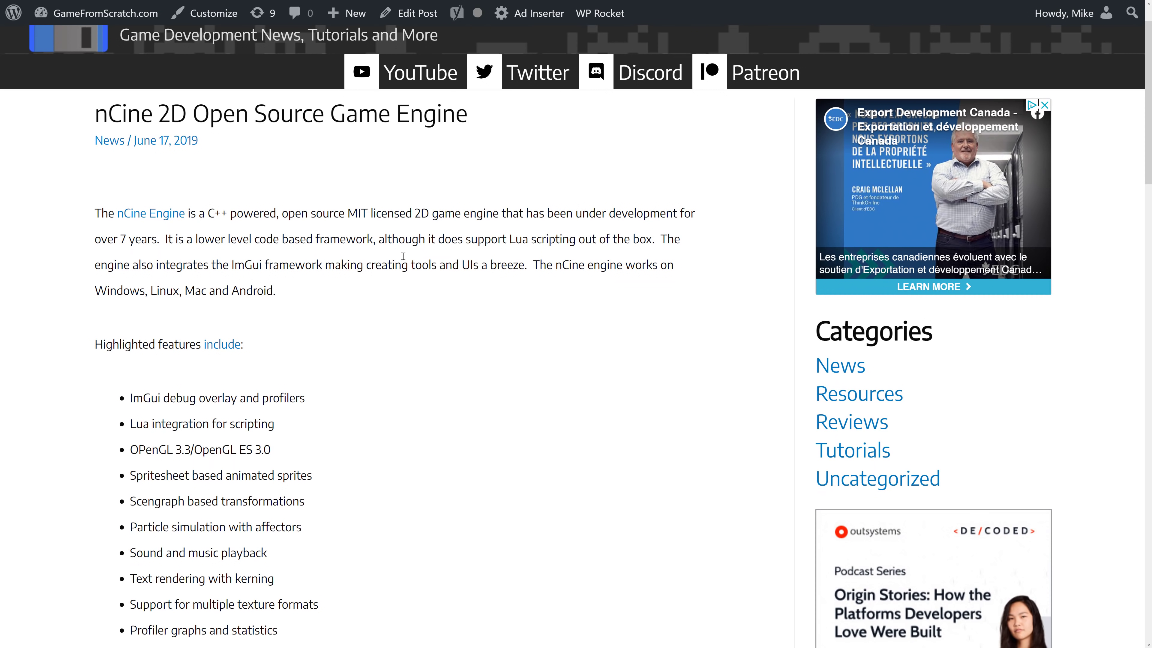
drag(418, 239, 656, 239)
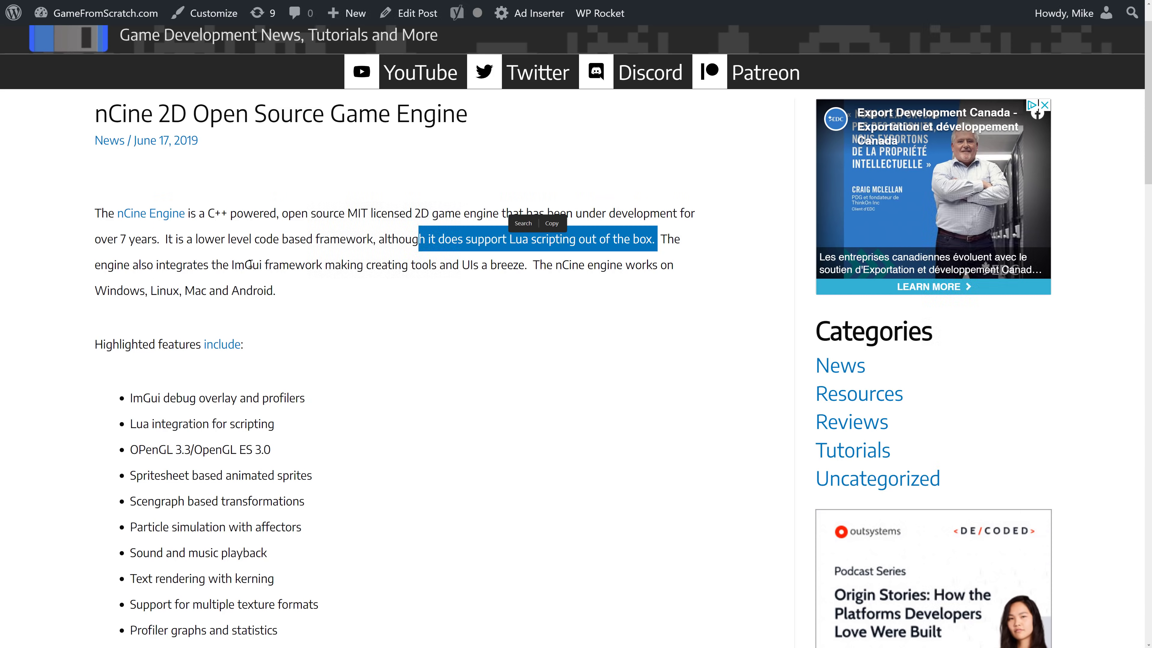
click(530, 302)
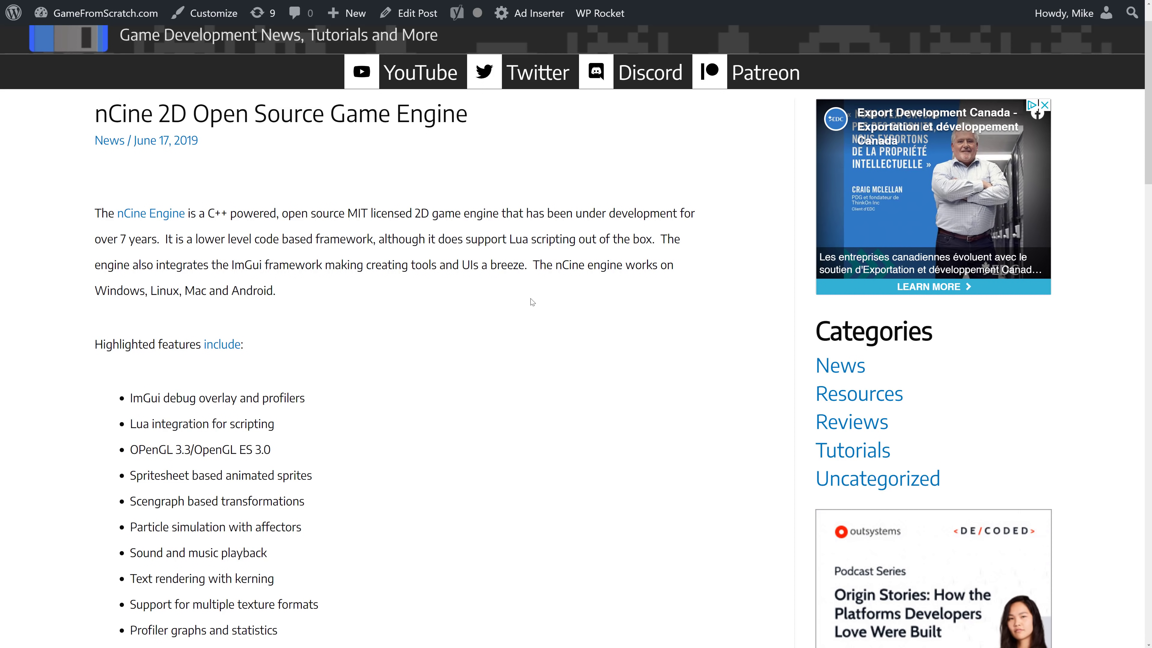
Scroll down the article through its feature list to the embedded nCine video.
scroll(down, 3)
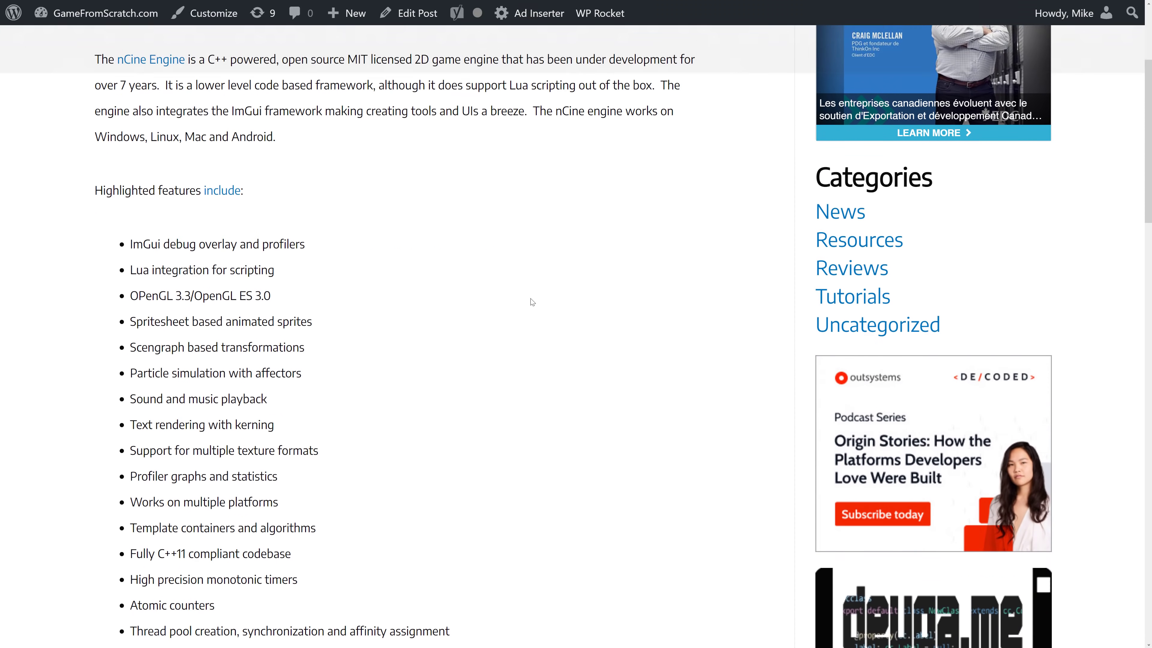
scroll(down, 3)
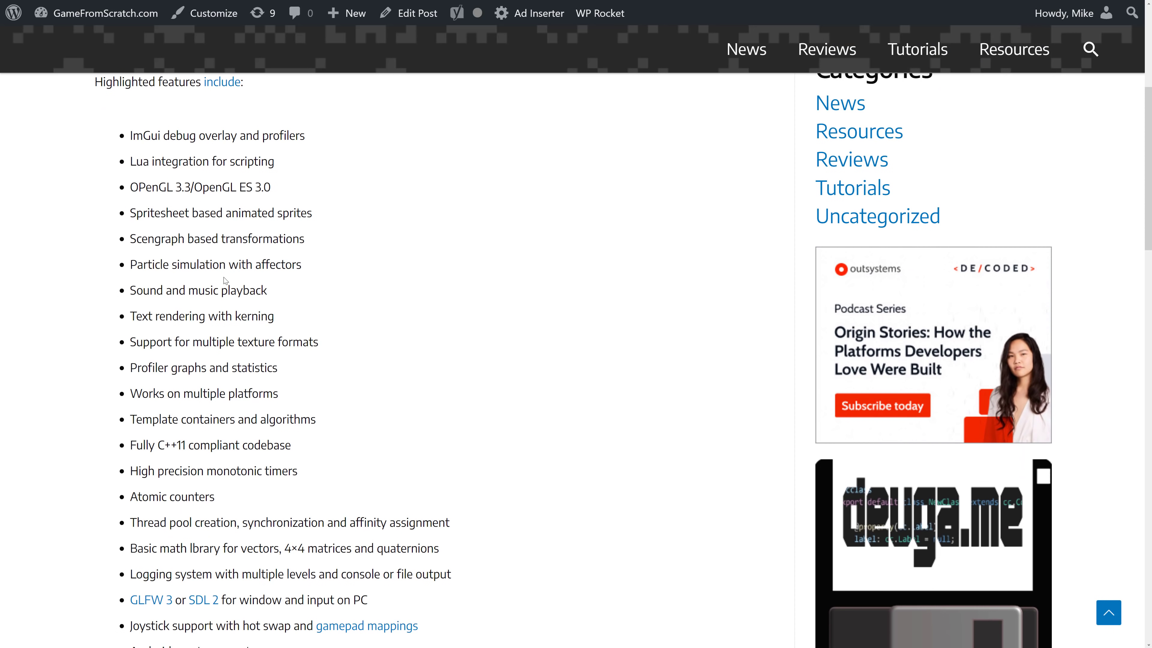
scroll(down, 3)
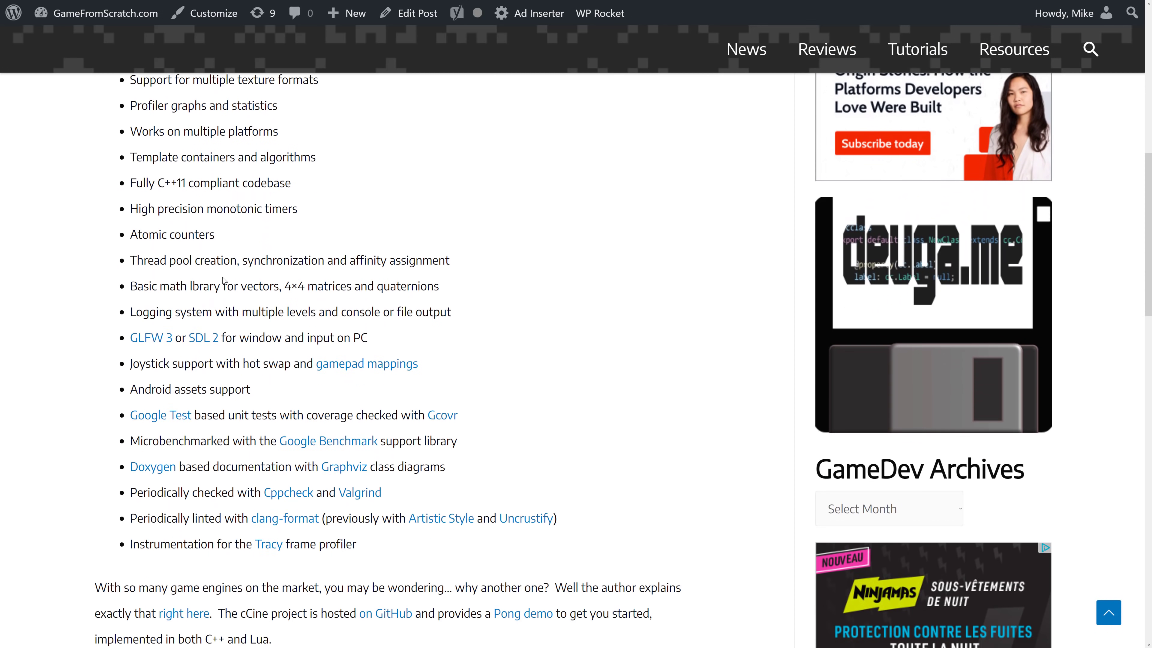
scroll(down, 3)
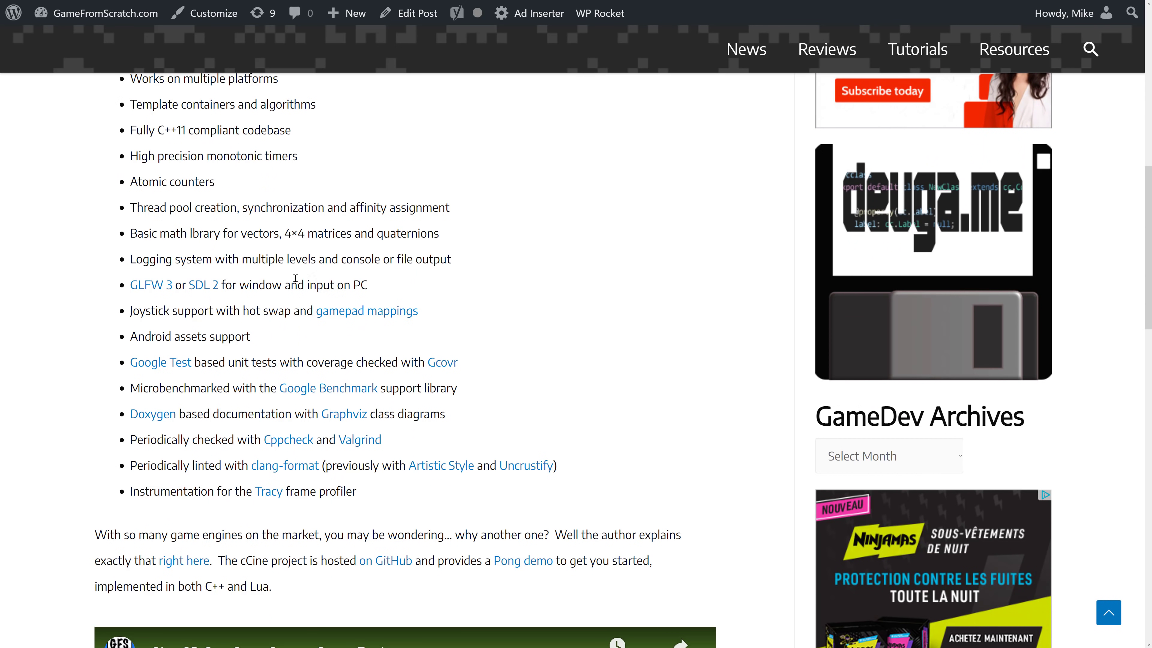
scroll(down, 3)
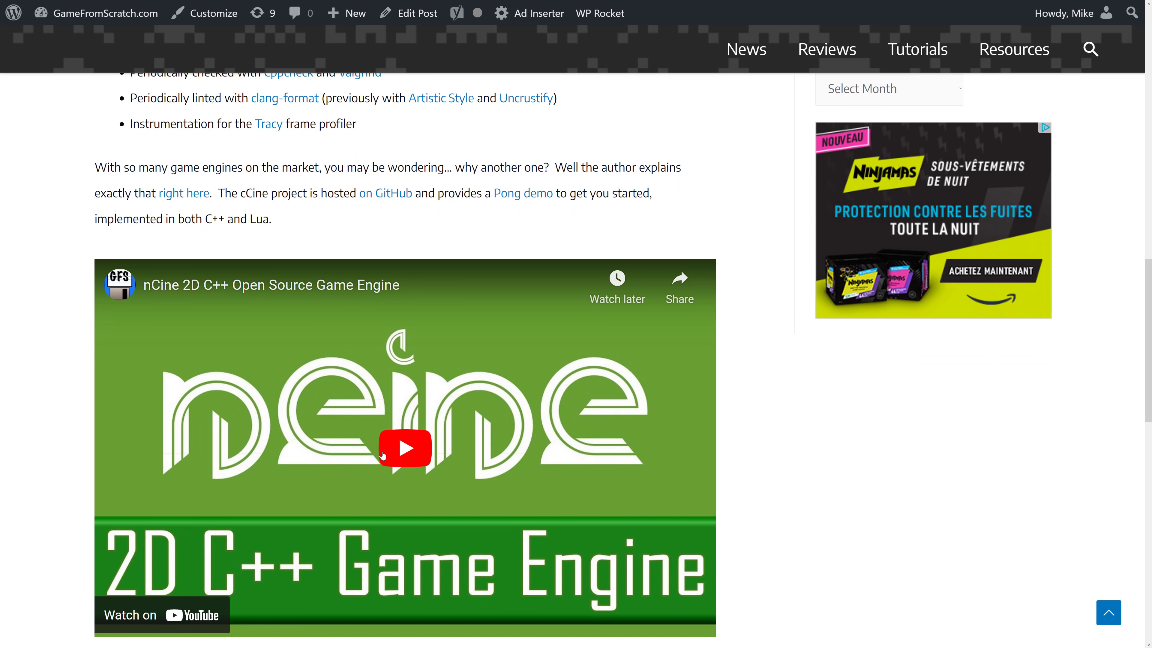
mouse_move(200, 392)
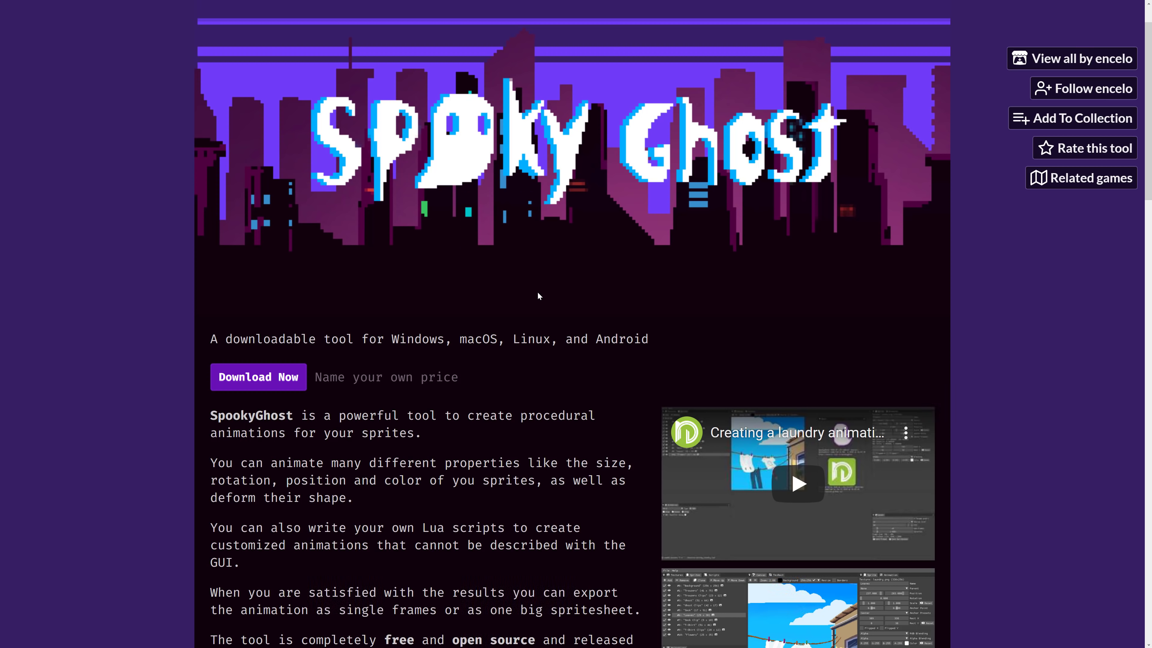
mouse_move(534, 279)
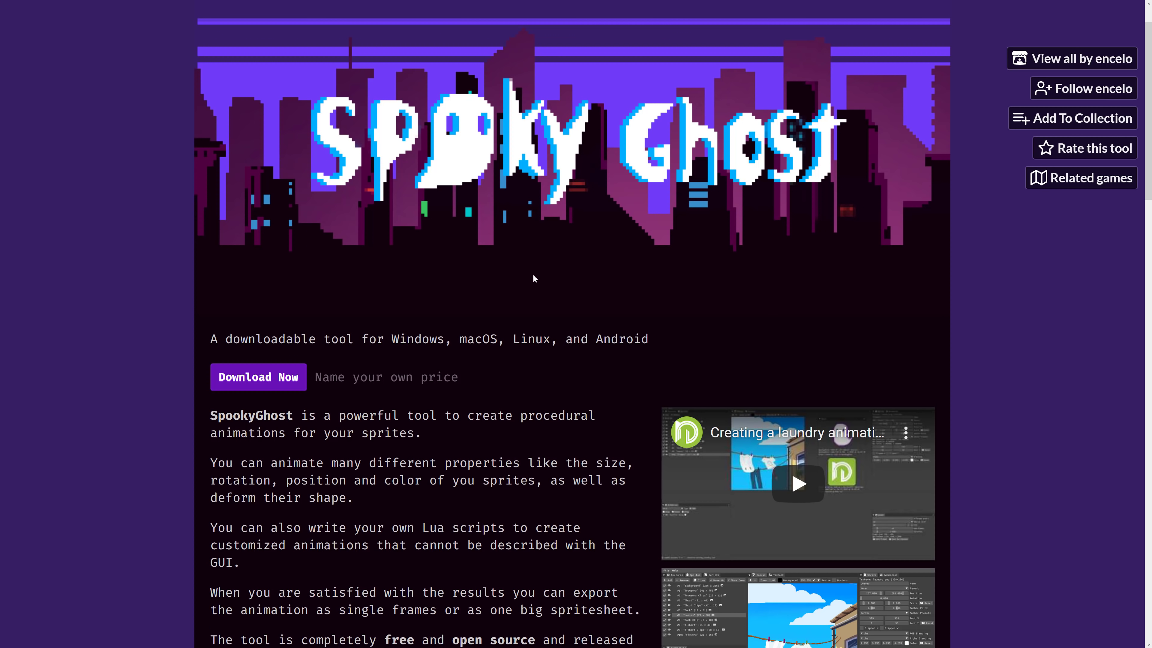
mouse_move(12, 255)
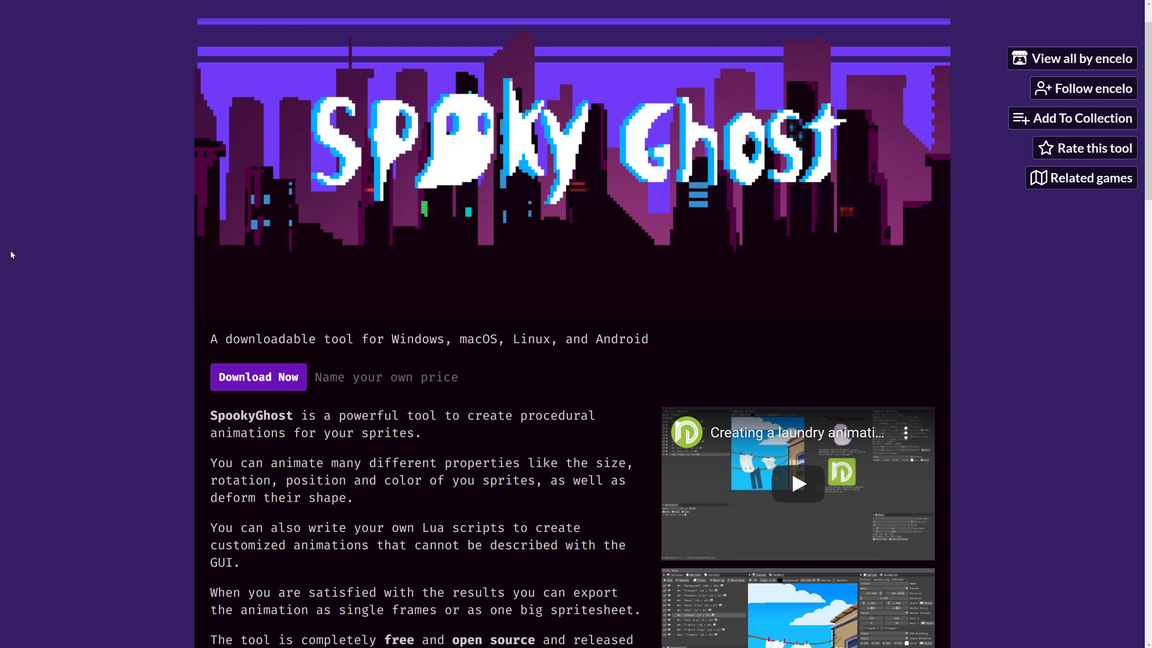
mouse_move(114, 285)
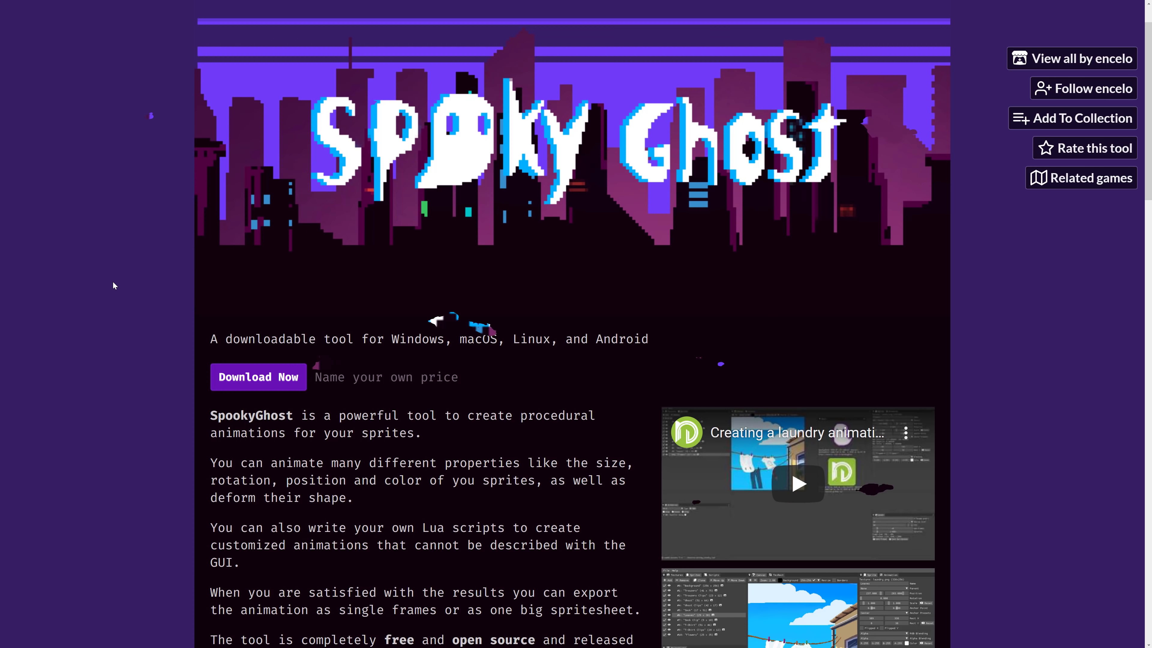